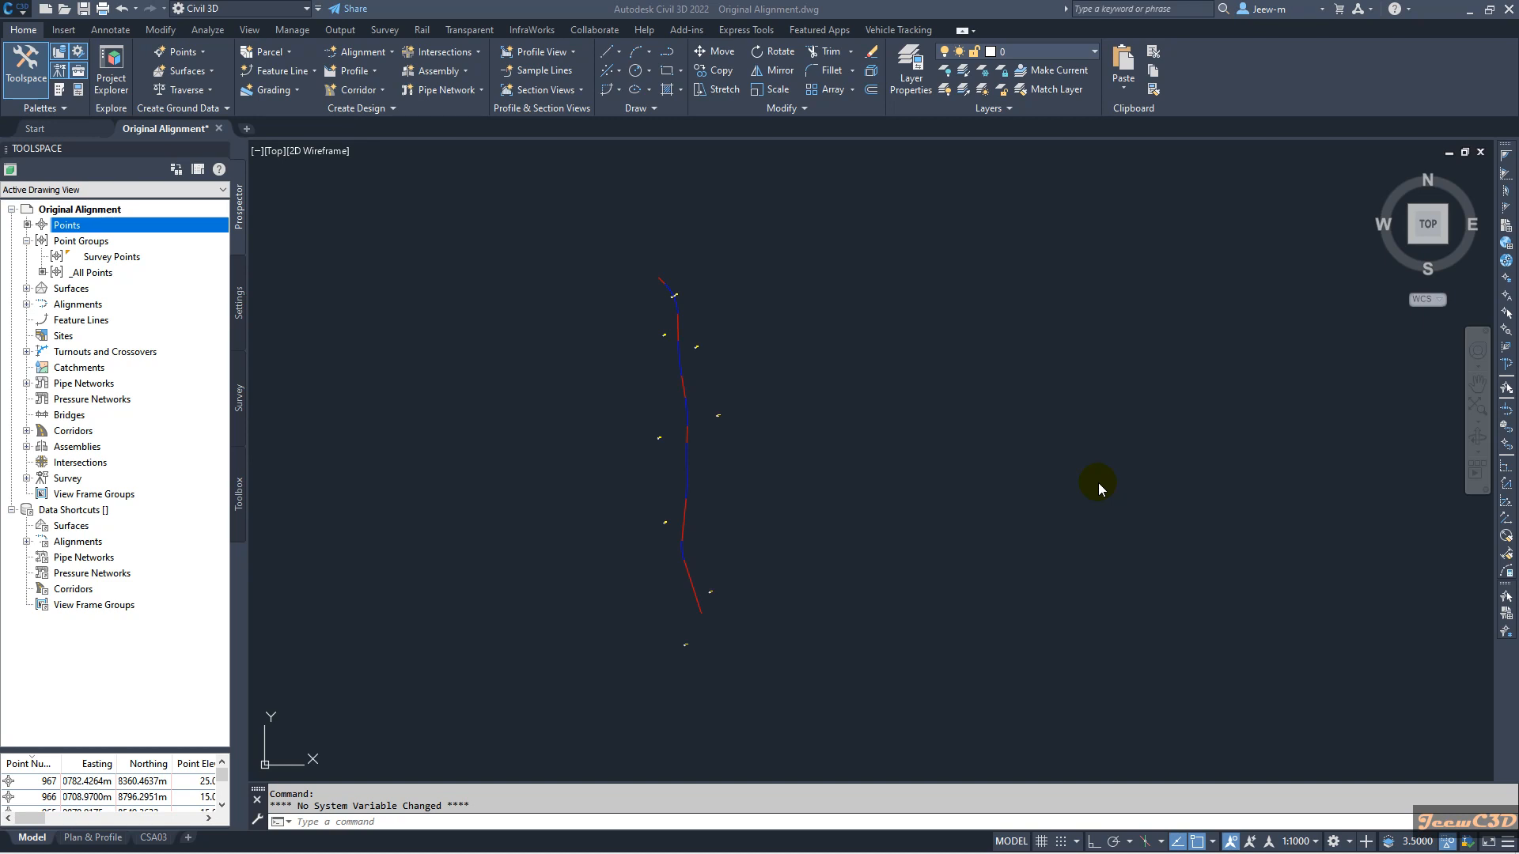
- Zoom out to view the whole A005 Road alignment with the survey points
drag(1099, 489, 736, 625)
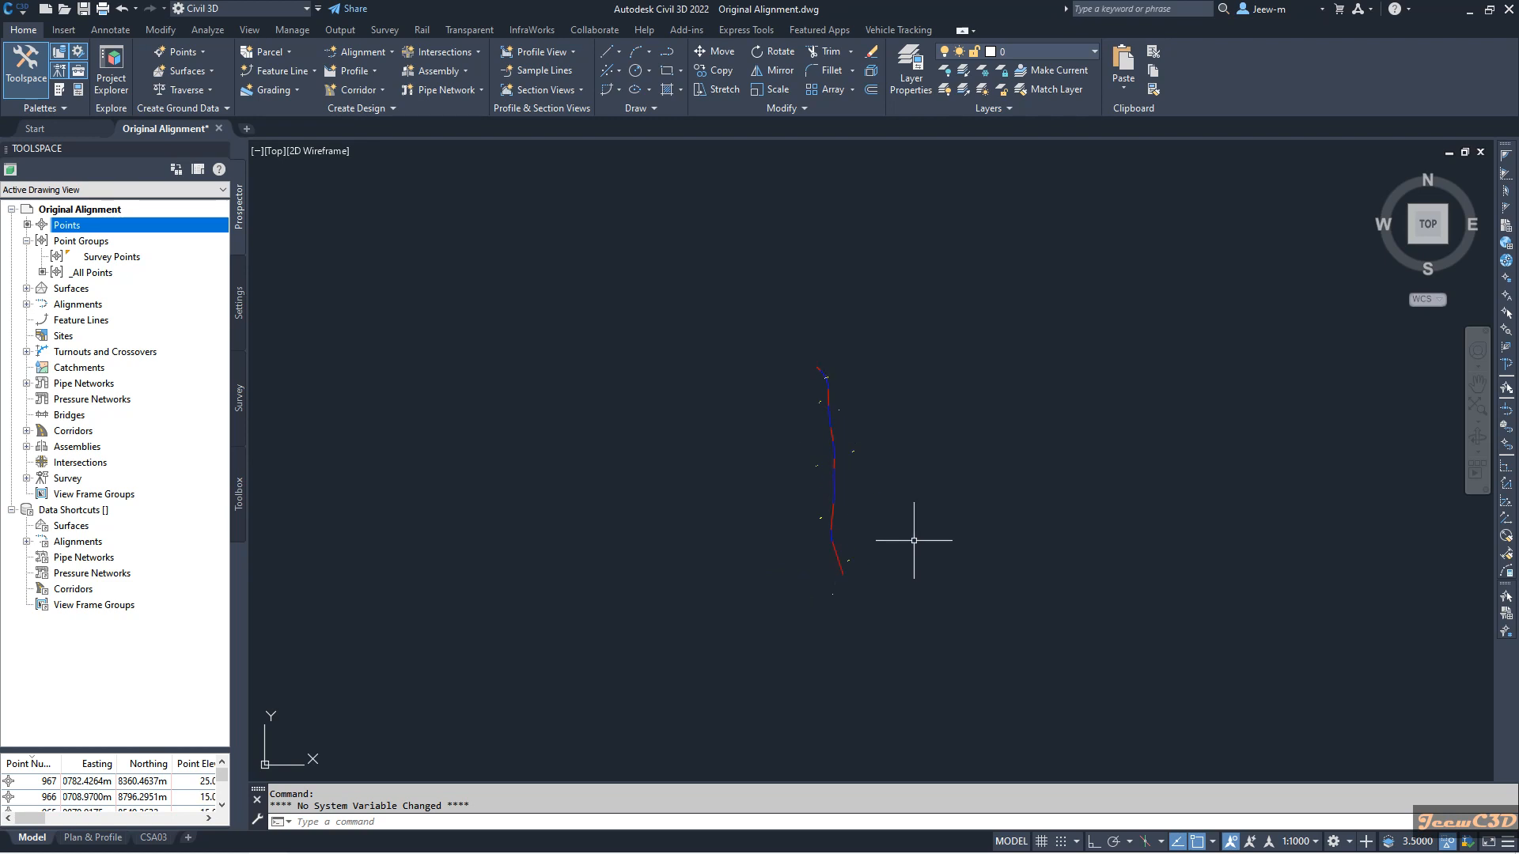
mouse_move(912, 540)
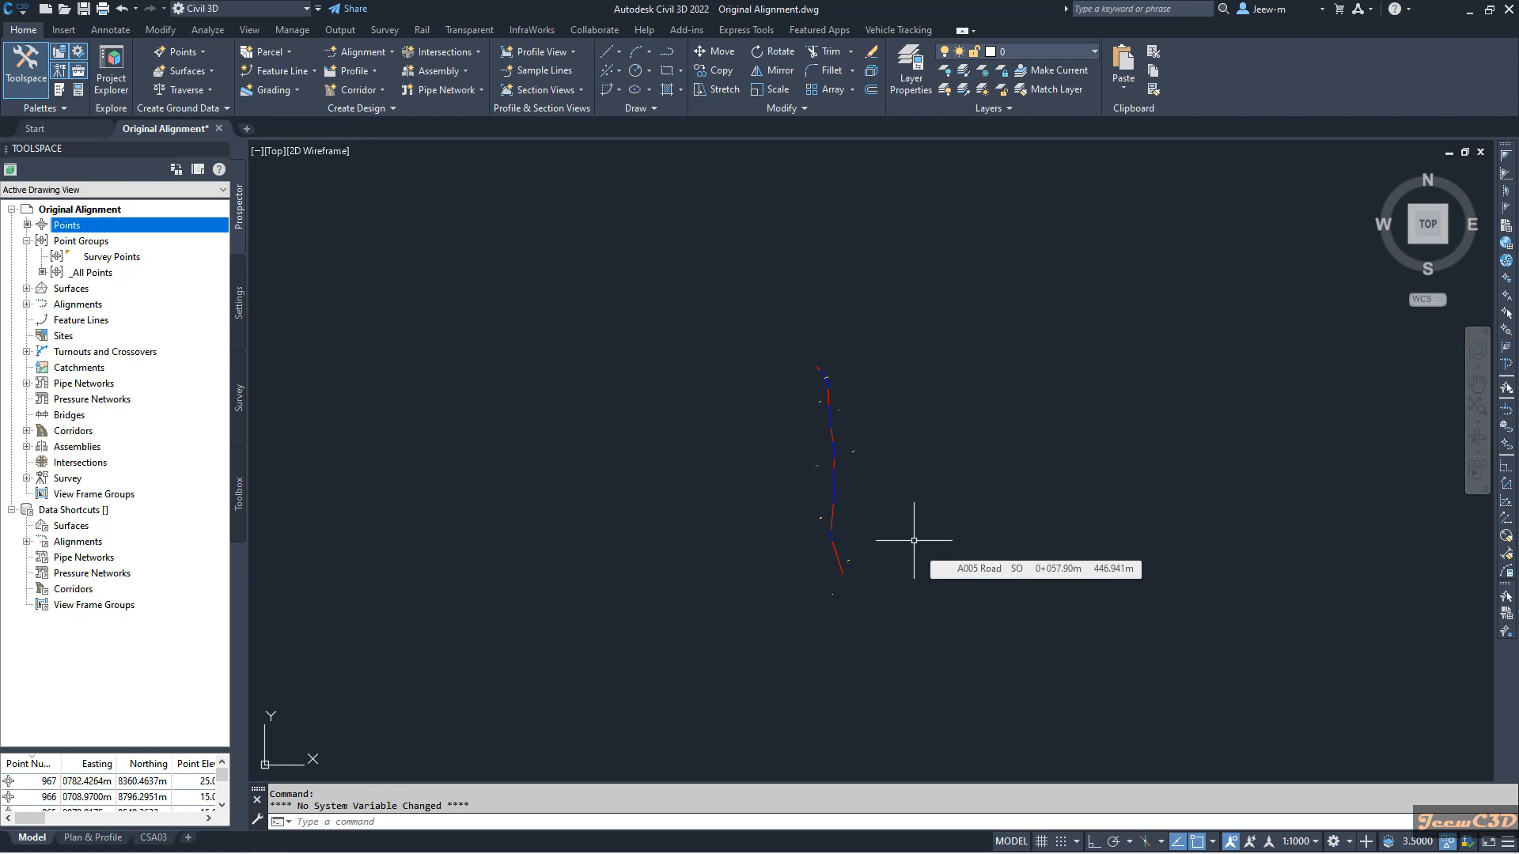
mouse_move(897, 520)
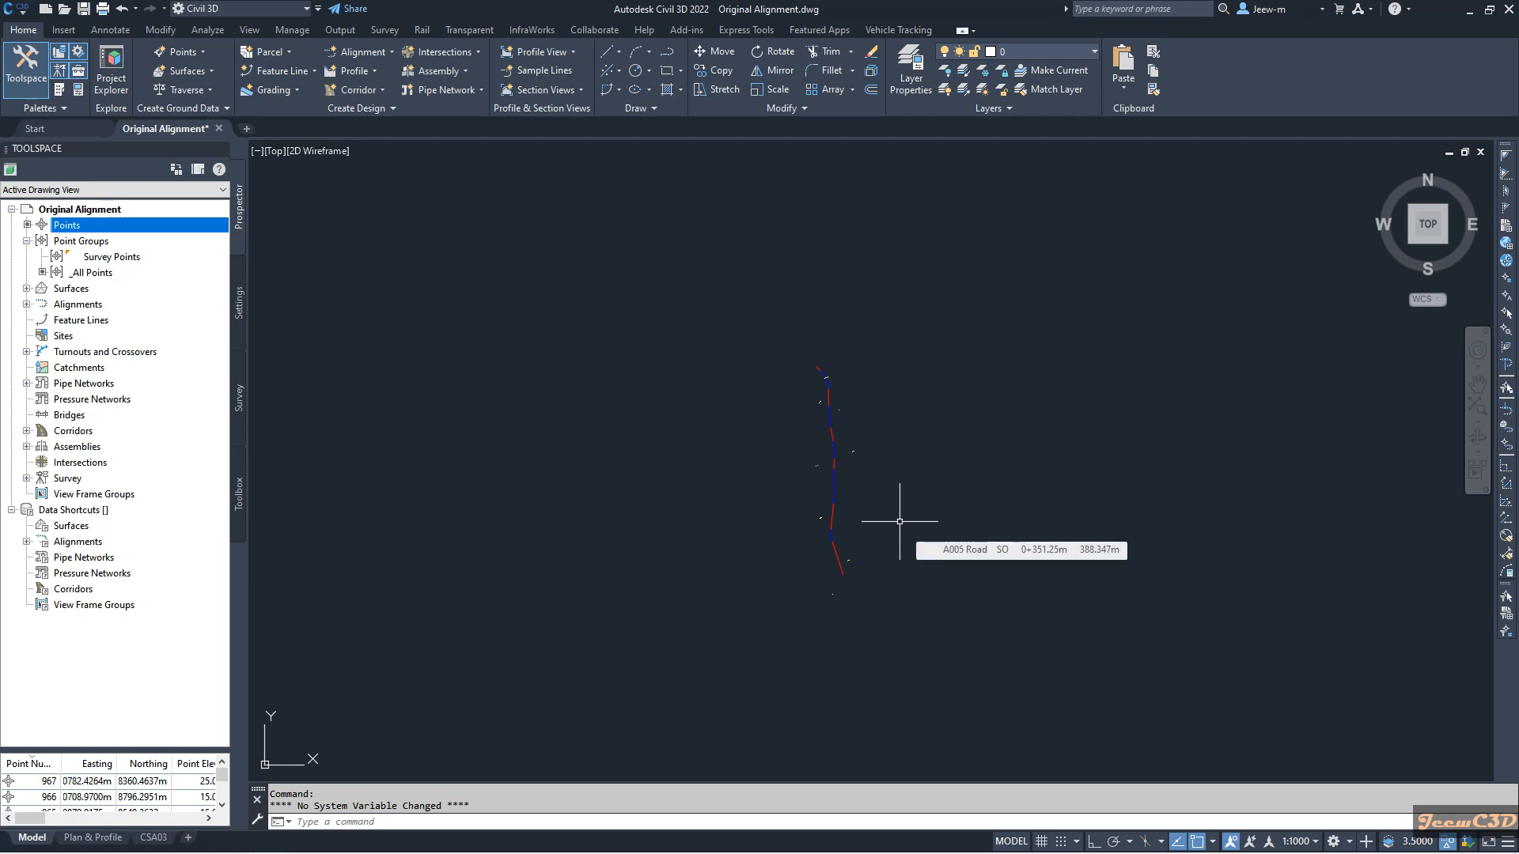
mouse_move(247, 499)
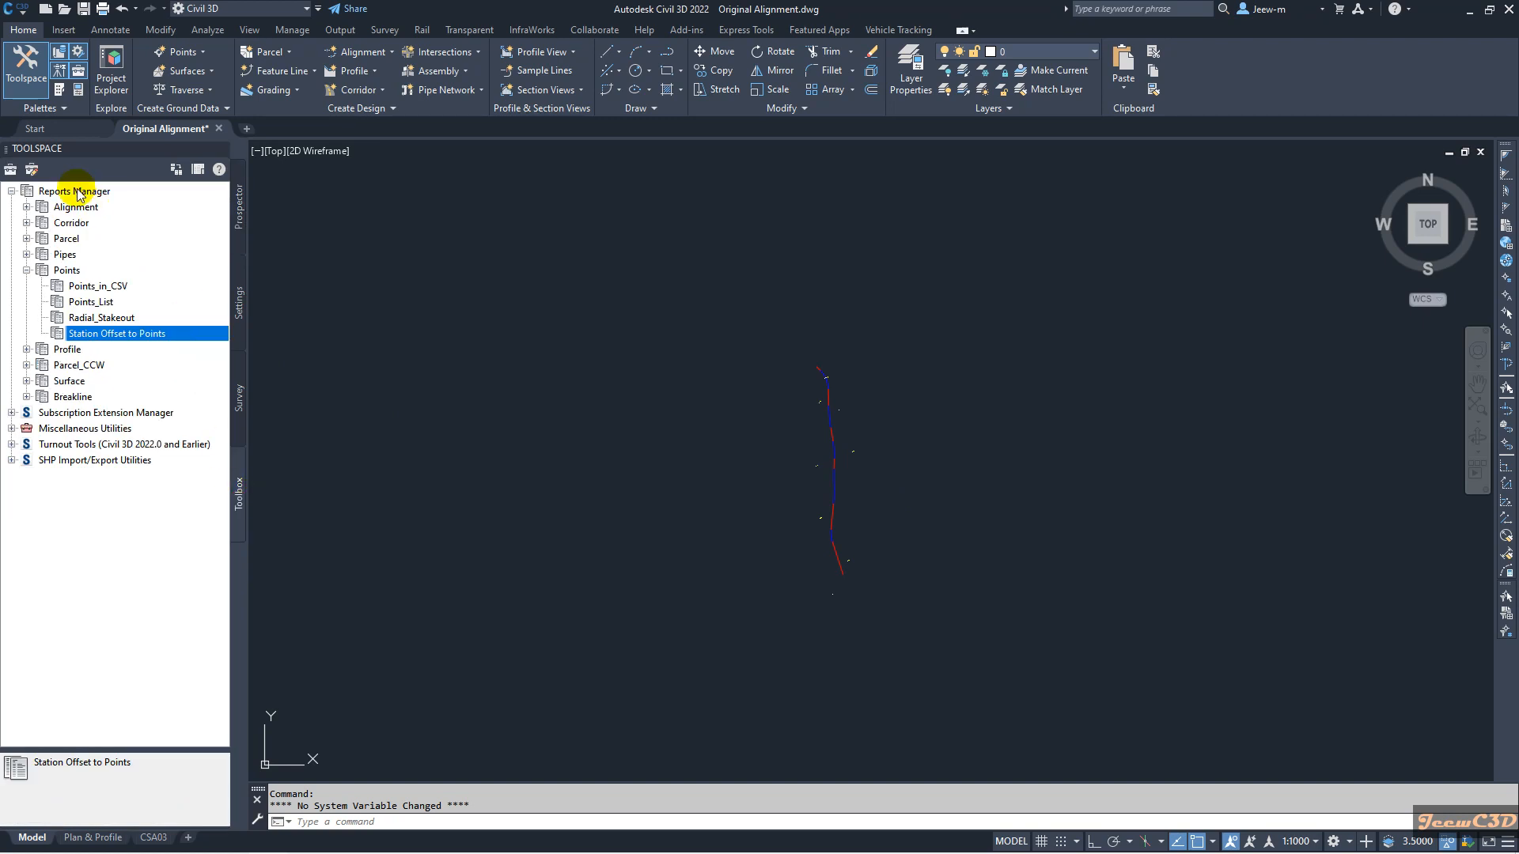
- Select Points > Station Offset to Points in Reports Manager and bring up its actions
click(68, 269)
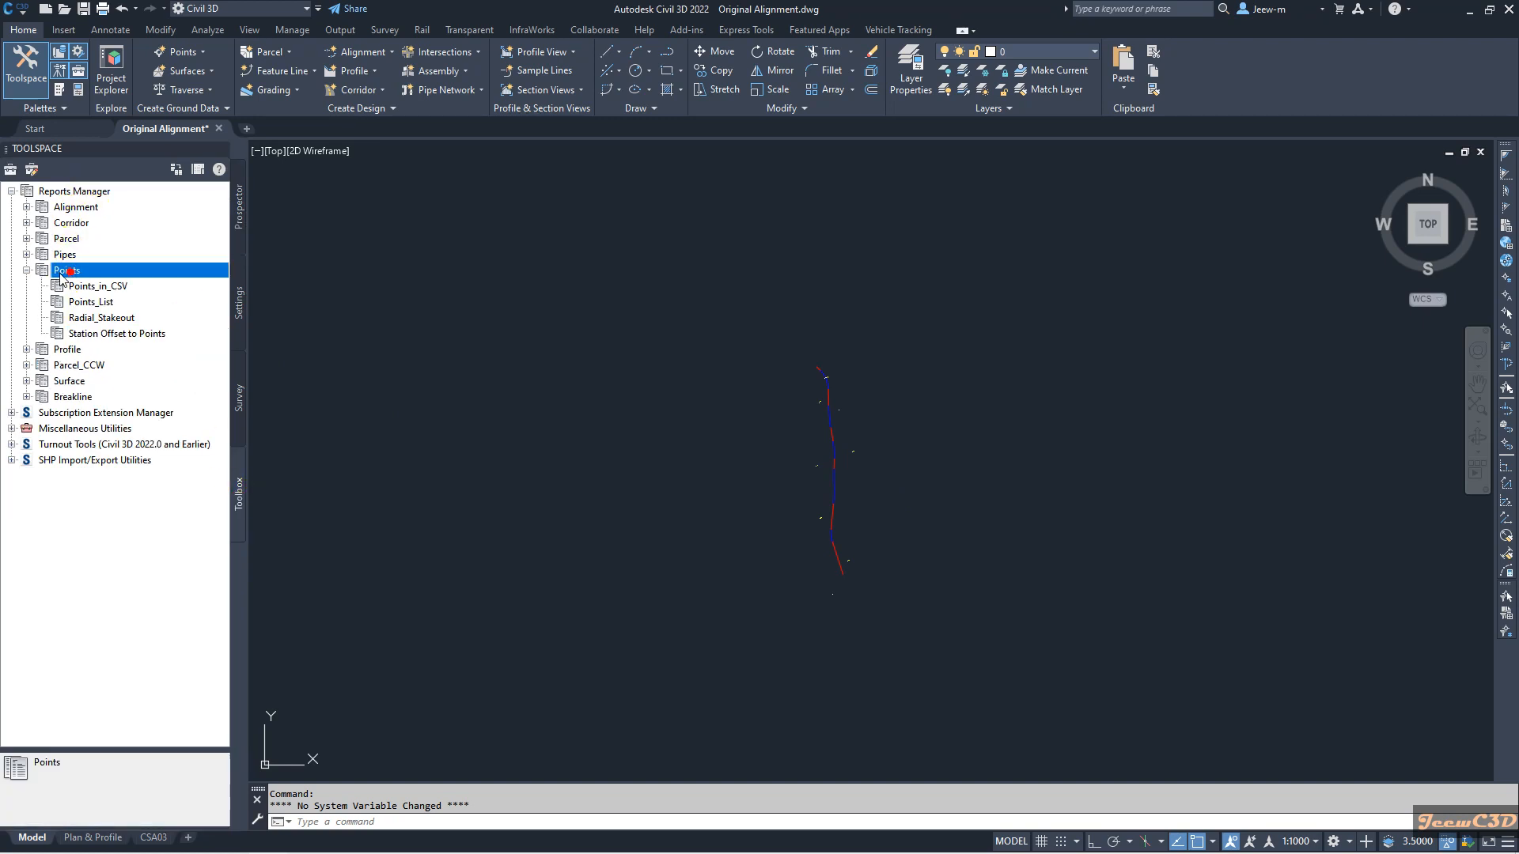
click(120, 332)
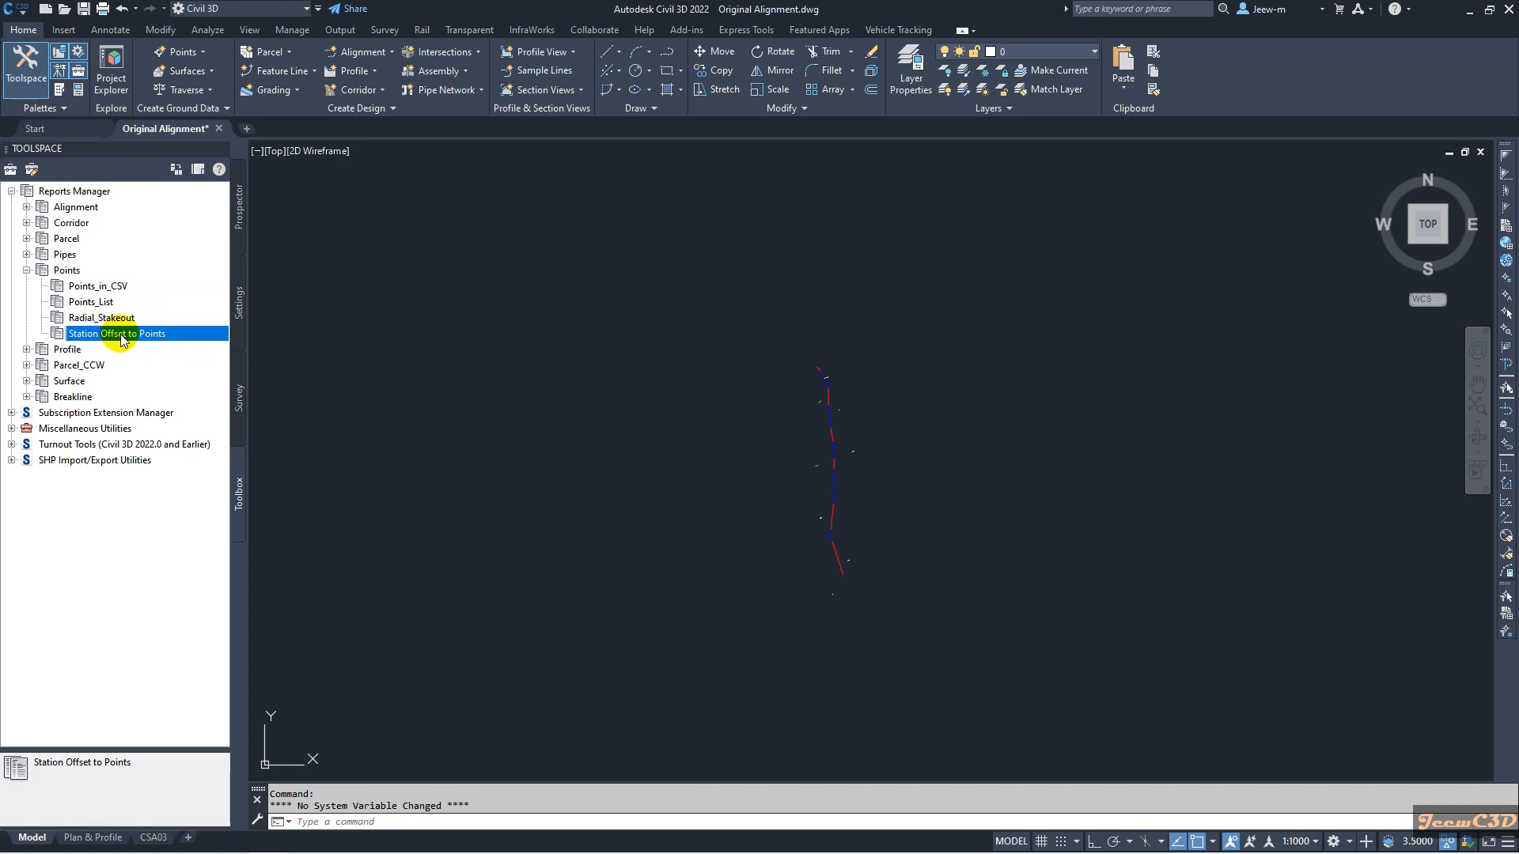
right_click(116, 333)
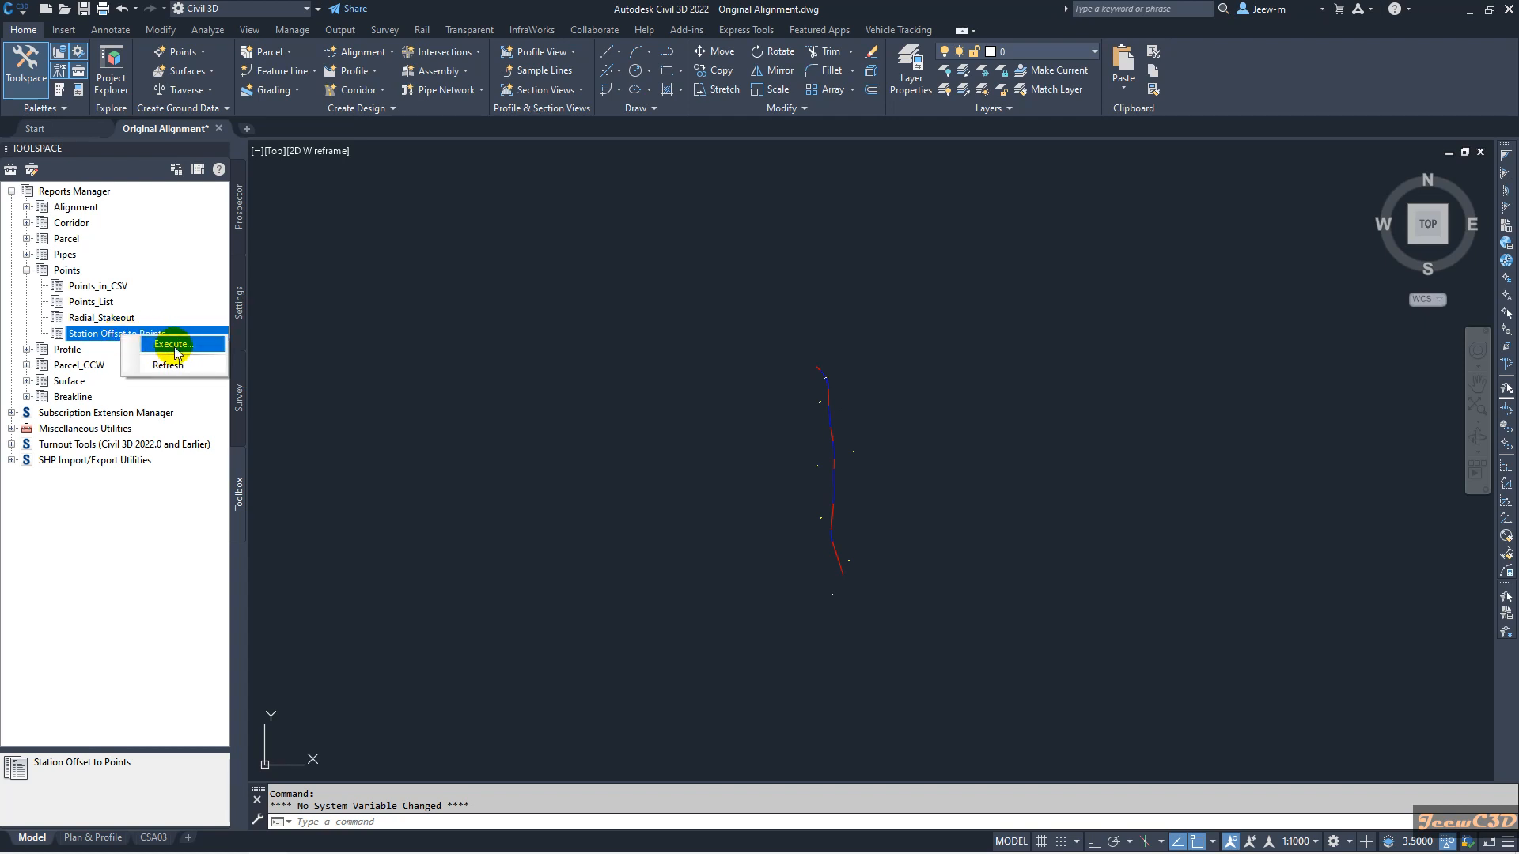
- Execute the Station Offset to Points report, listing points 959–967 on A005 Road
click(171, 344)
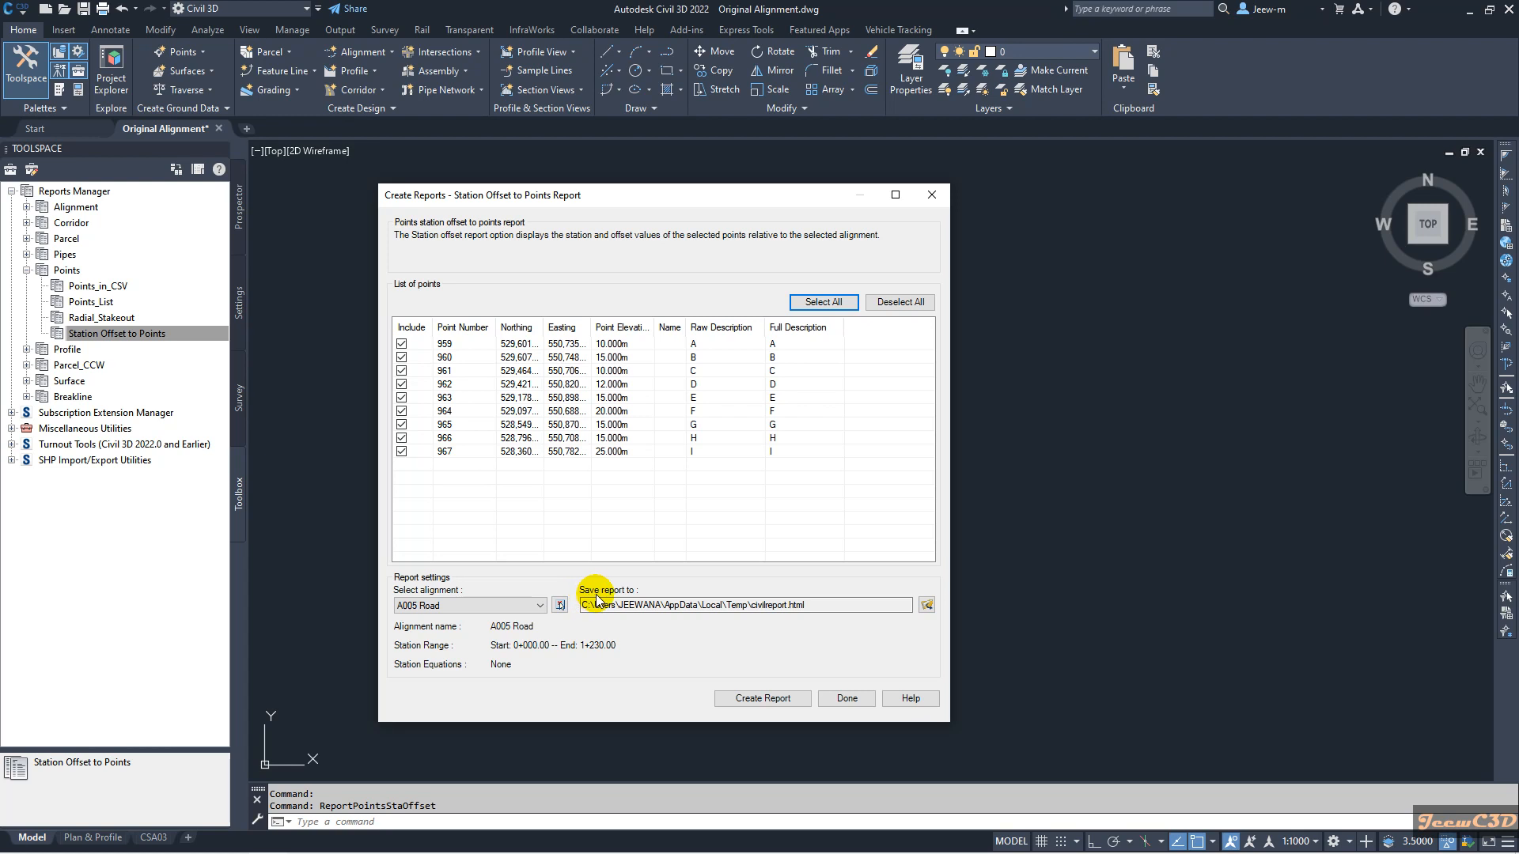
mouse_move(638, 604)
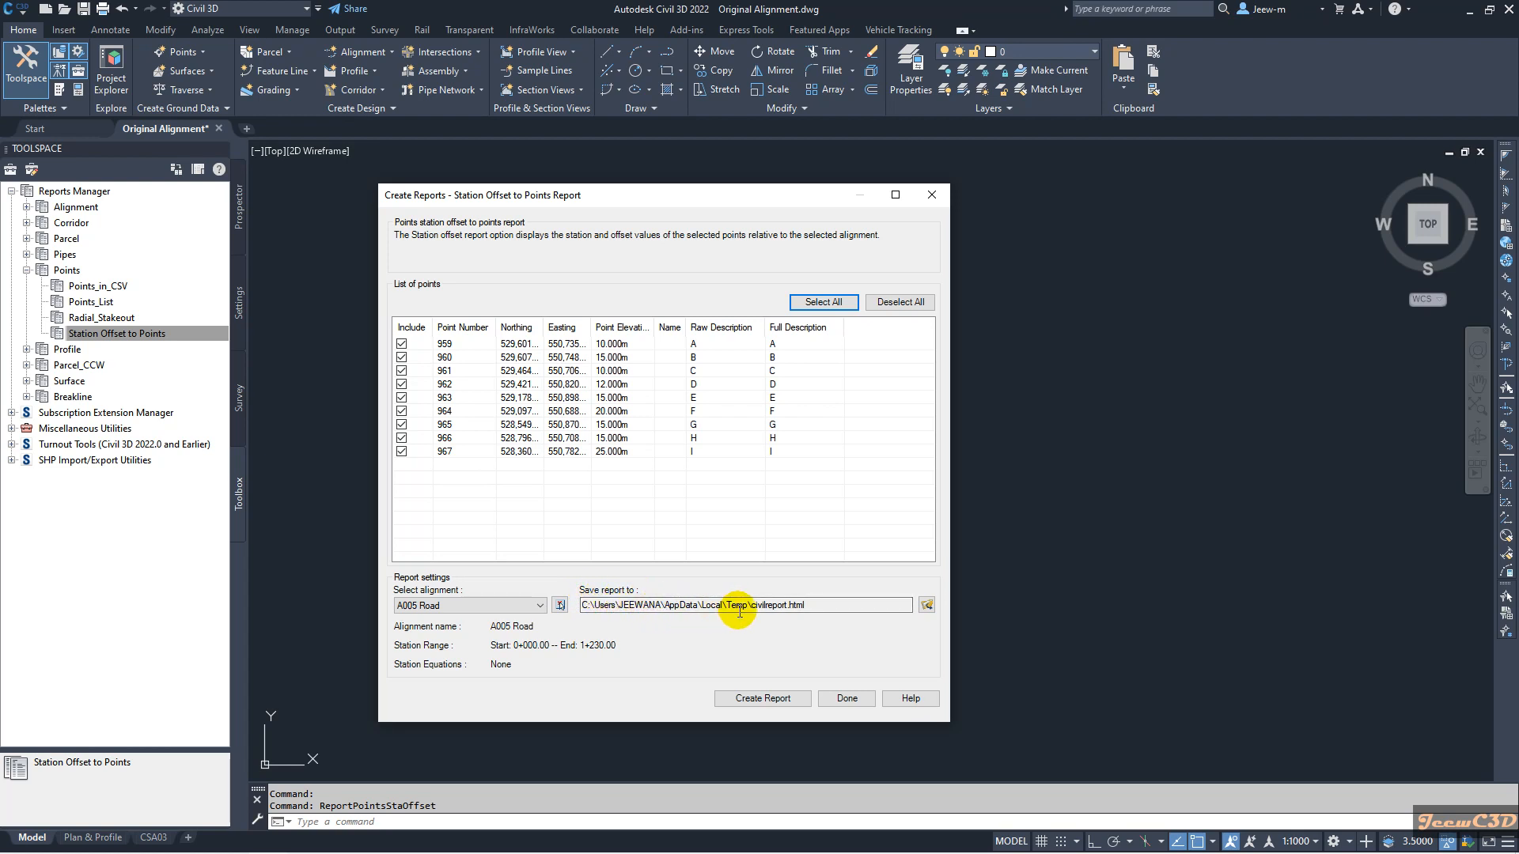
mouse_move(907, 620)
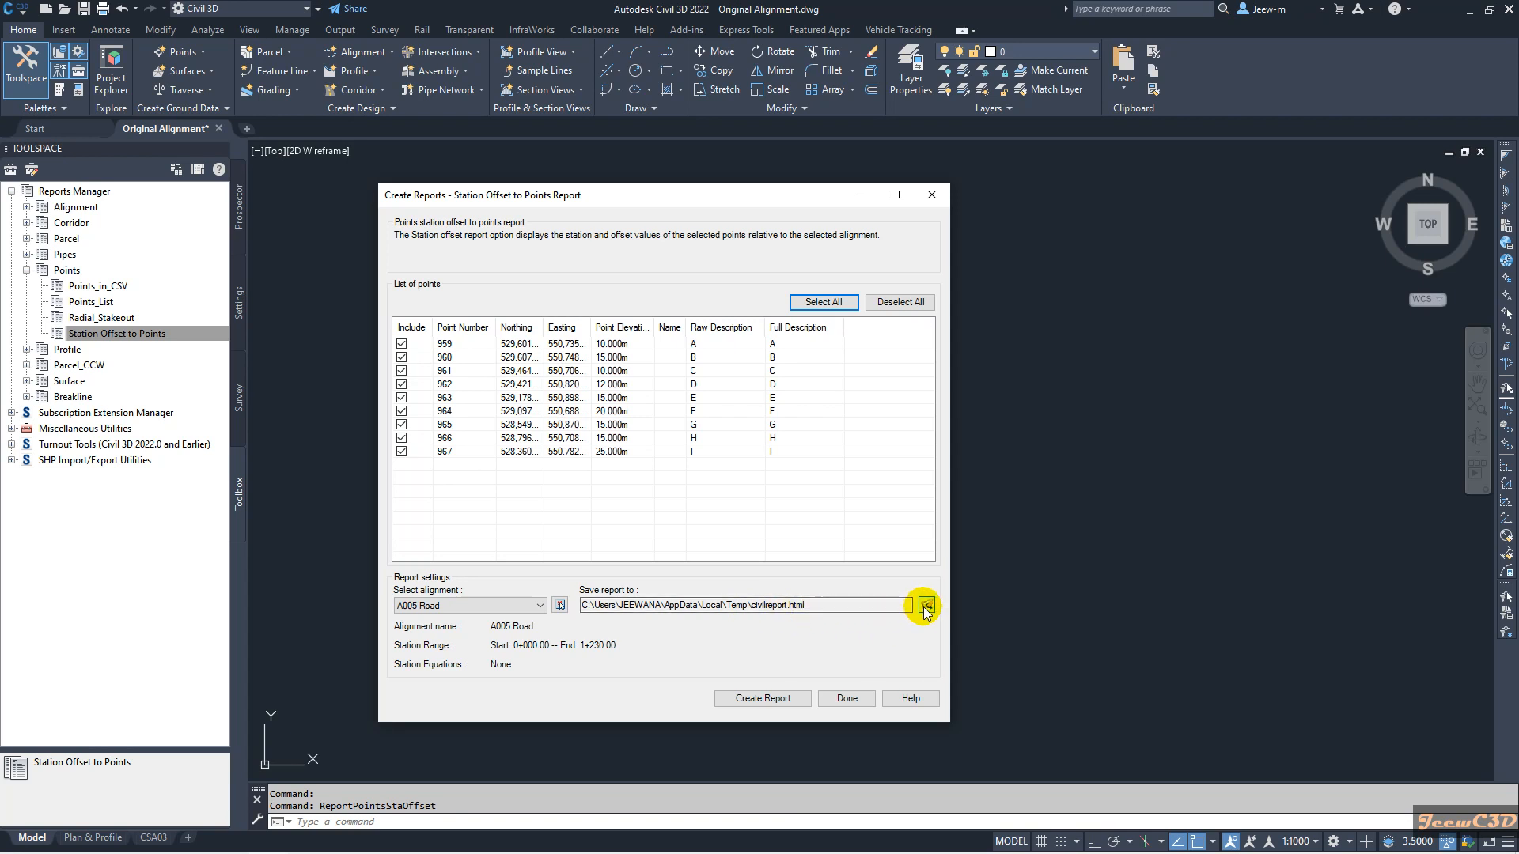
- Save the report as Excel 97-2003 workbook CivilReport.XLS in New folder, replacing it
click(925, 604)
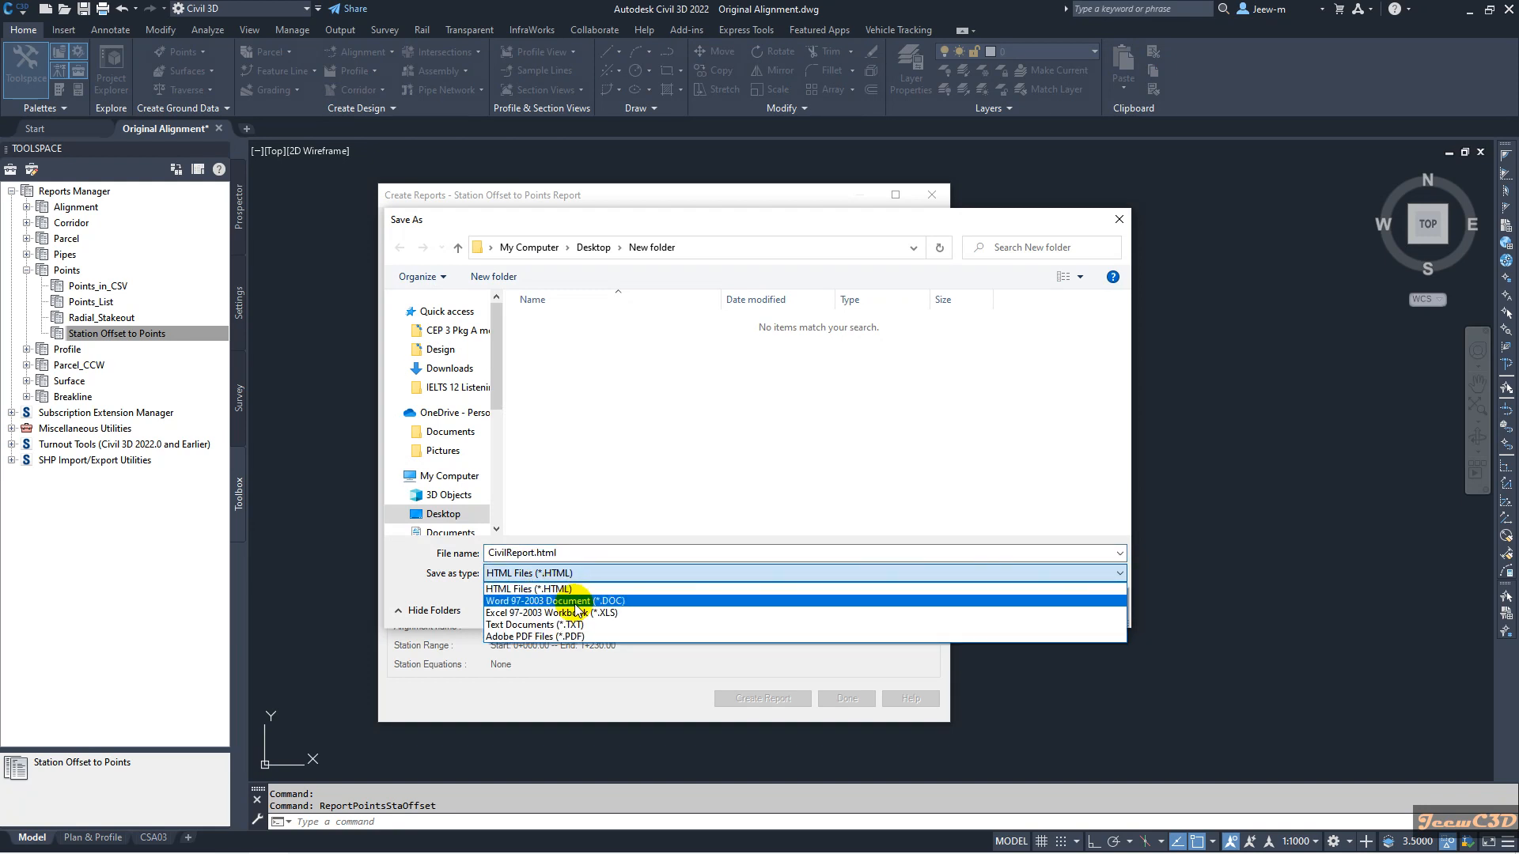
mouse_move(566, 612)
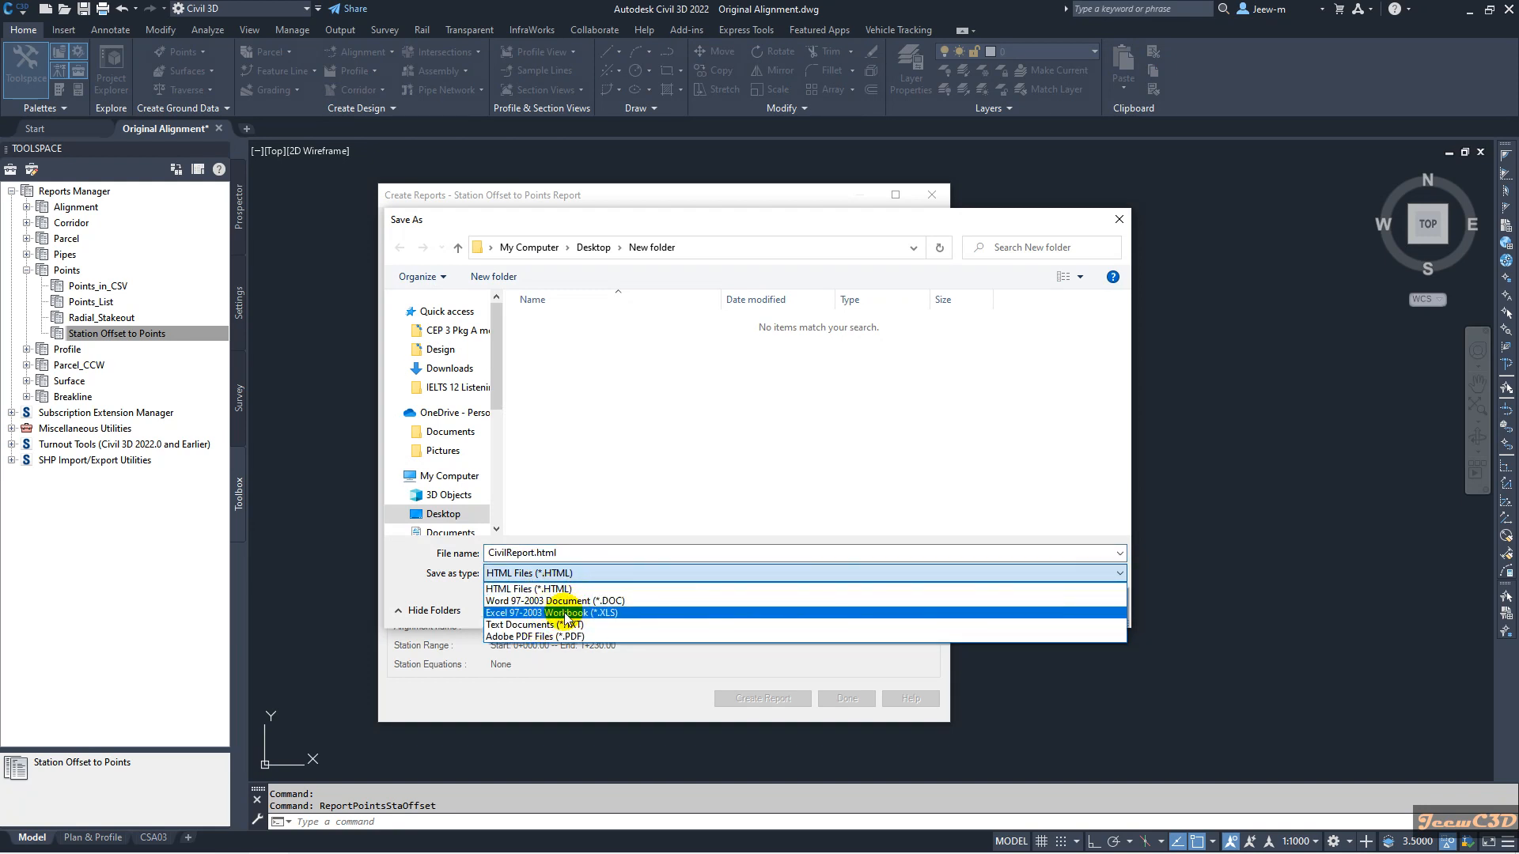
click(552, 612)
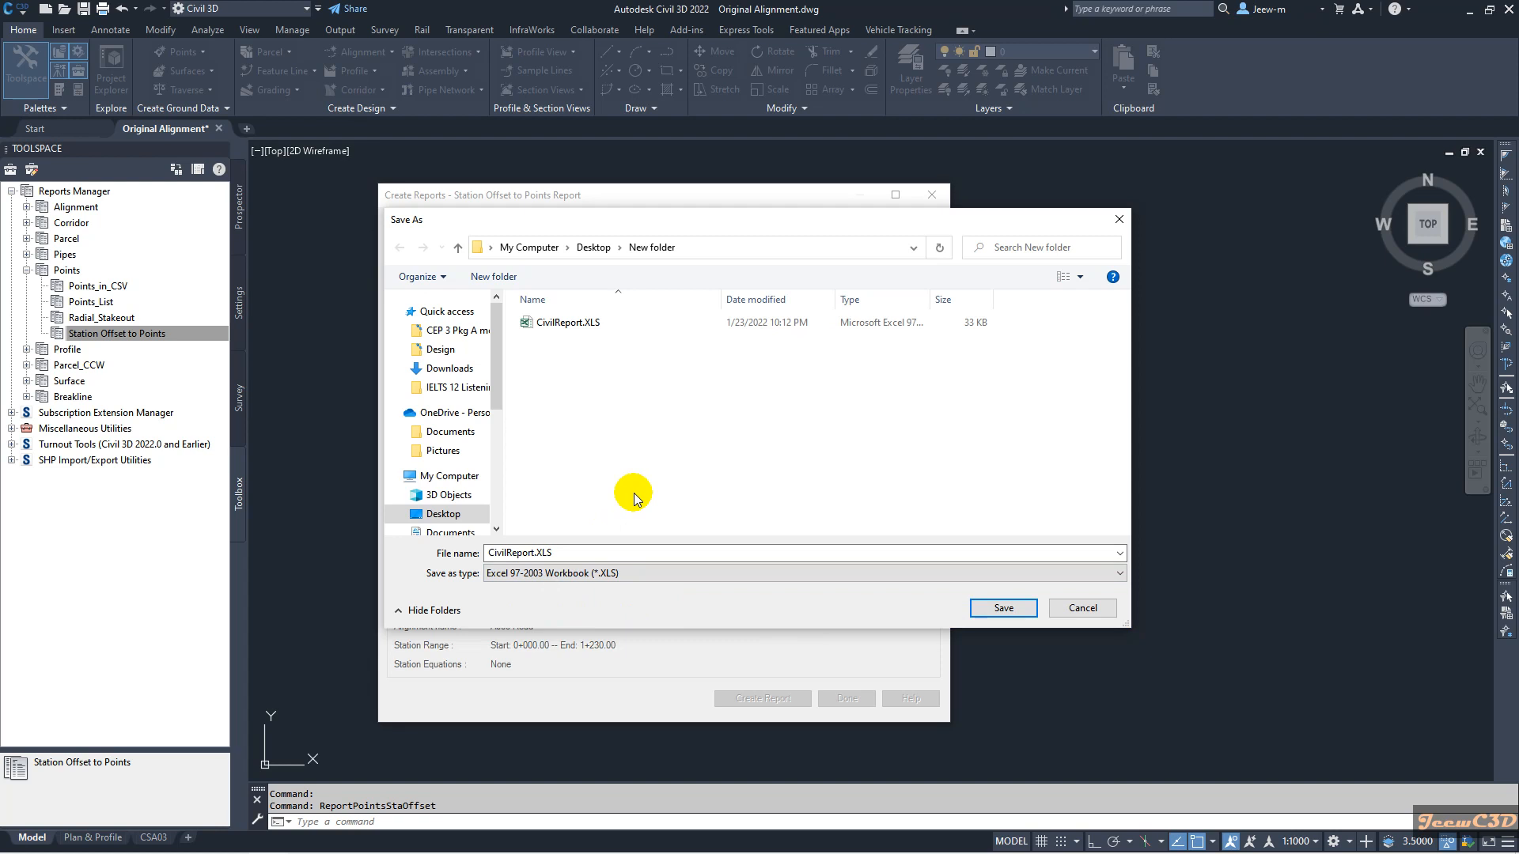
click(566, 323)
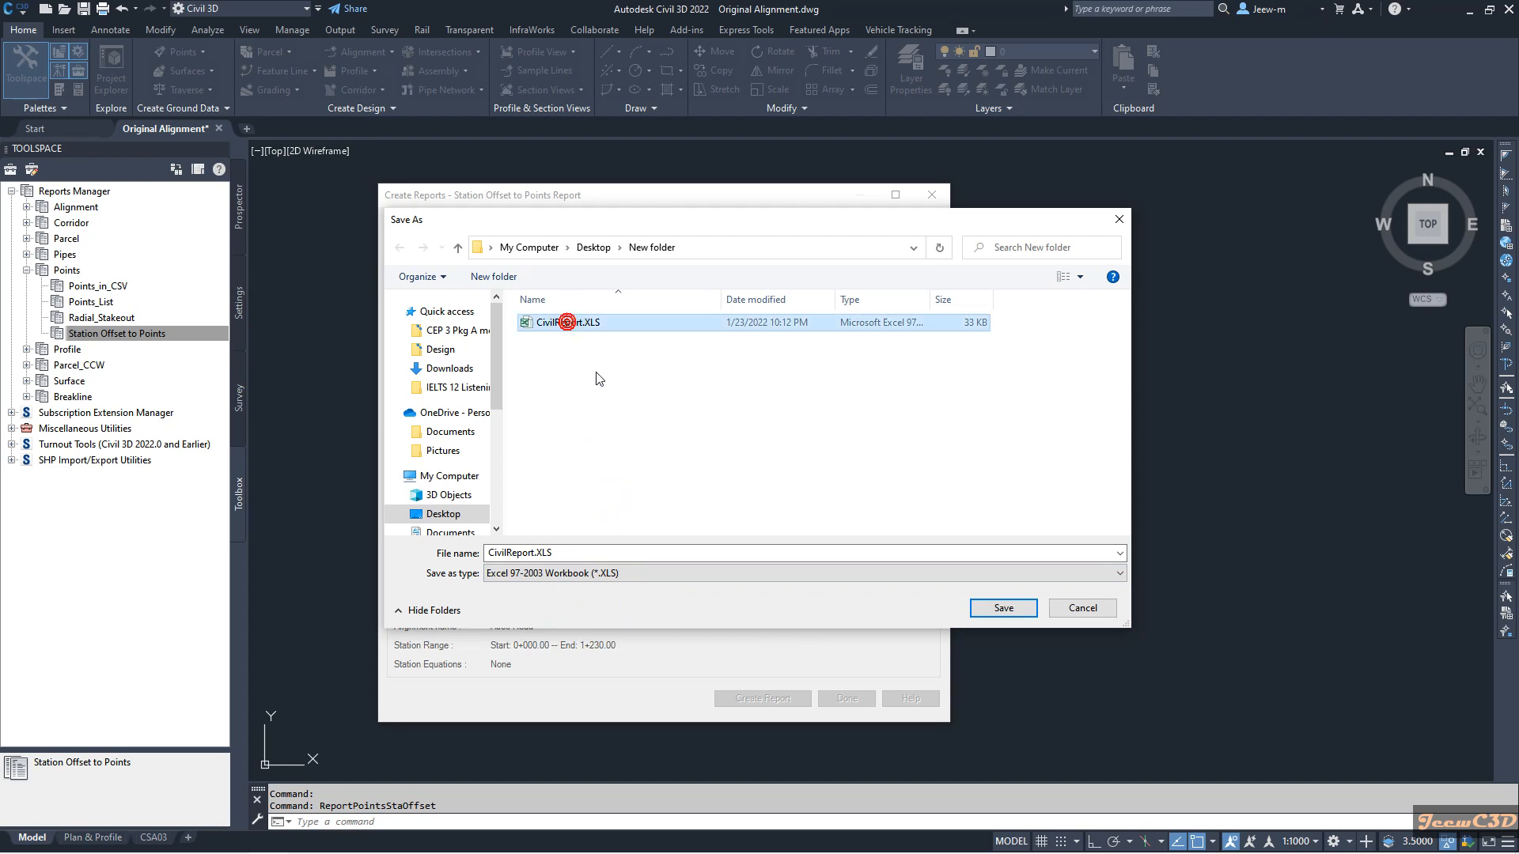
mouse_move(869, 588)
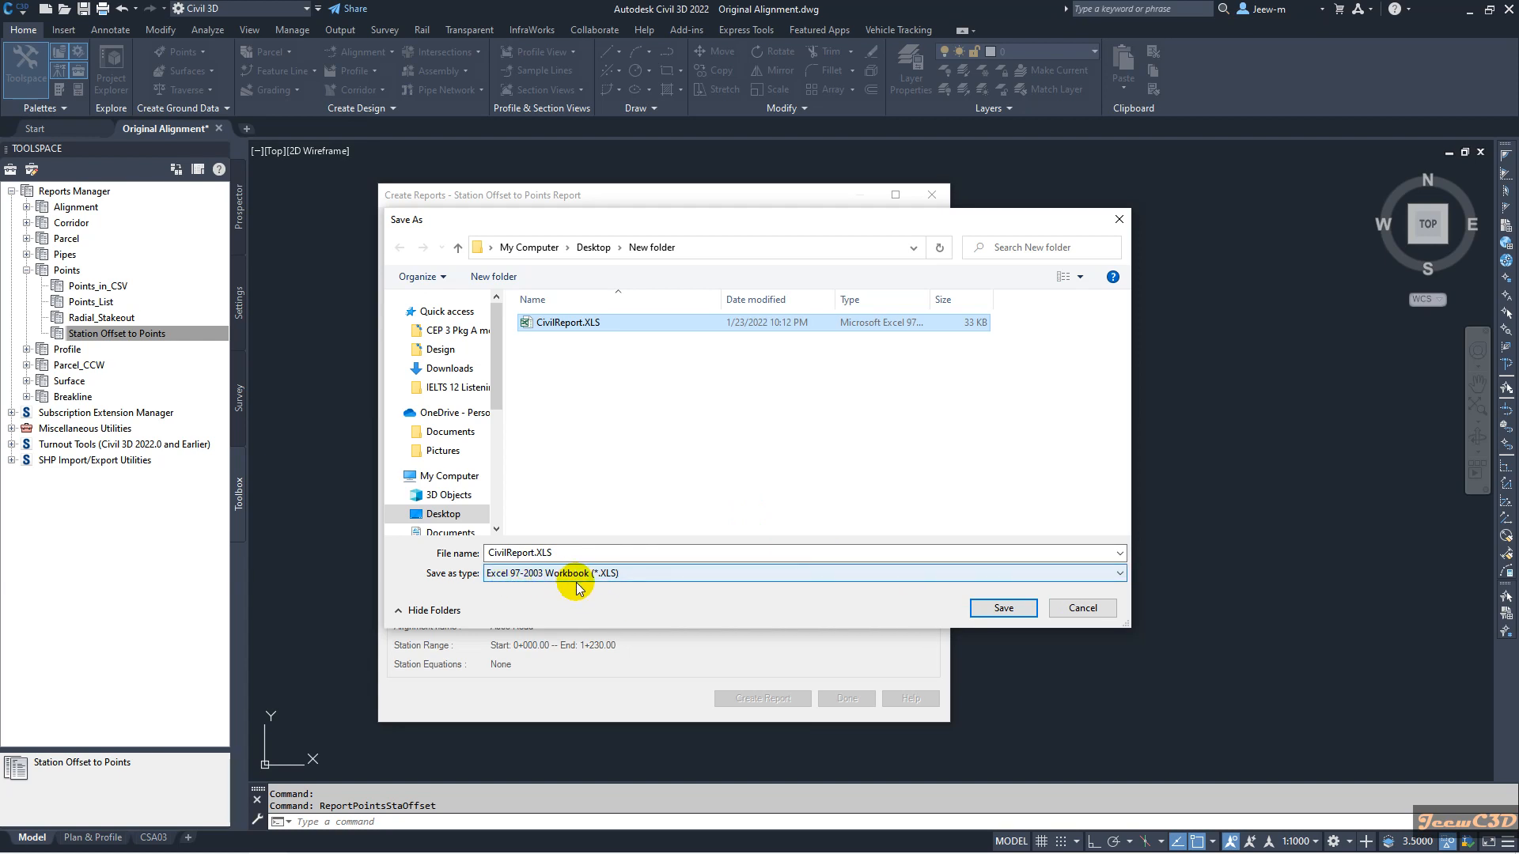
mouse_move(625, 591)
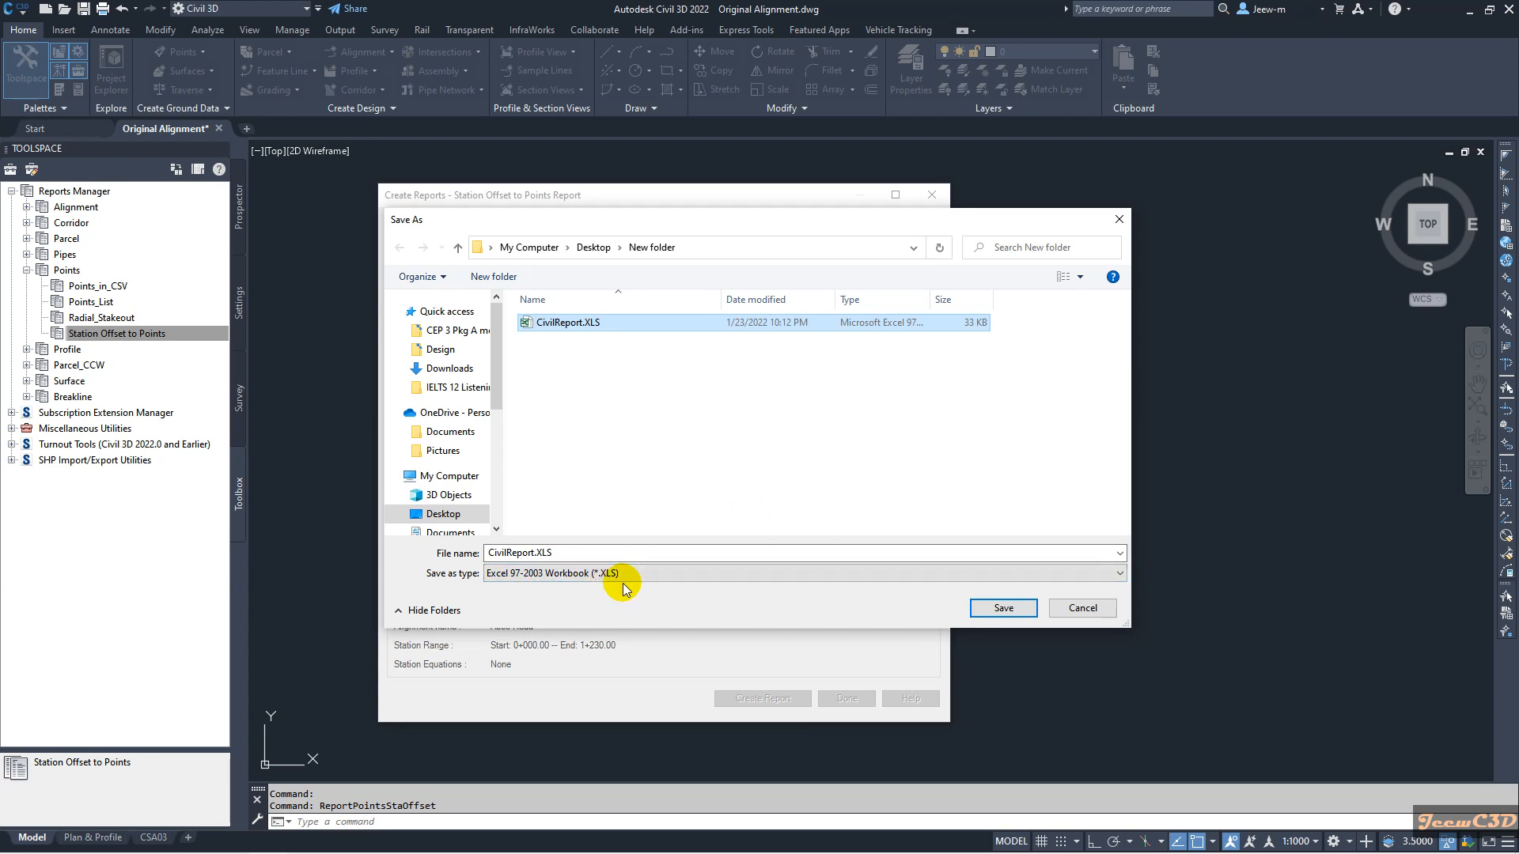
click(1003, 608)
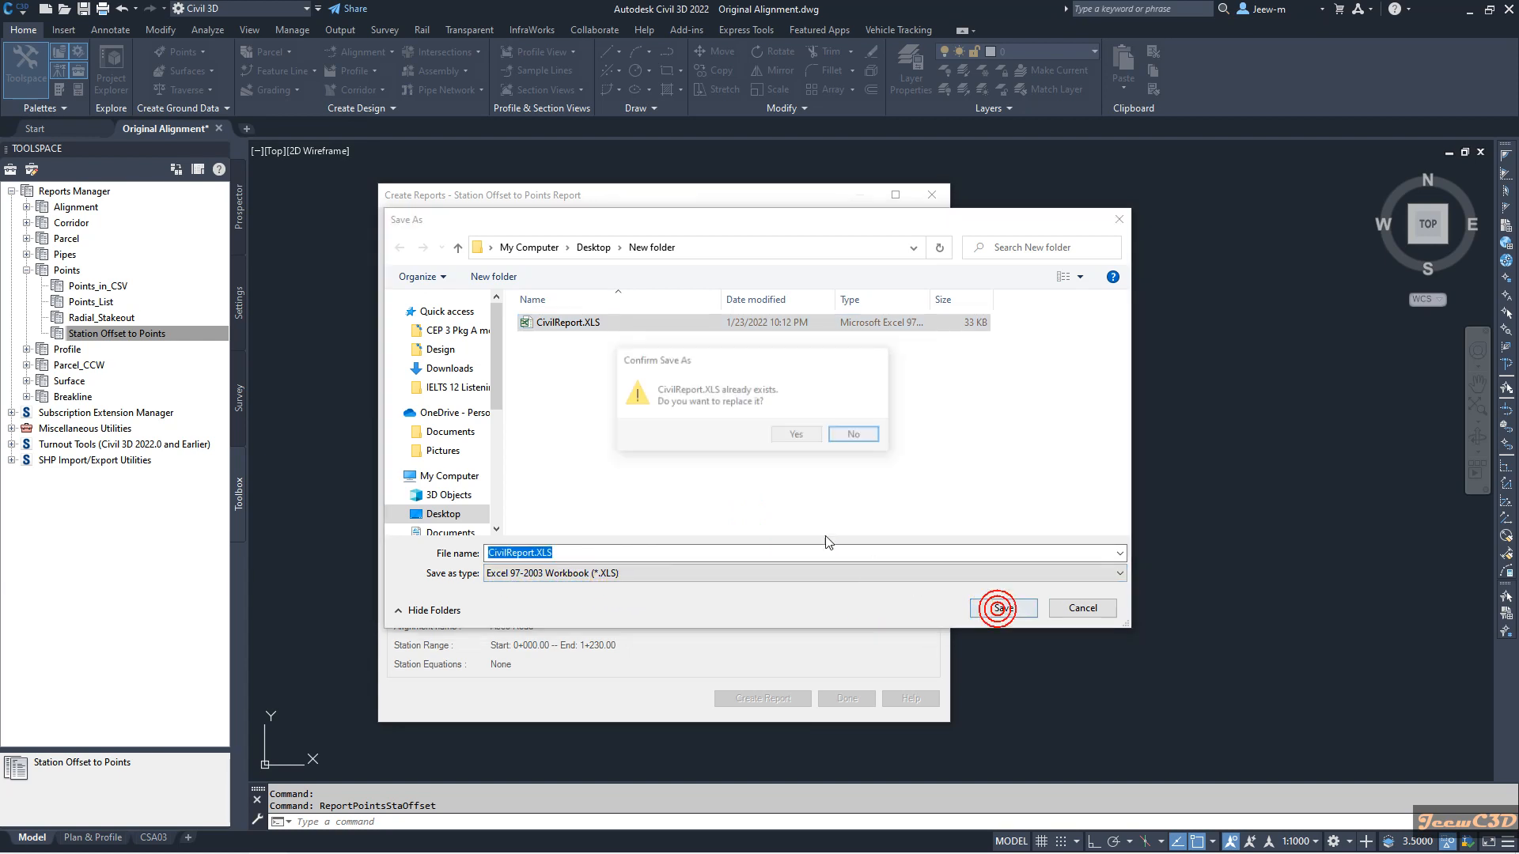
click(794, 432)
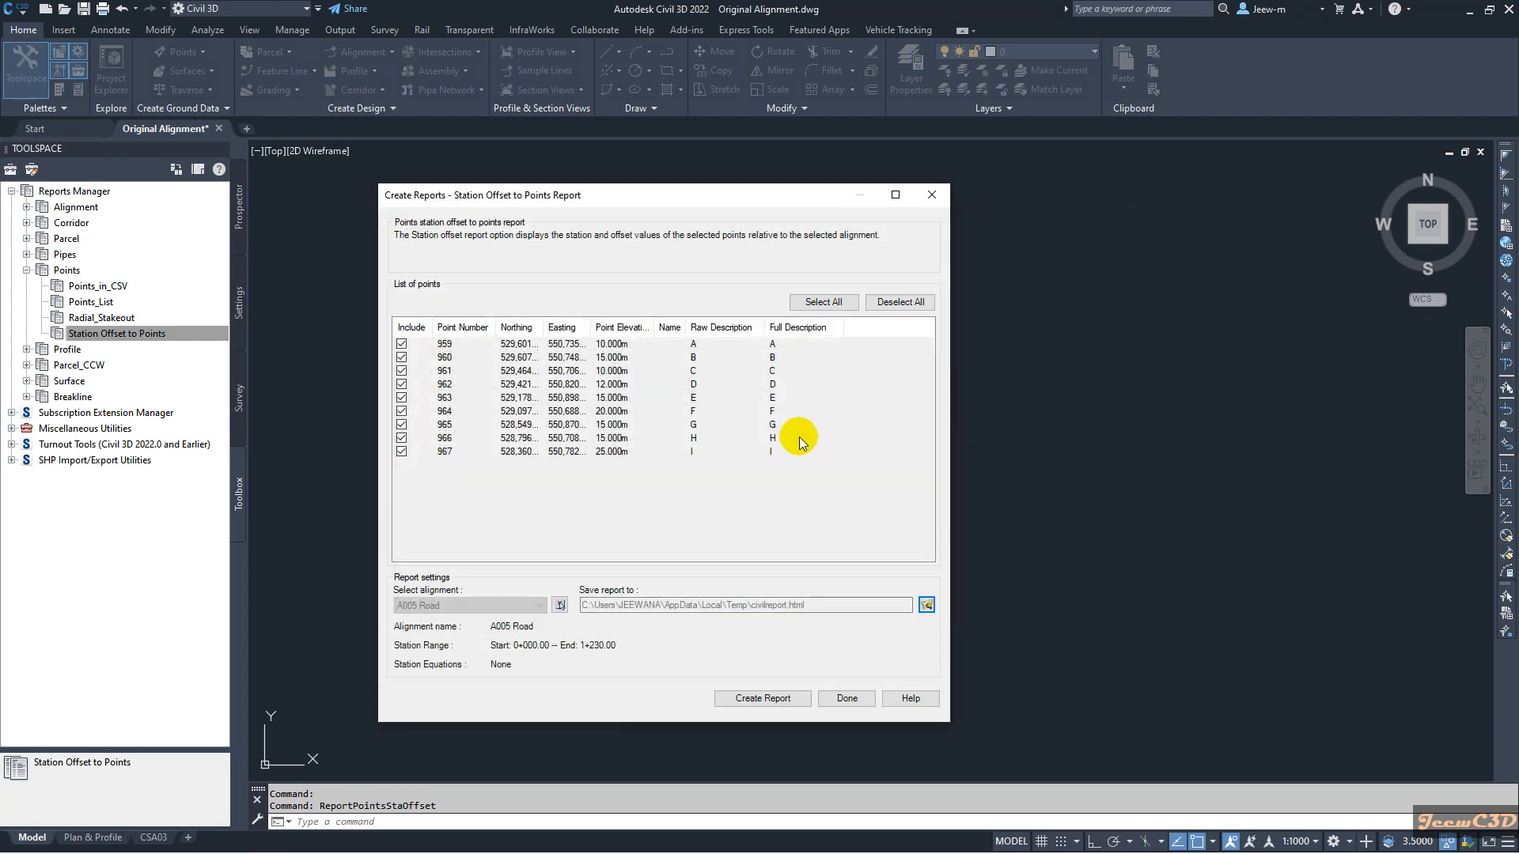
- Create the station offset report for points 959–967 in Excel
click(761, 698)
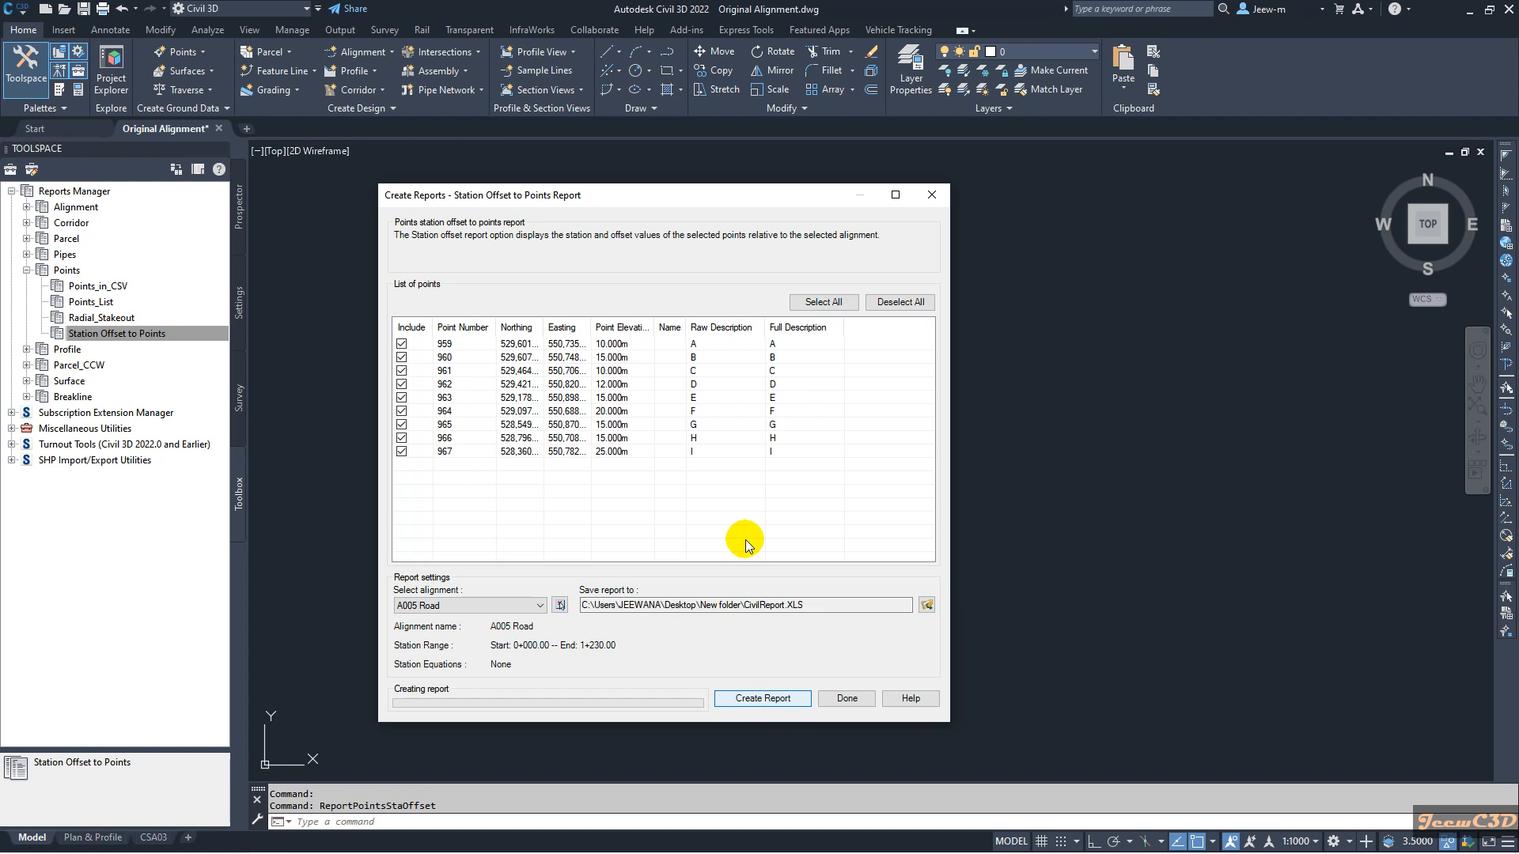
click(761, 699)
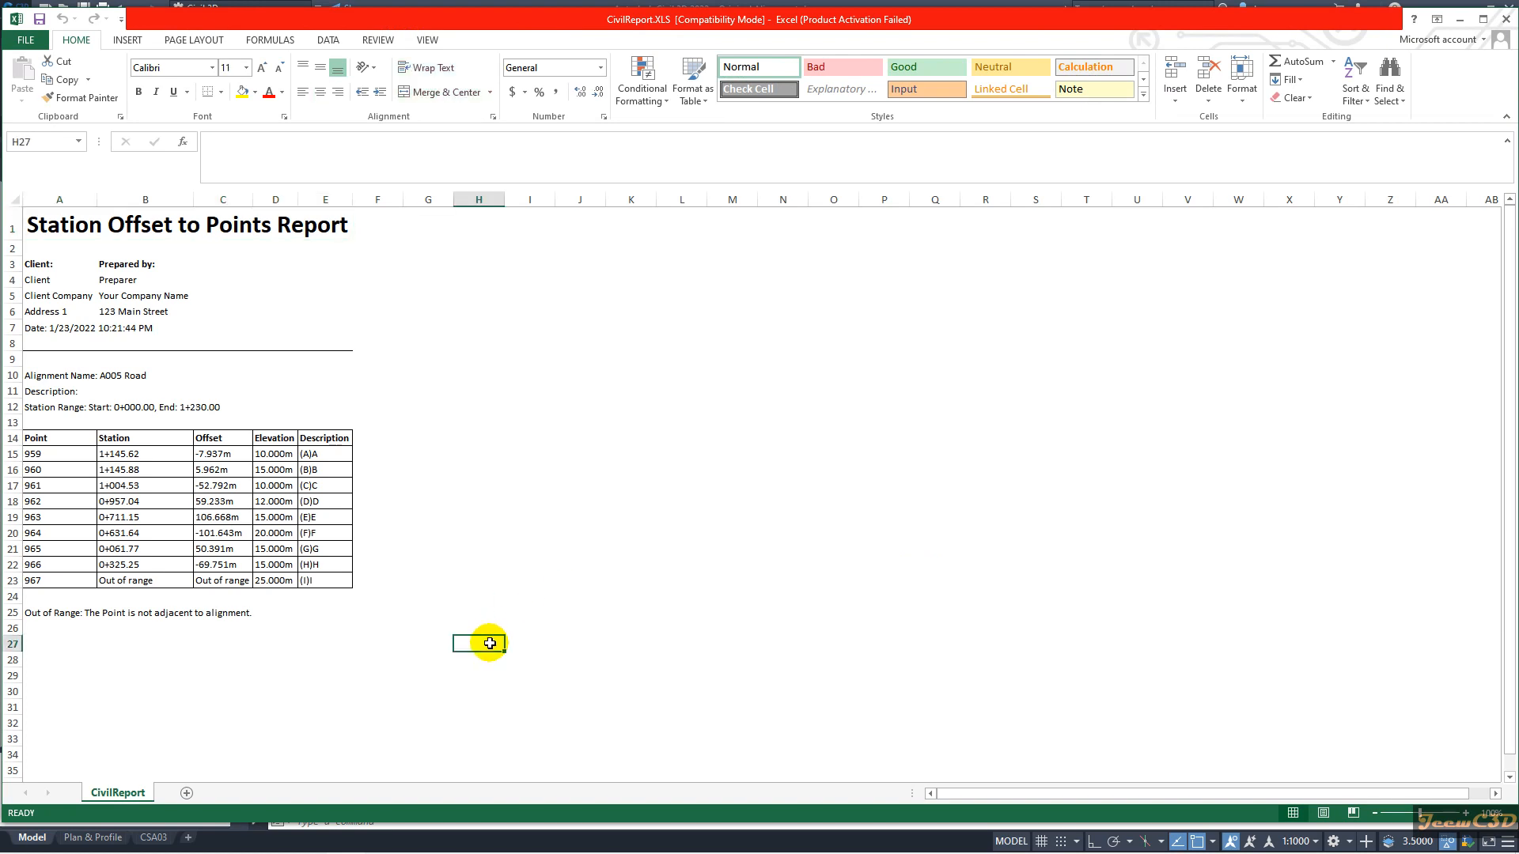
mouse_move(604, 614)
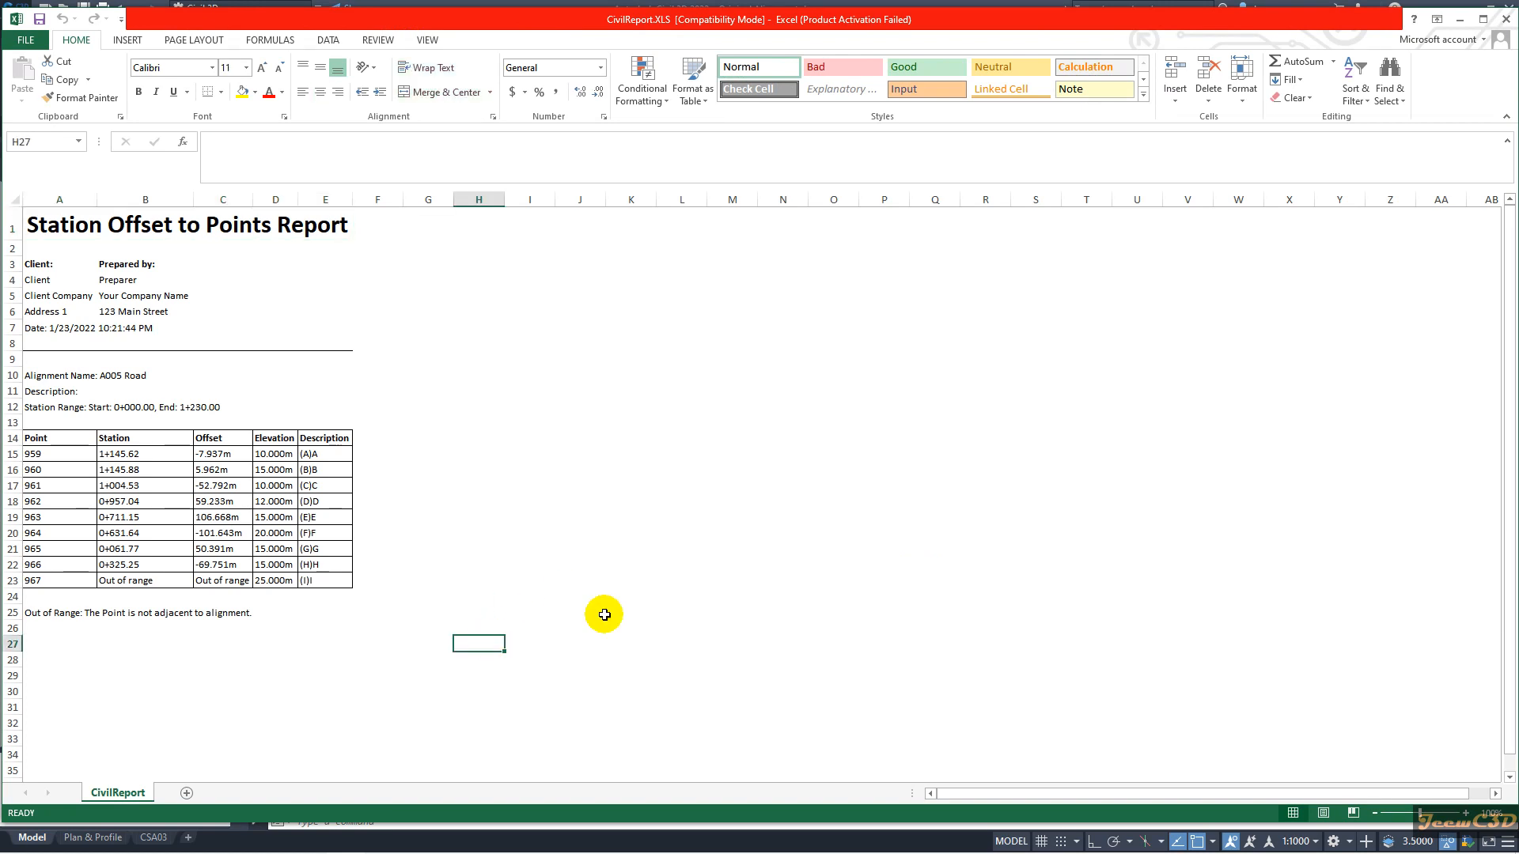
mouse_move(564, 583)
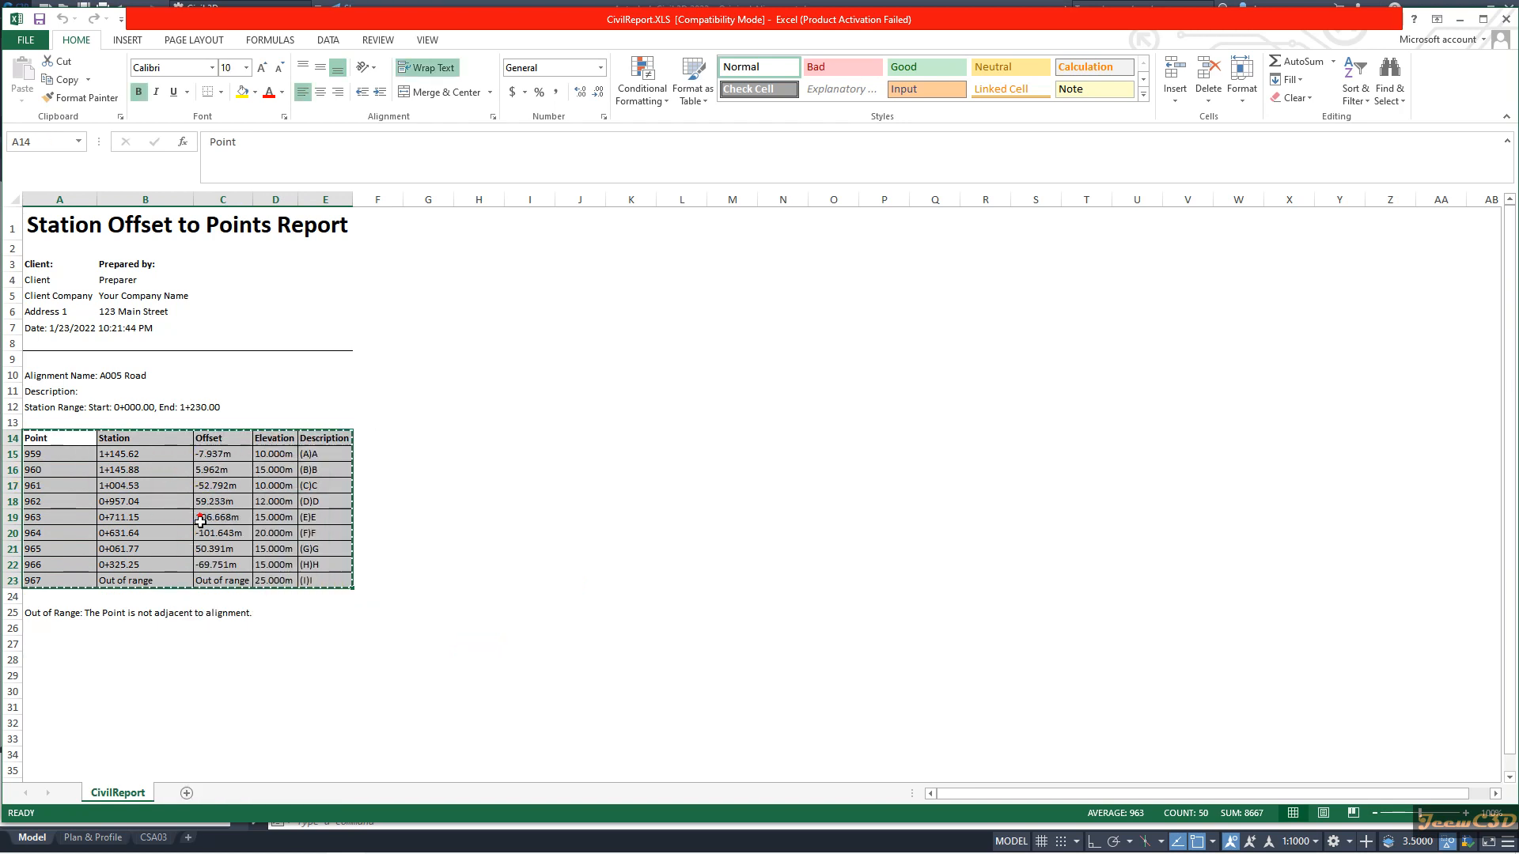
- Paste the copied station offset report into cell A1 of Sheet1
click(185, 793)
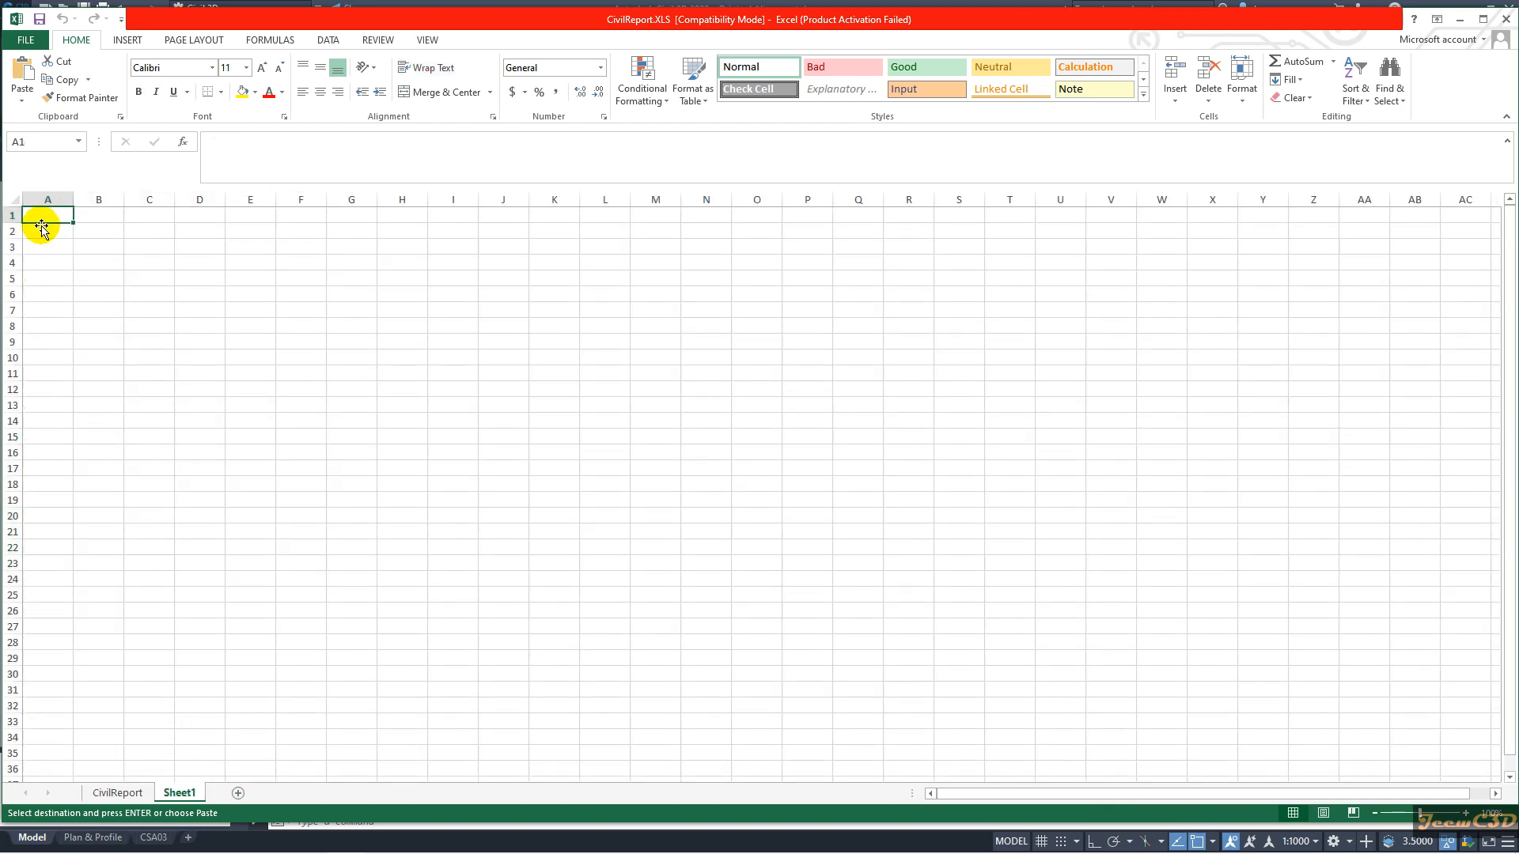
right_click(47, 229)
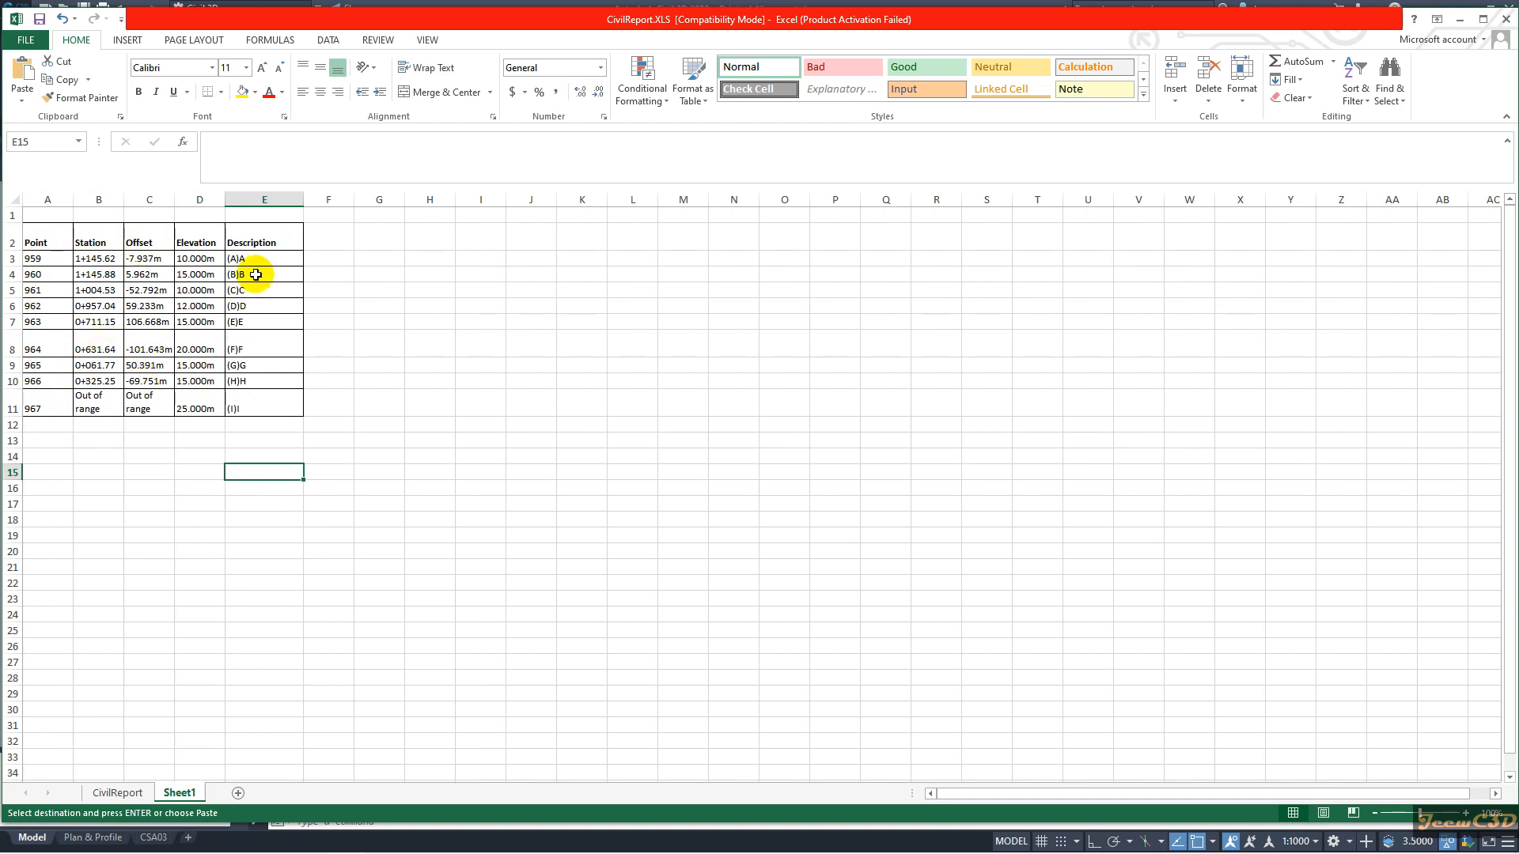
mouse_move(147, 543)
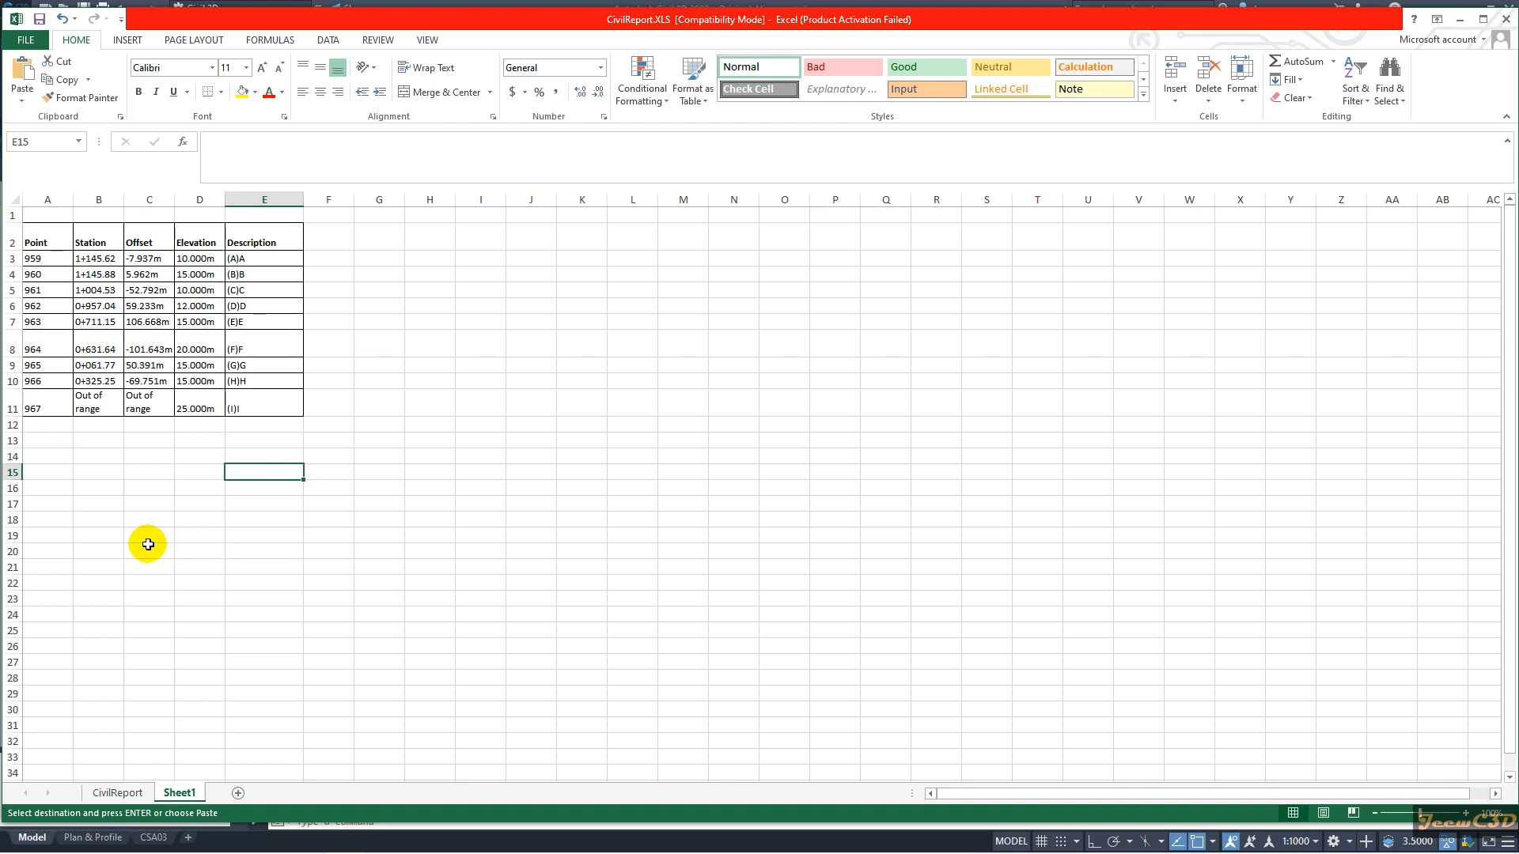
mouse_move(1442, 56)
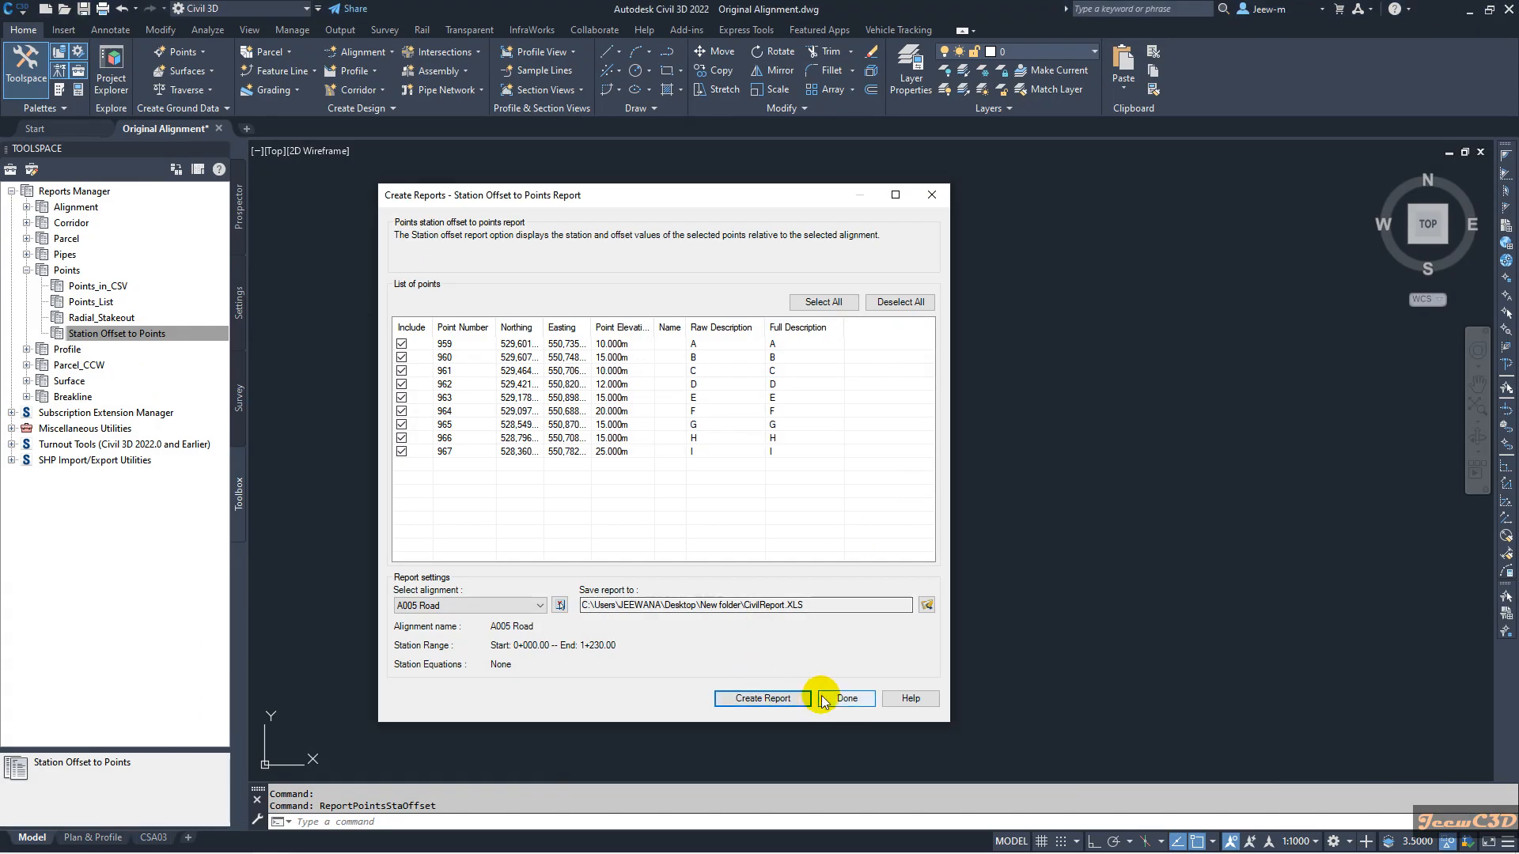
- Close Create Reports and bring up the actions for Points in Prospector
click(845, 699)
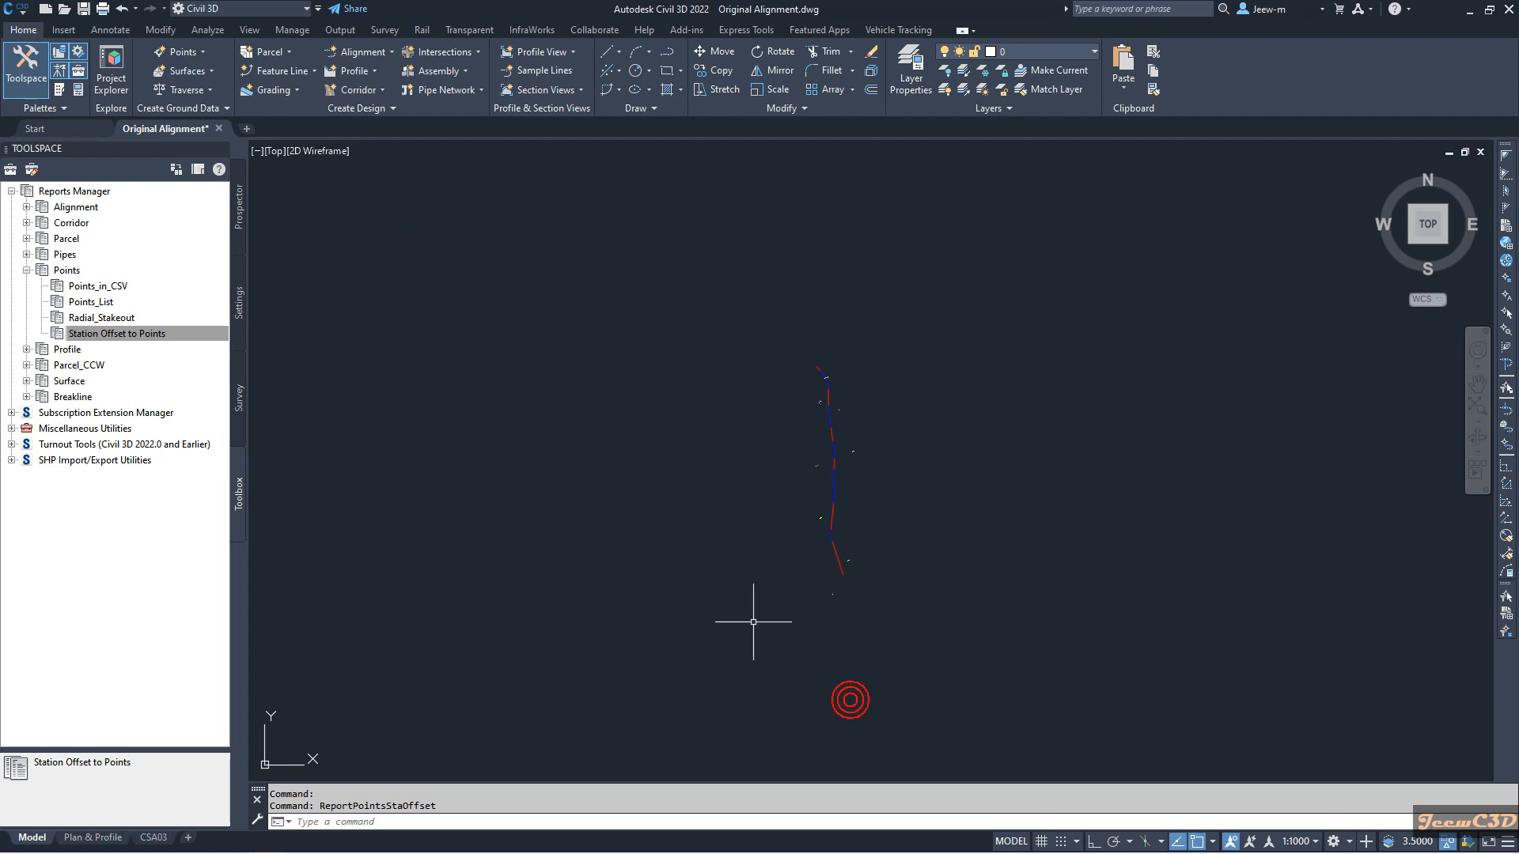
mouse_move(262, 235)
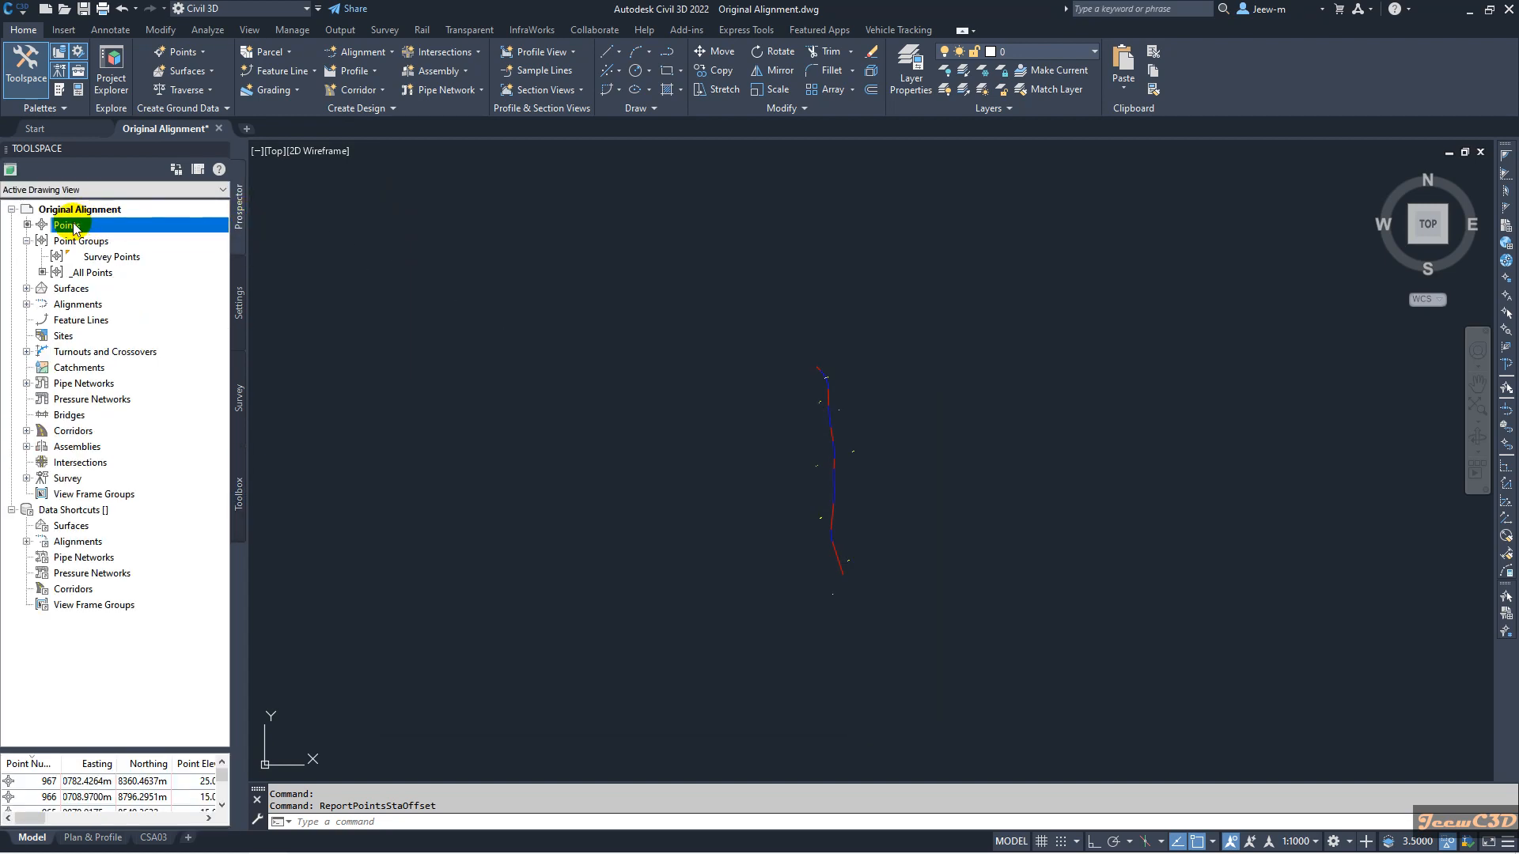
click(64, 225)
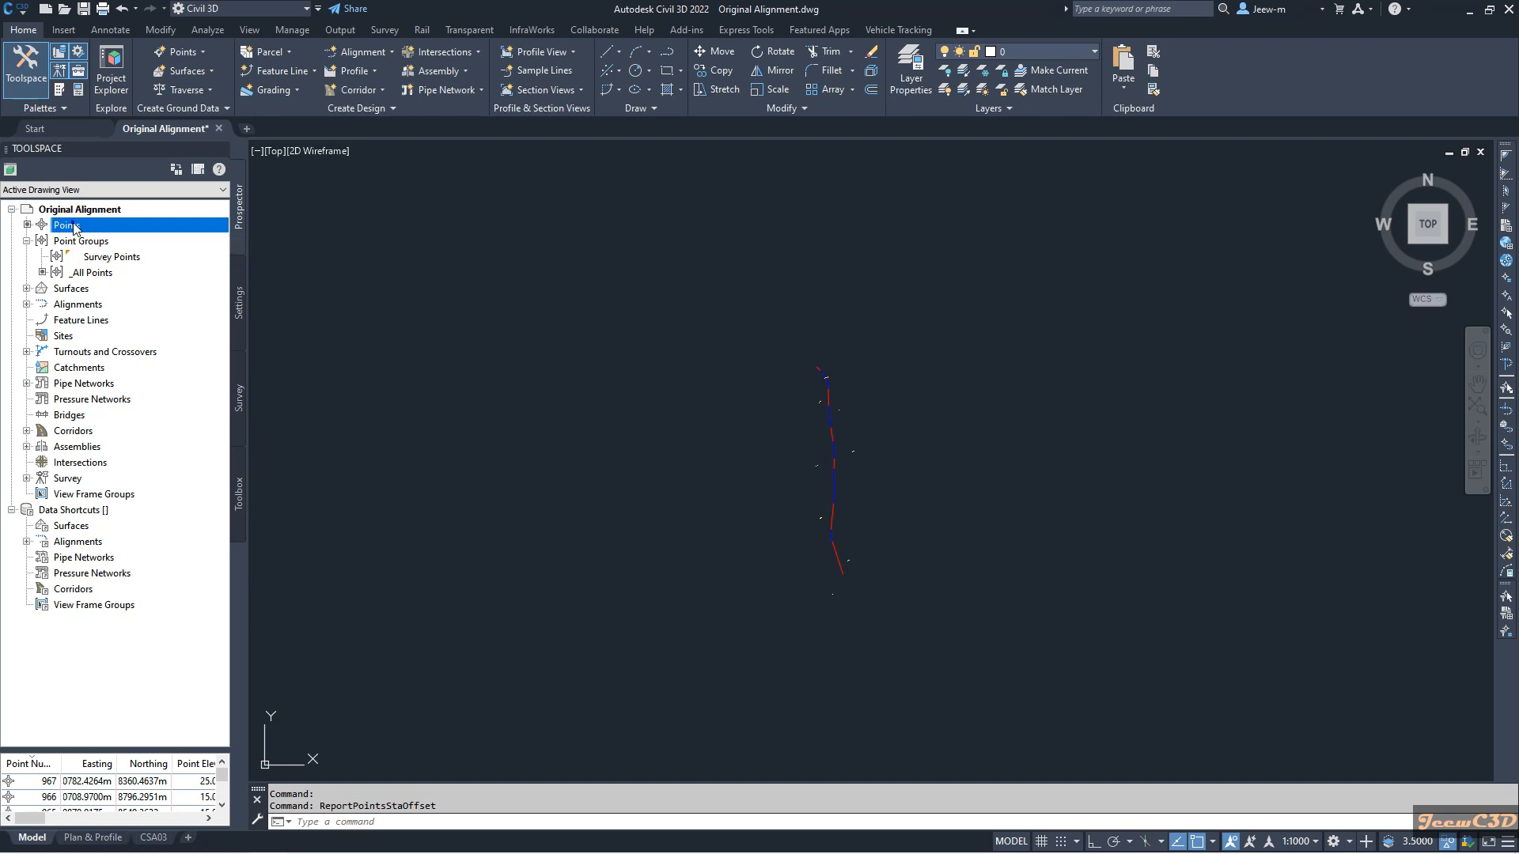
right_click(68, 225)
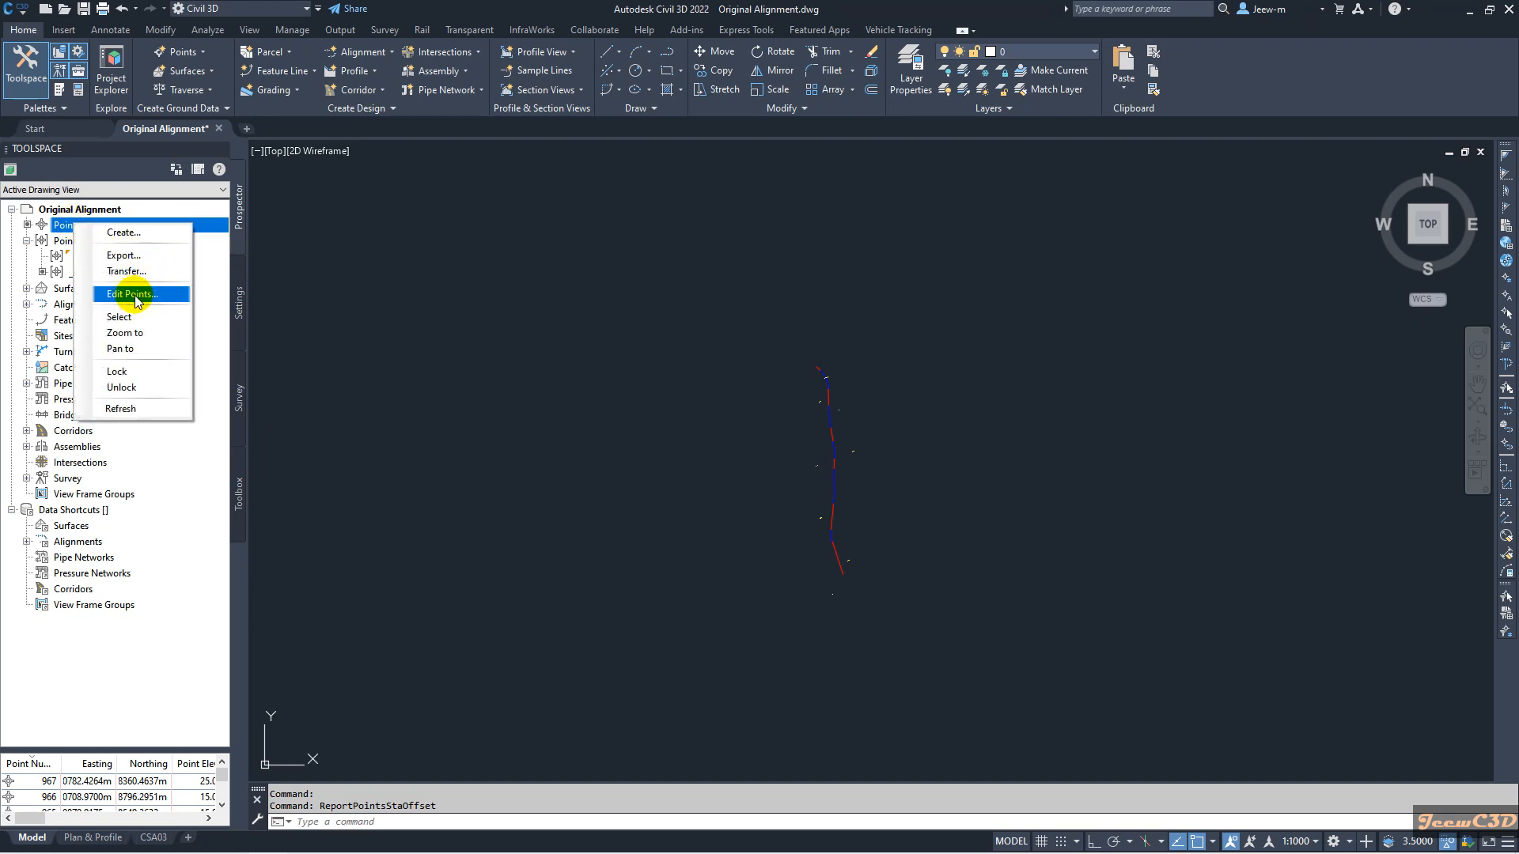
- Open Edit Points, select all nine rows and copy them to the clipboard
click(128, 294)
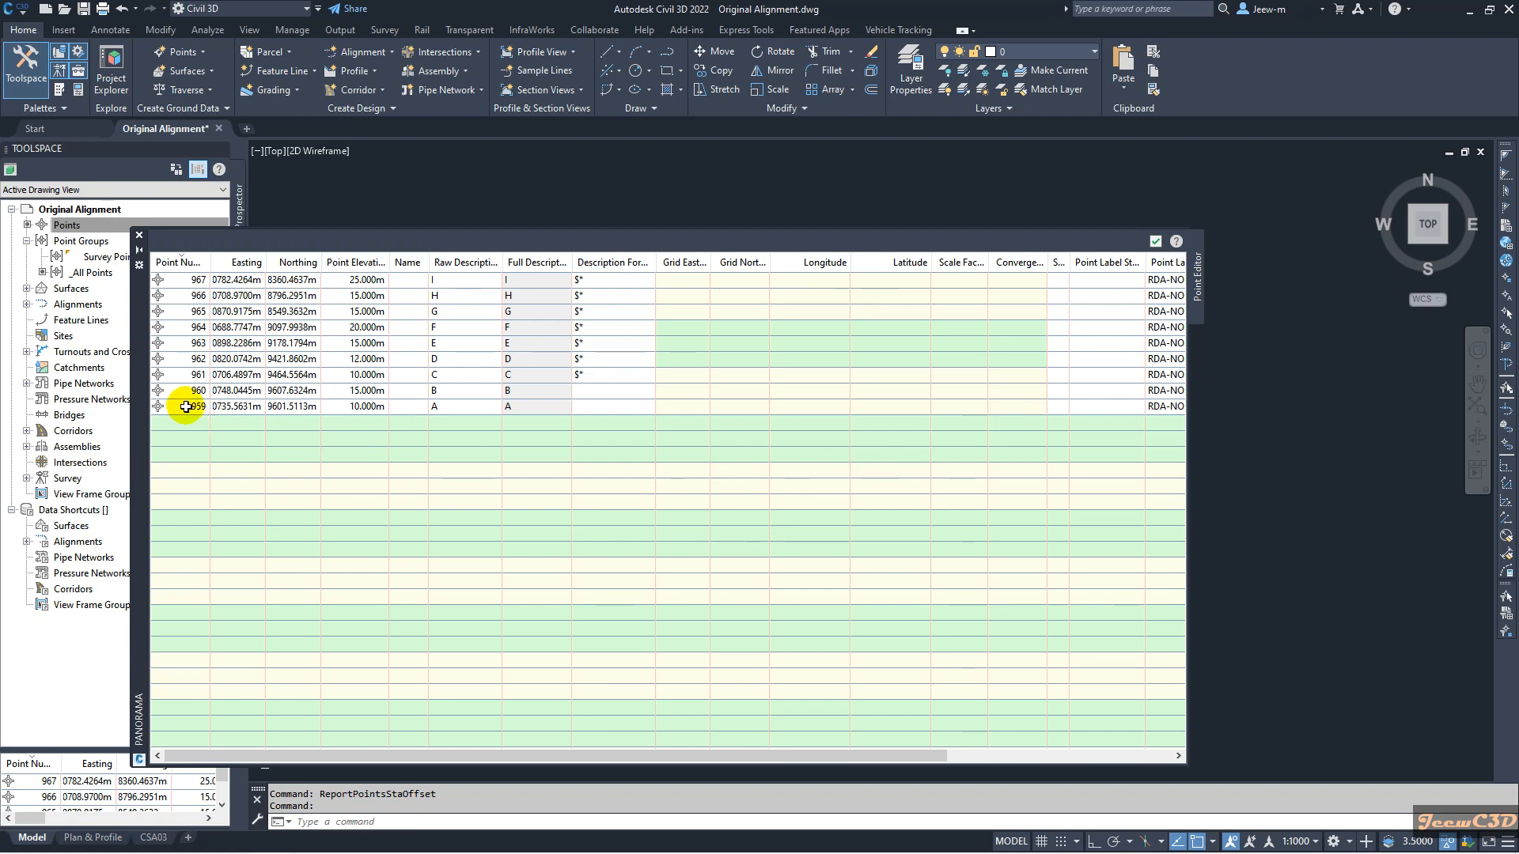
click(189, 406)
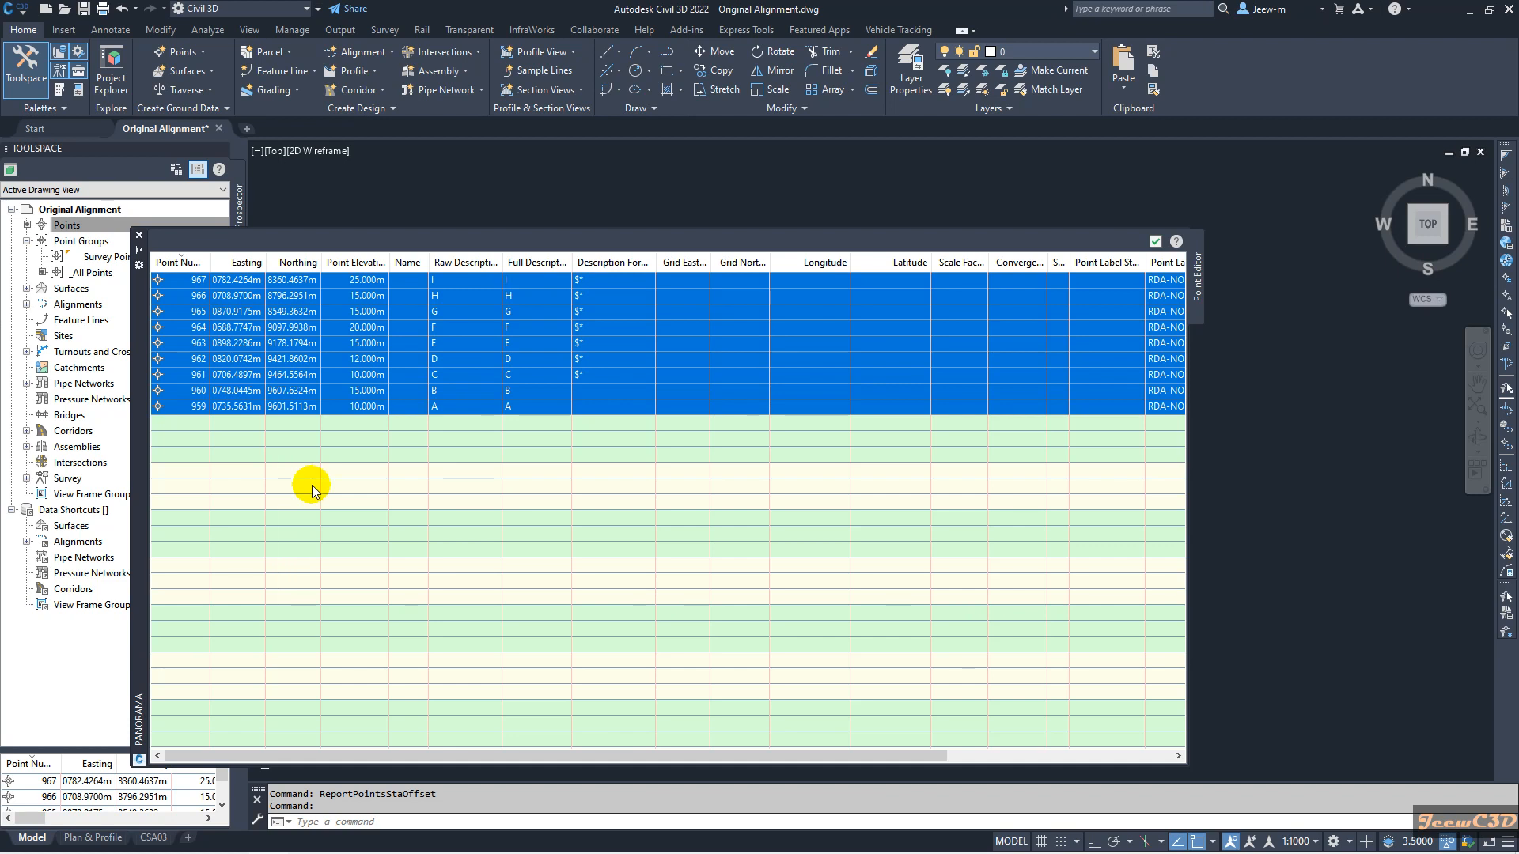
right_click(470, 406)
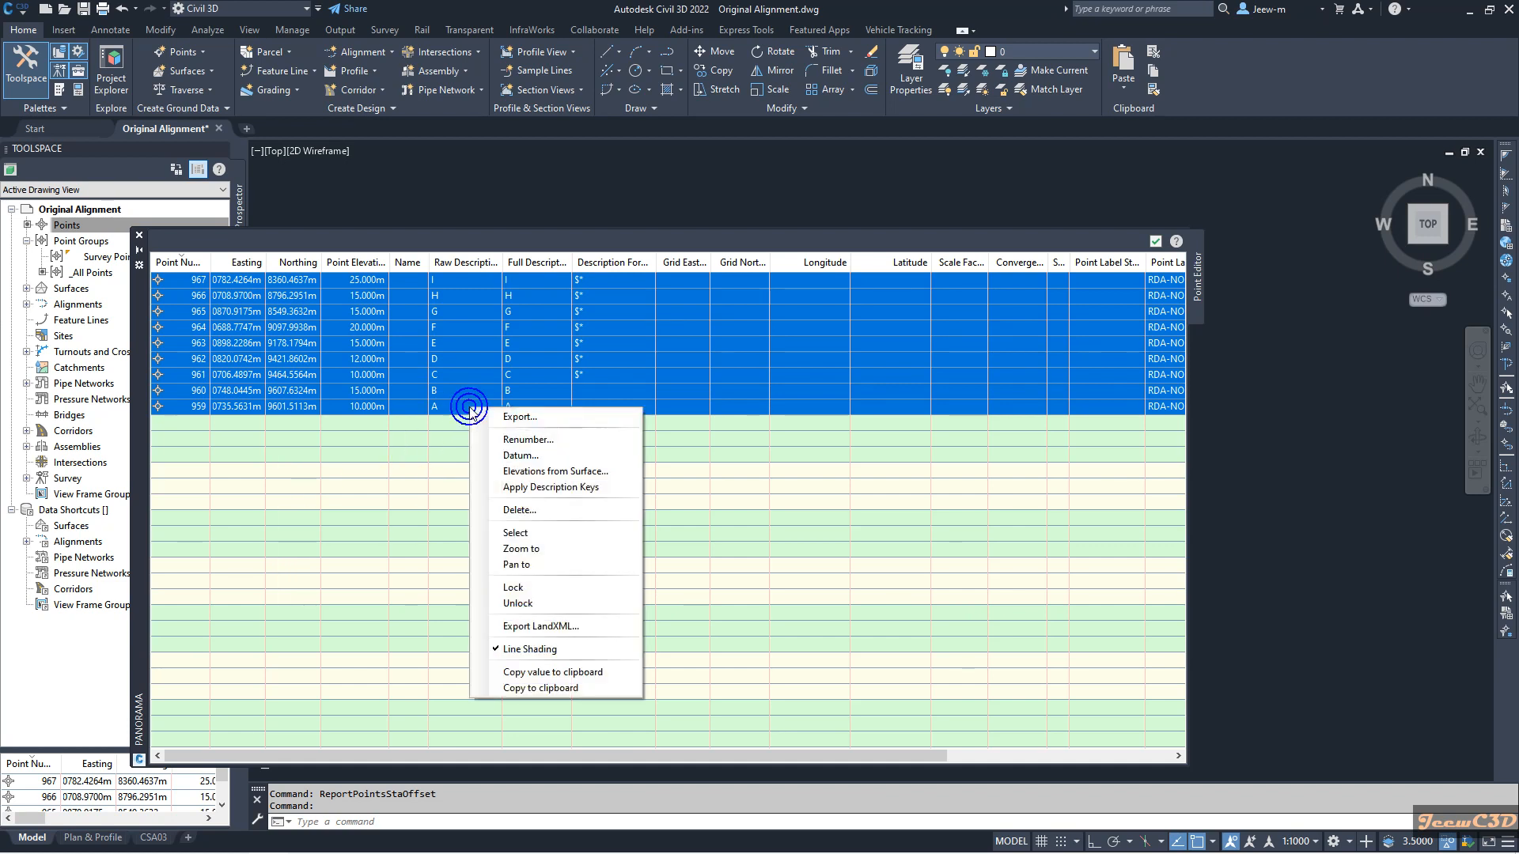
mouse_move(543, 689)
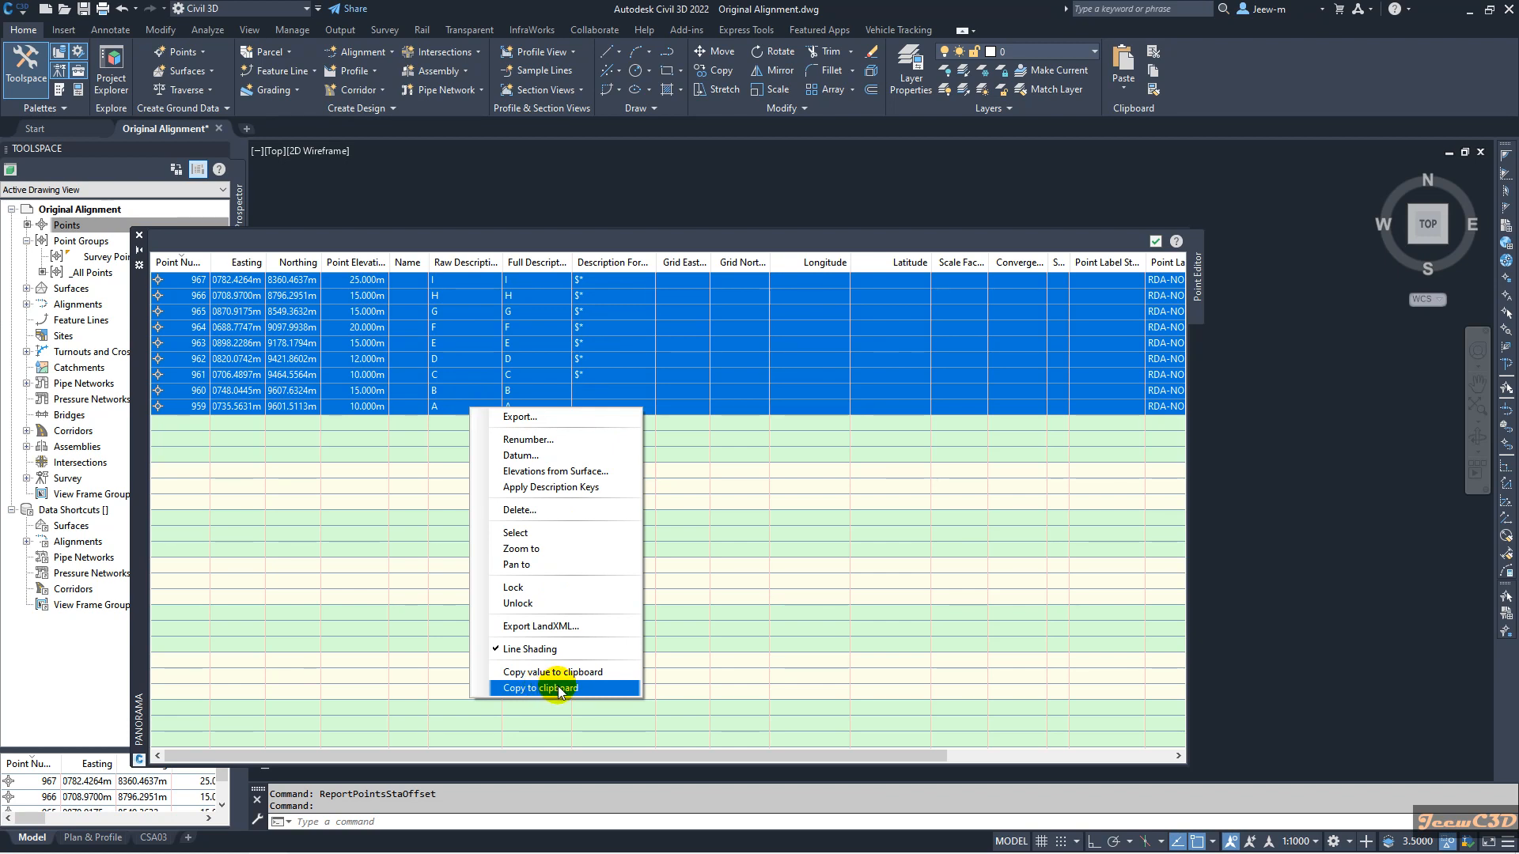
click(540, 687)
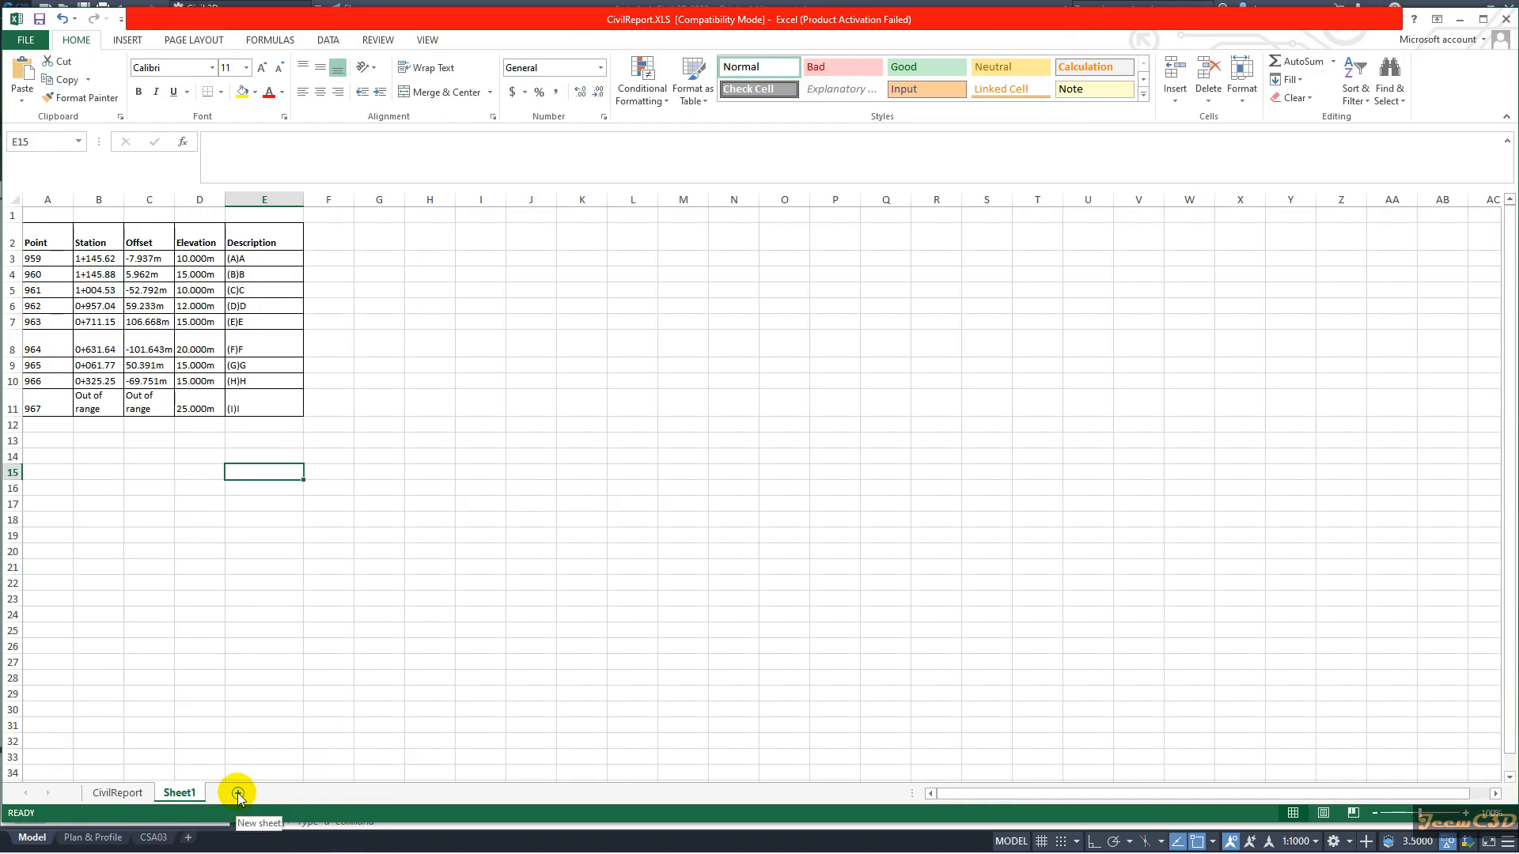
- Add a new Sheet2 and paste the full point data onto it
click(237, 792)
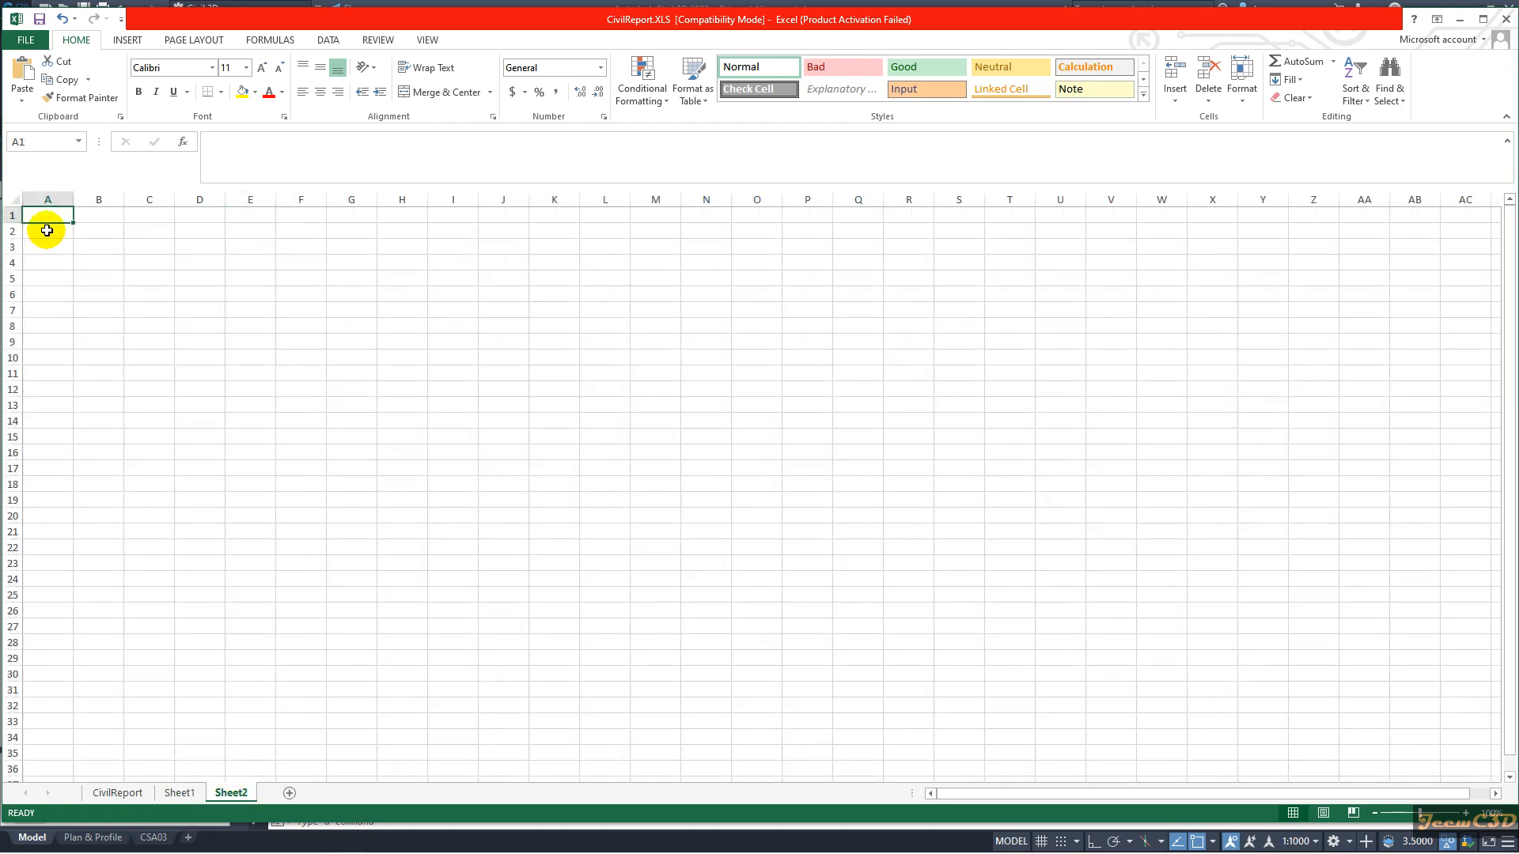
right_click(46, 229)
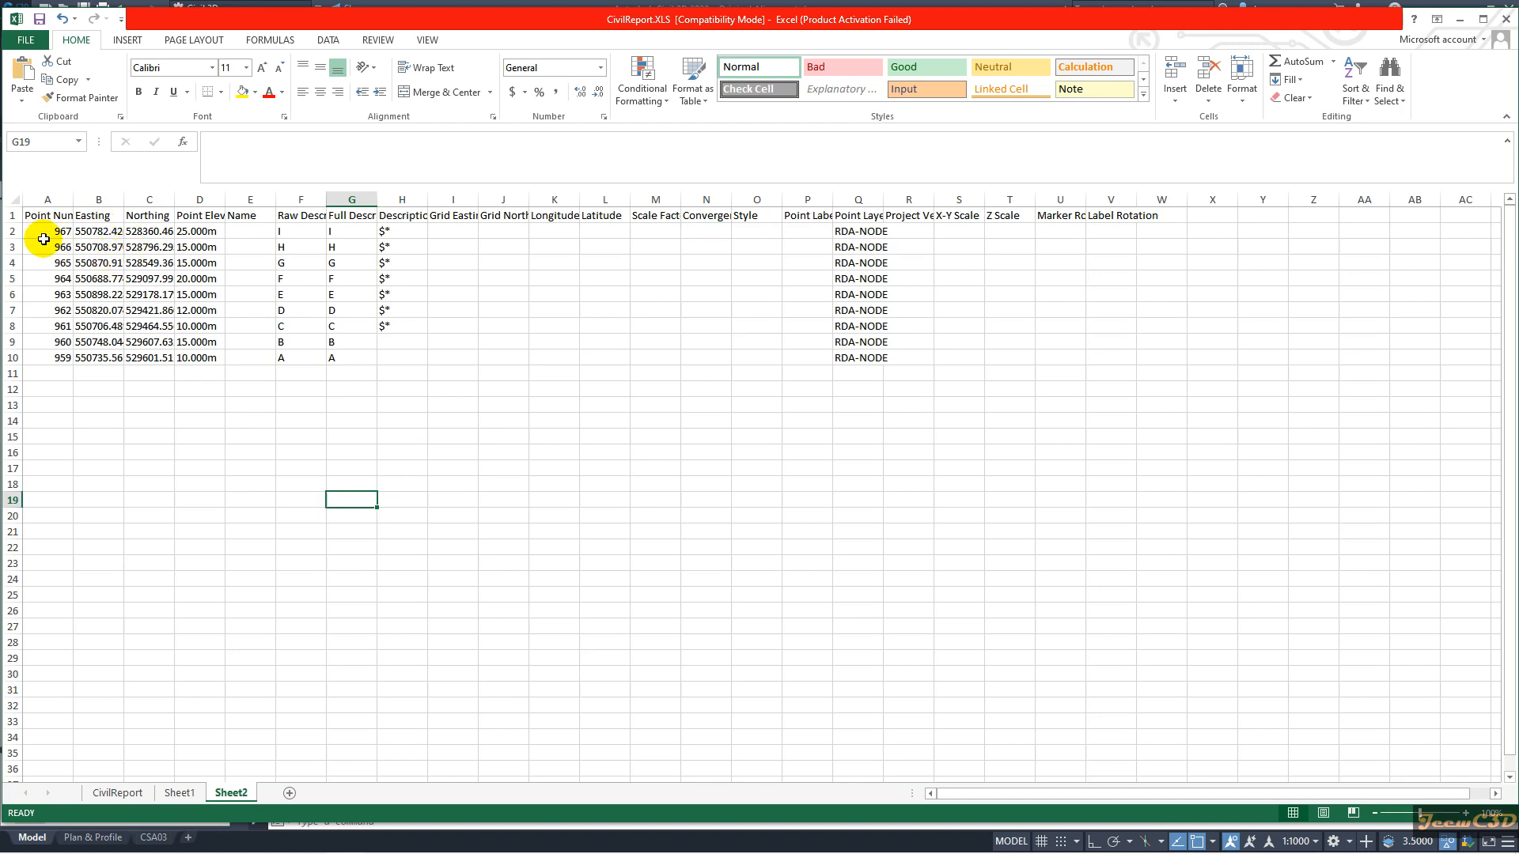
- Copy the point number, easting and northing columns (A1:C10) and return to Sheet1
click(46, 215)
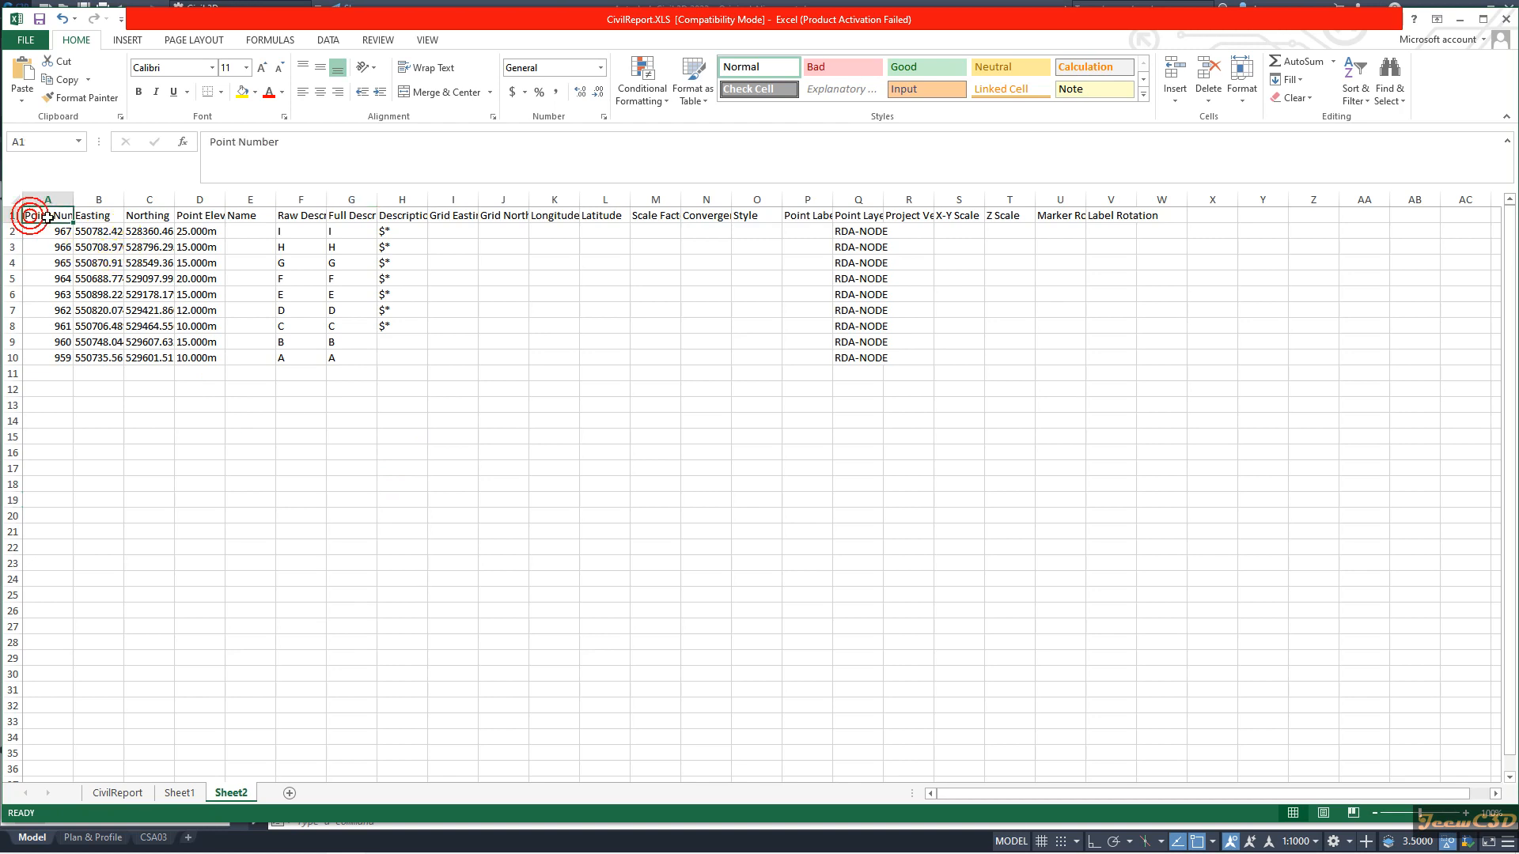
drag(29, 215, 150, 357)
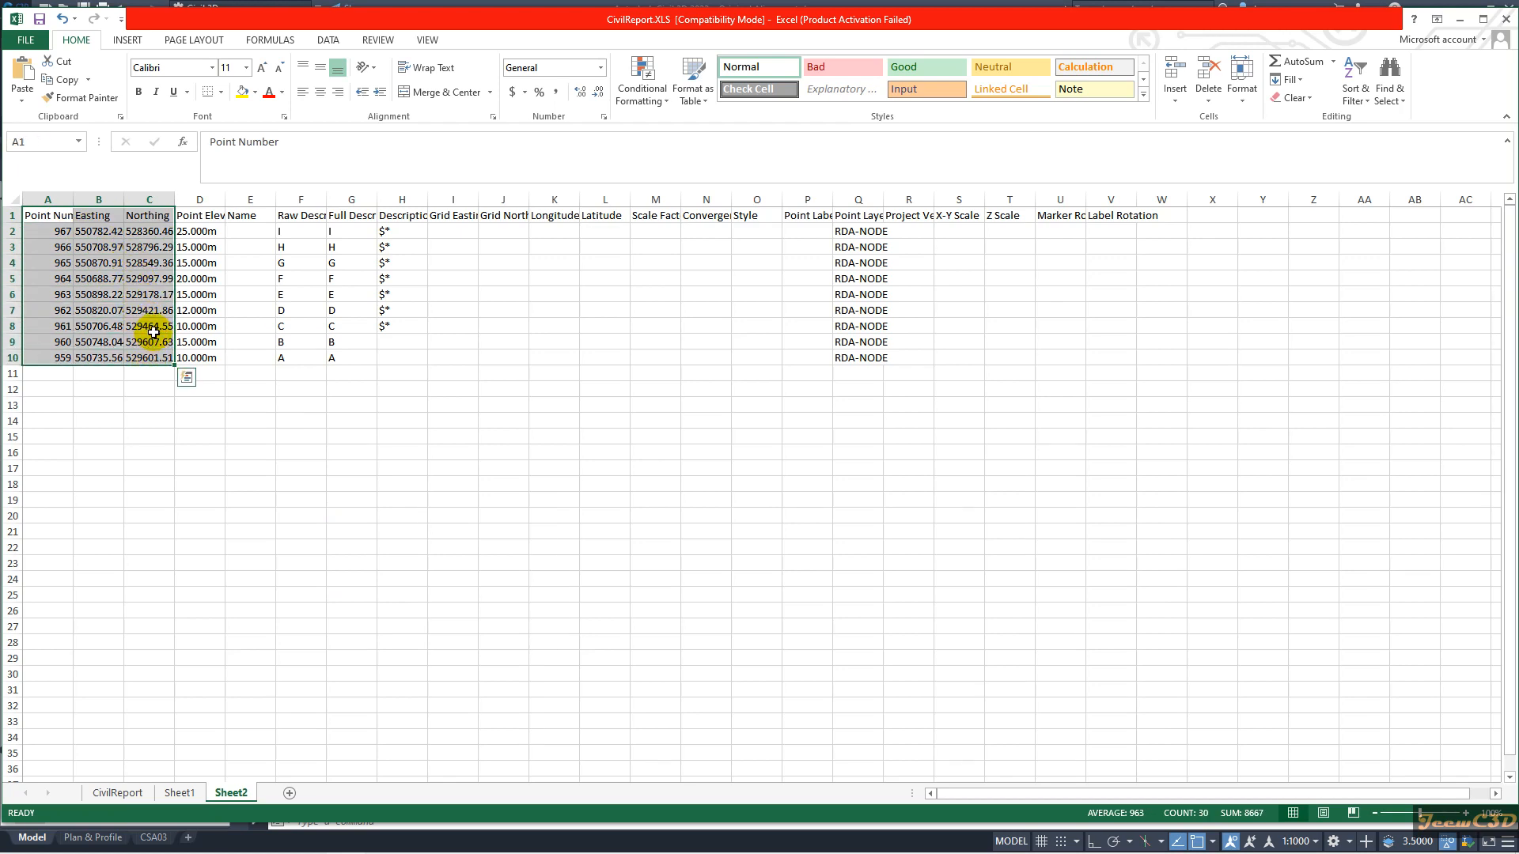
key(ctrl+c)
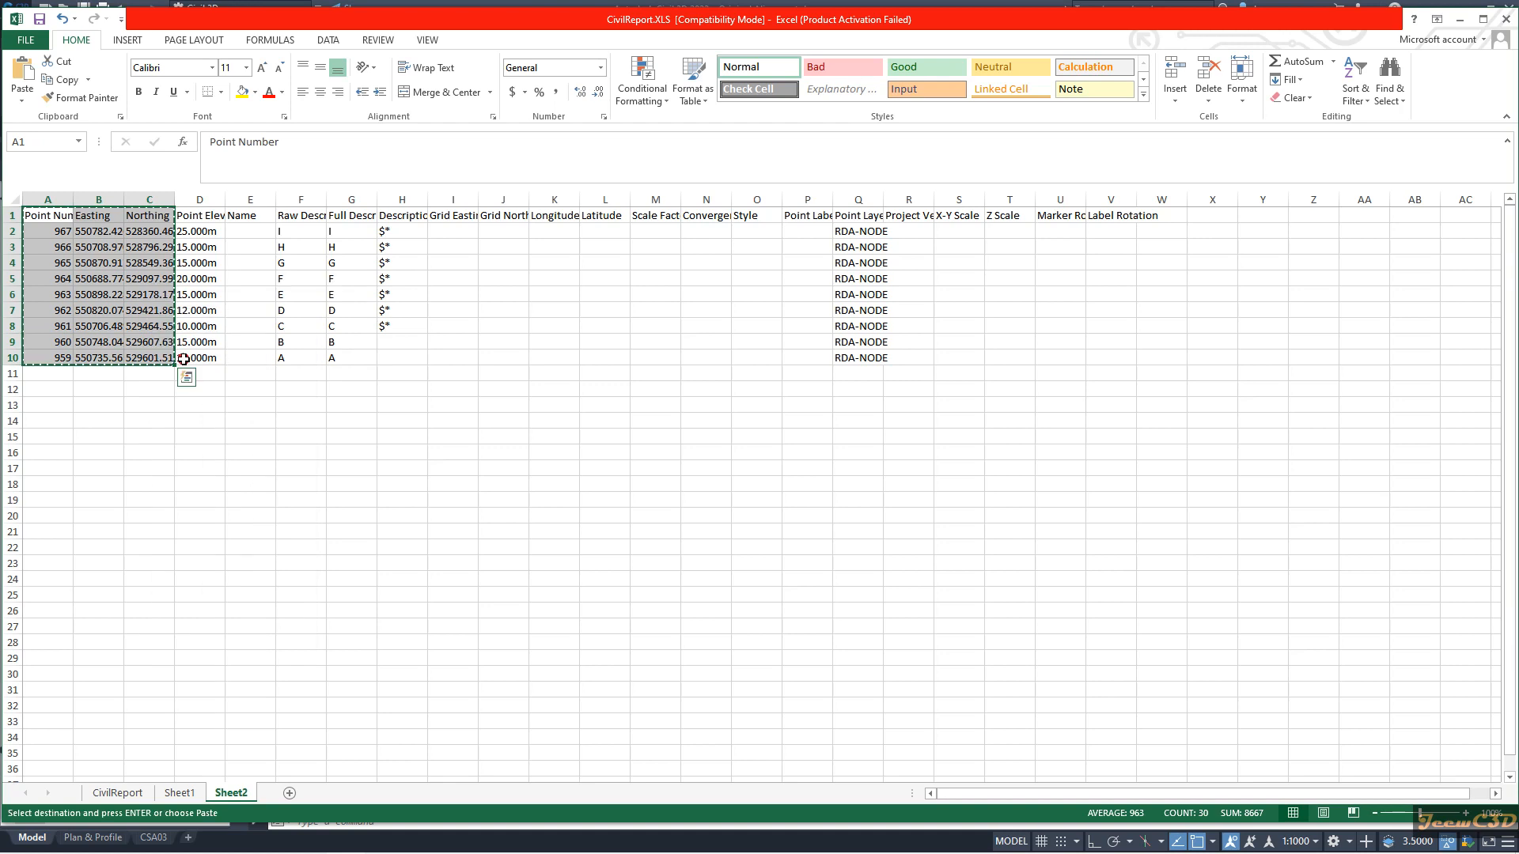
click(180, 793)
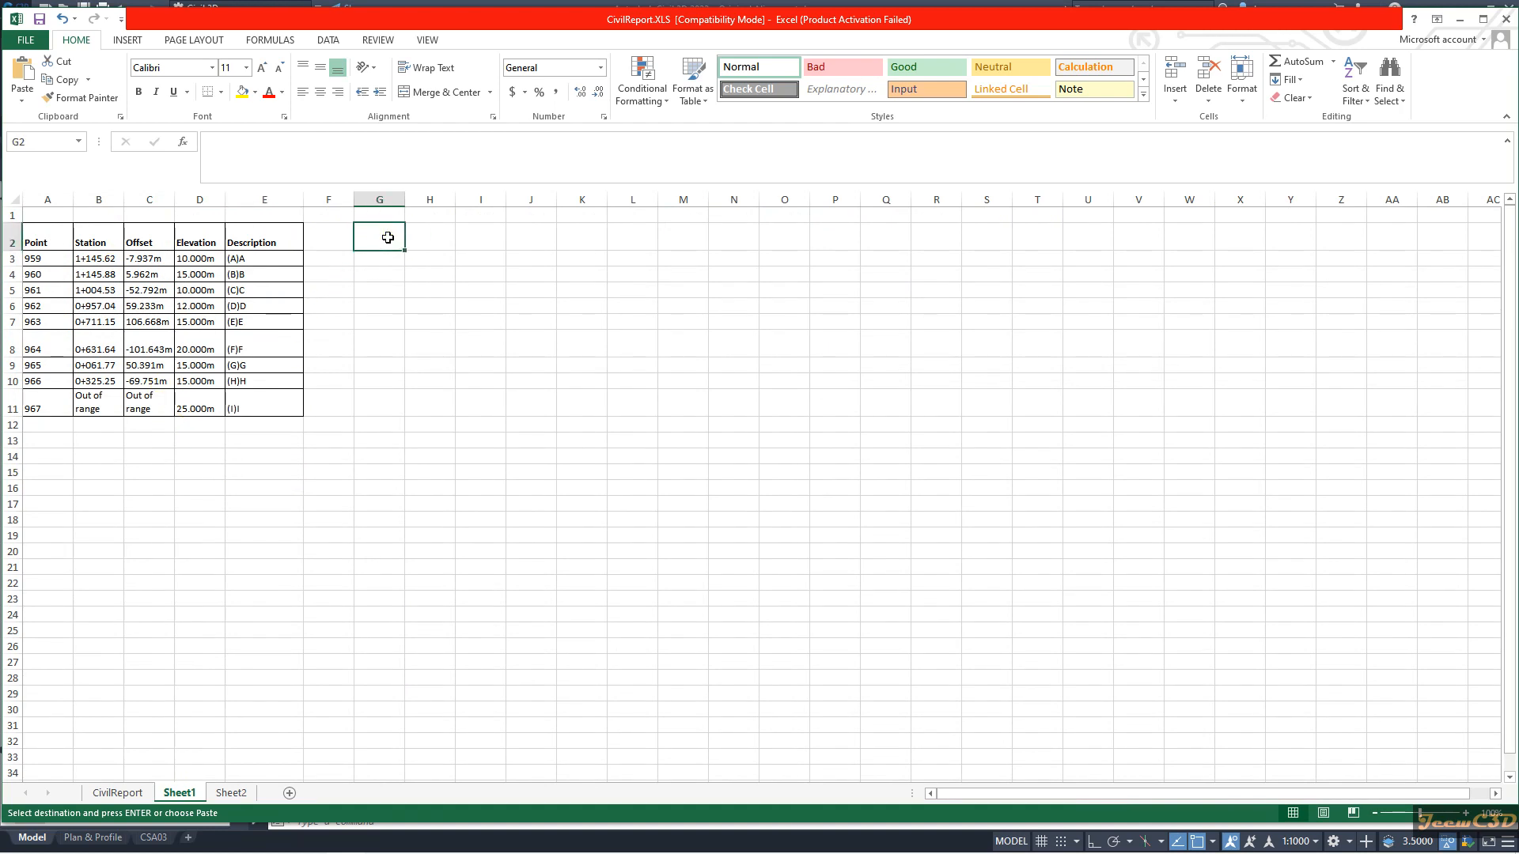
- Paste the coordinate columns at G2 keeping source formatting, then check G3
right_click(379, 238)
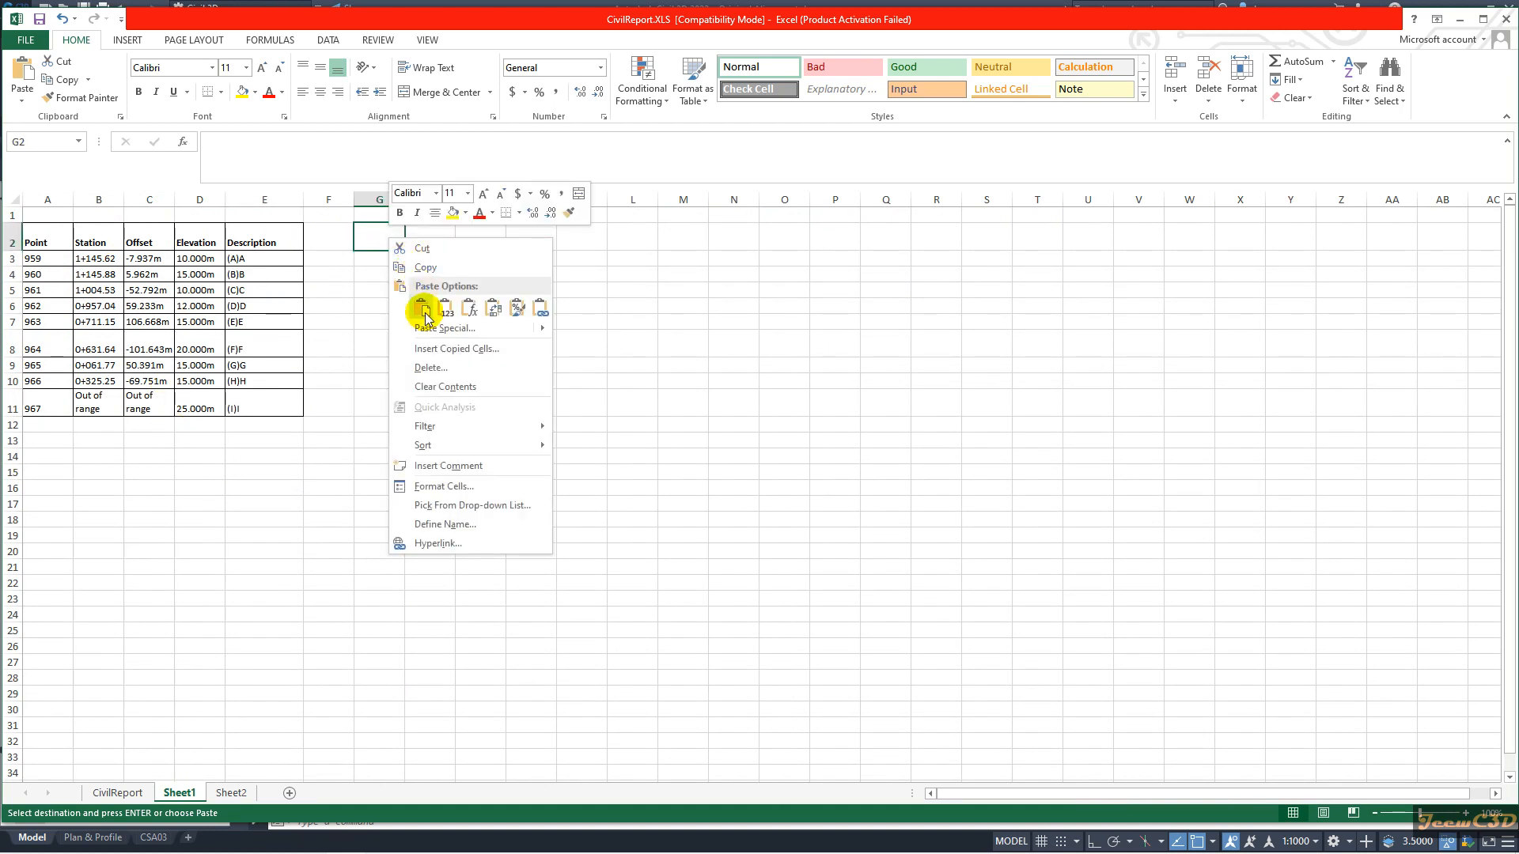
click(424, 307)
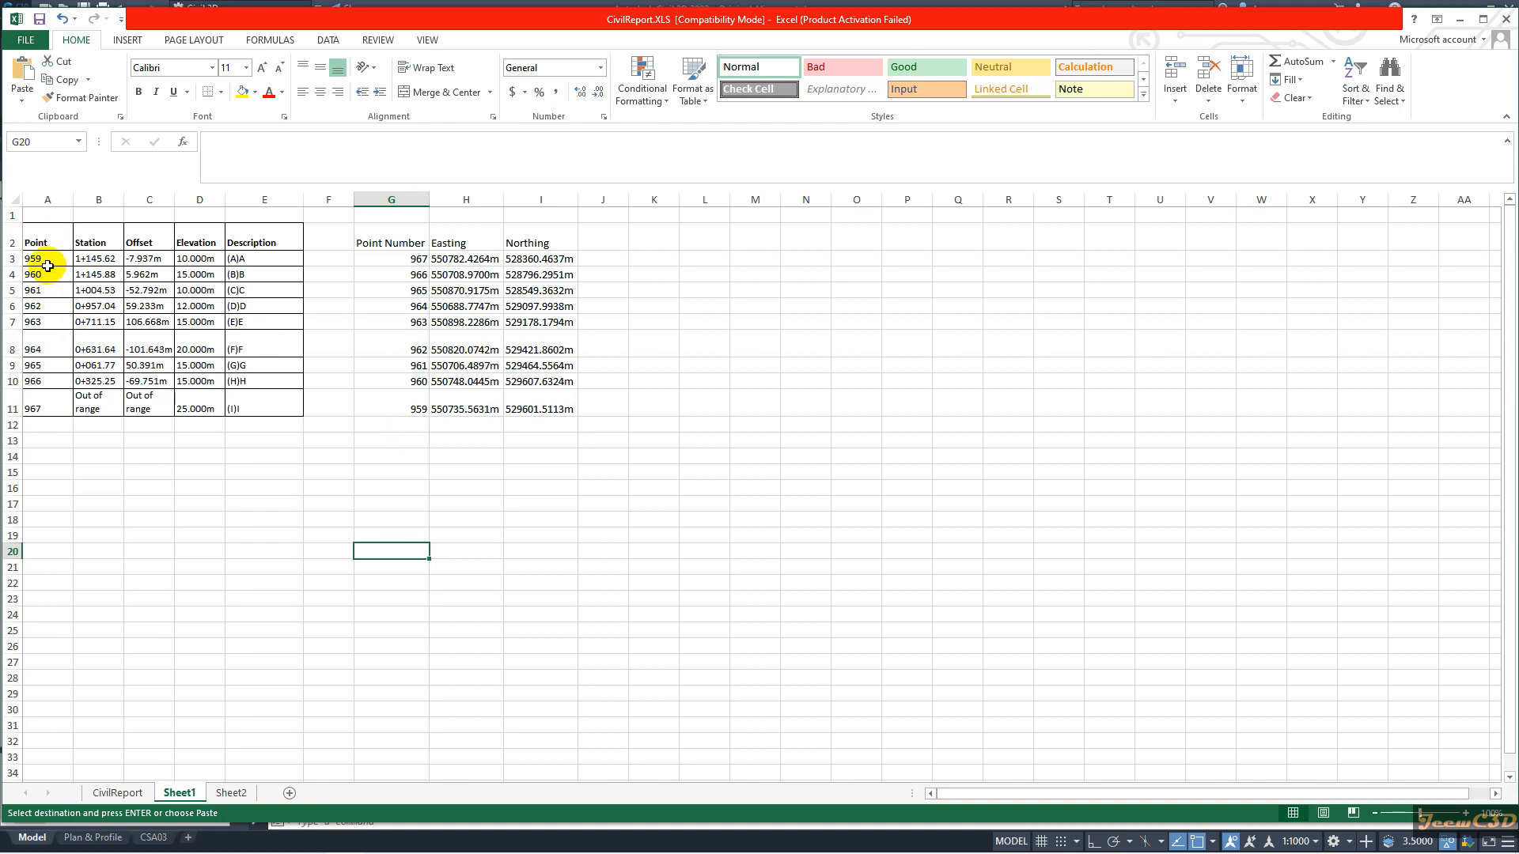
click(391, 259)
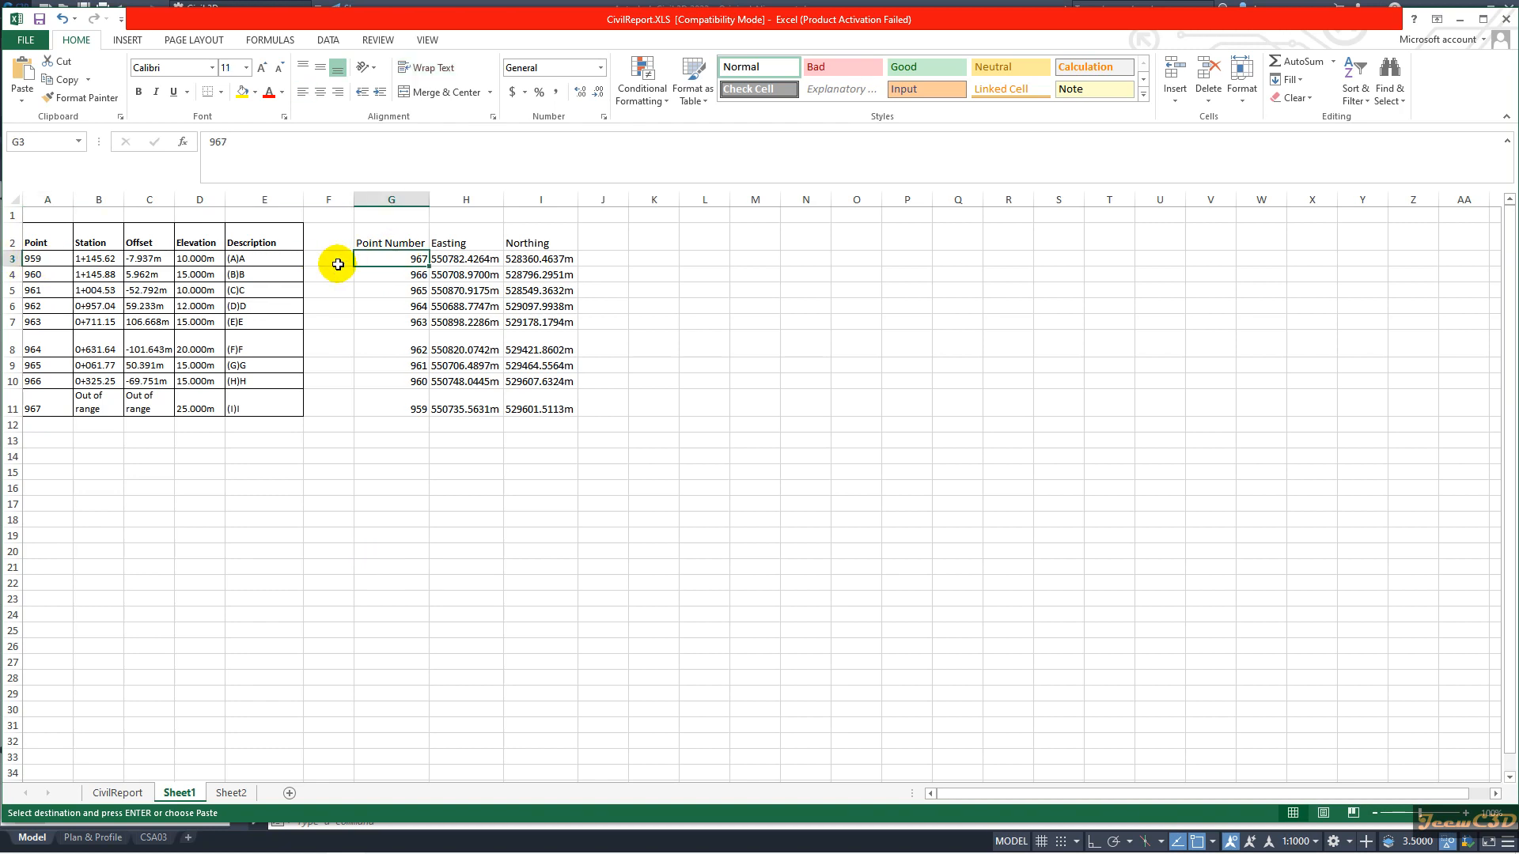
mouse_move(37, 258)
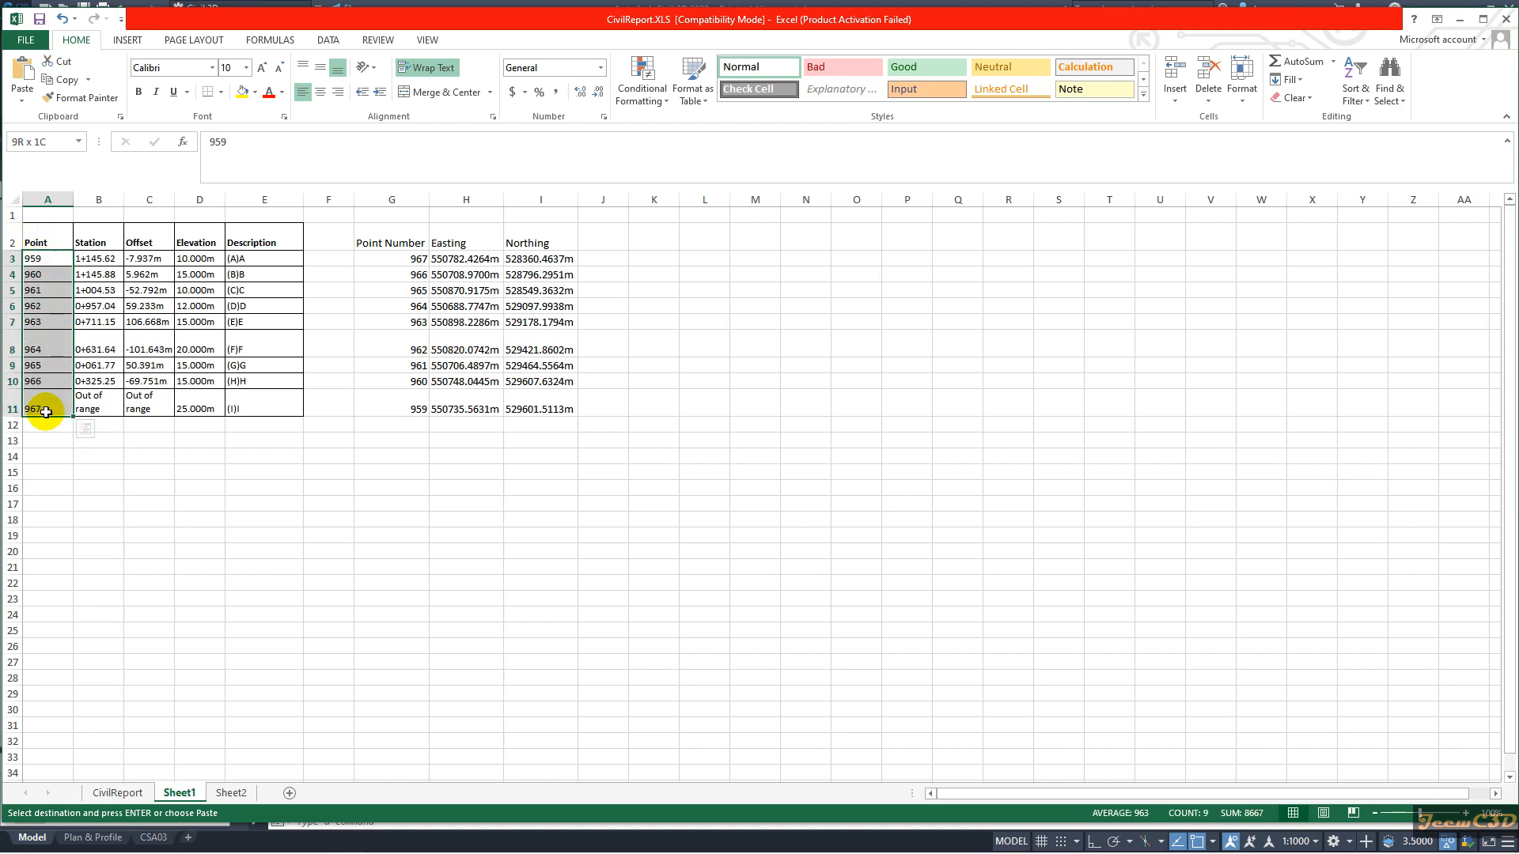
right_click(46, 408)
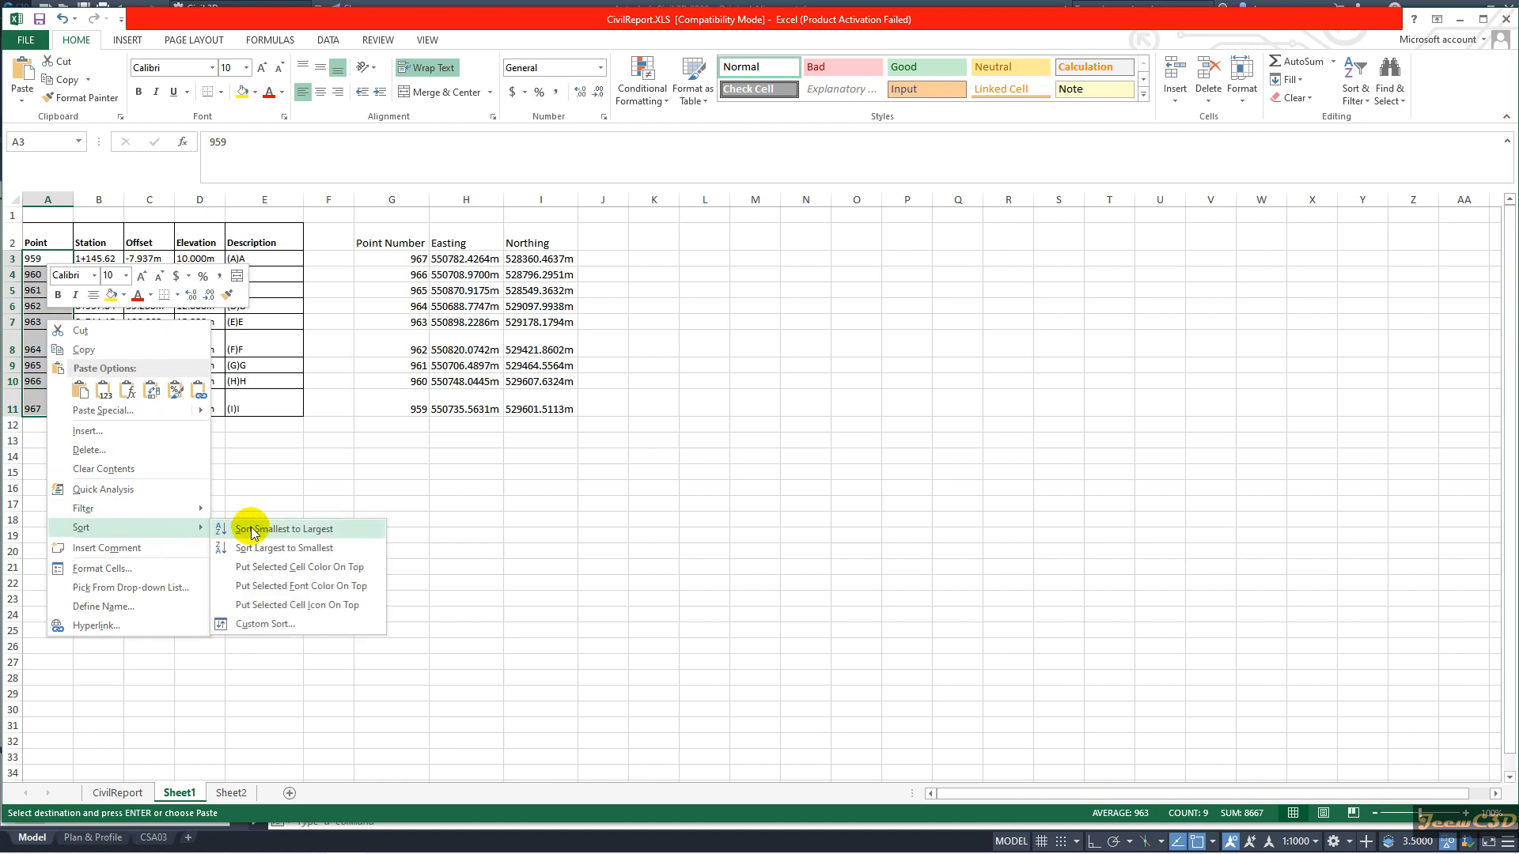
click(283, 528)
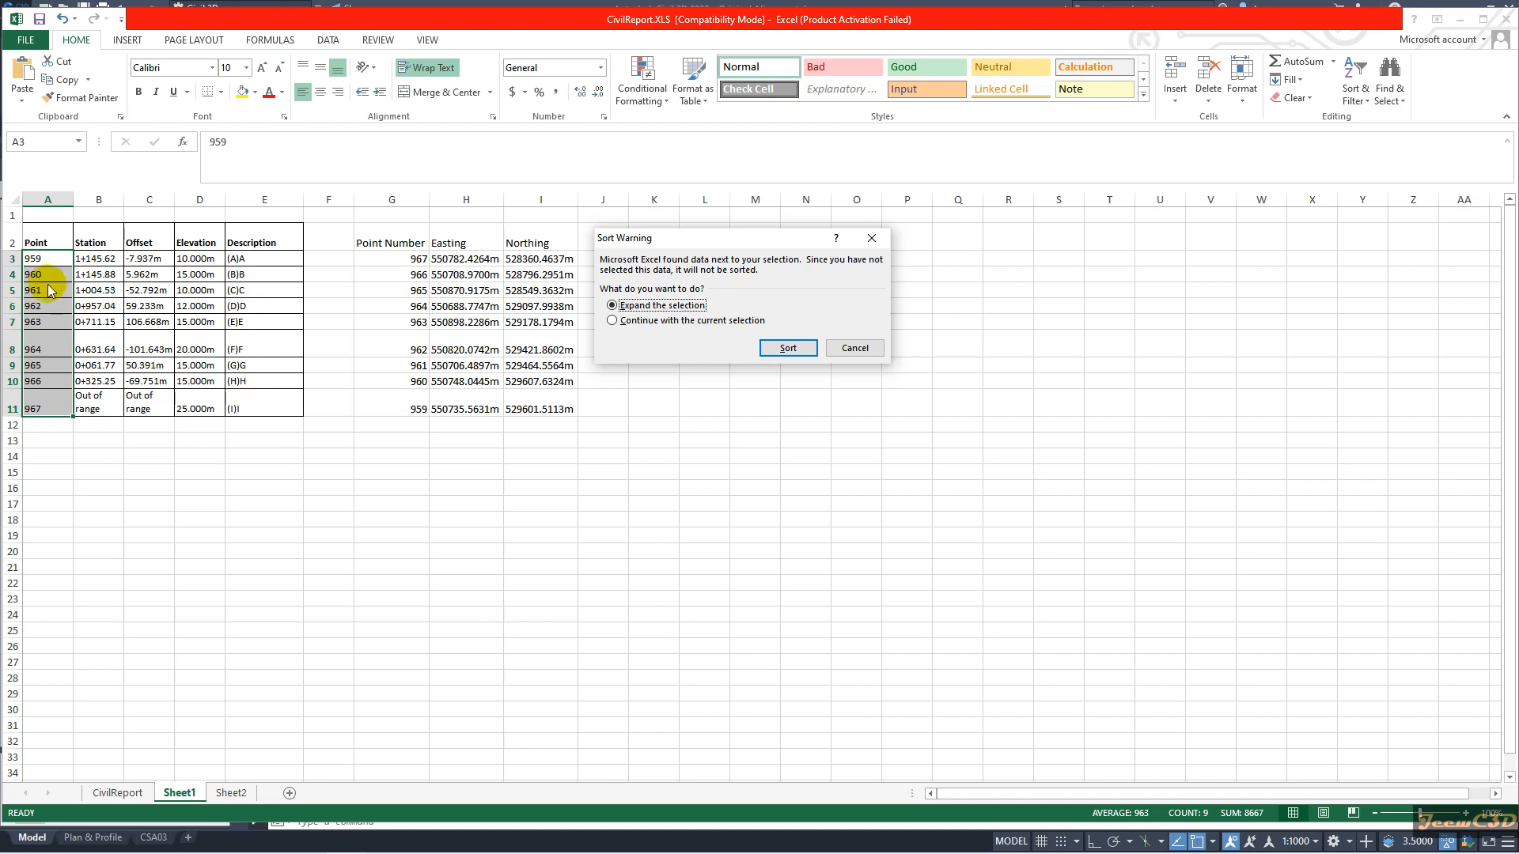
mouse_move(66, 281)
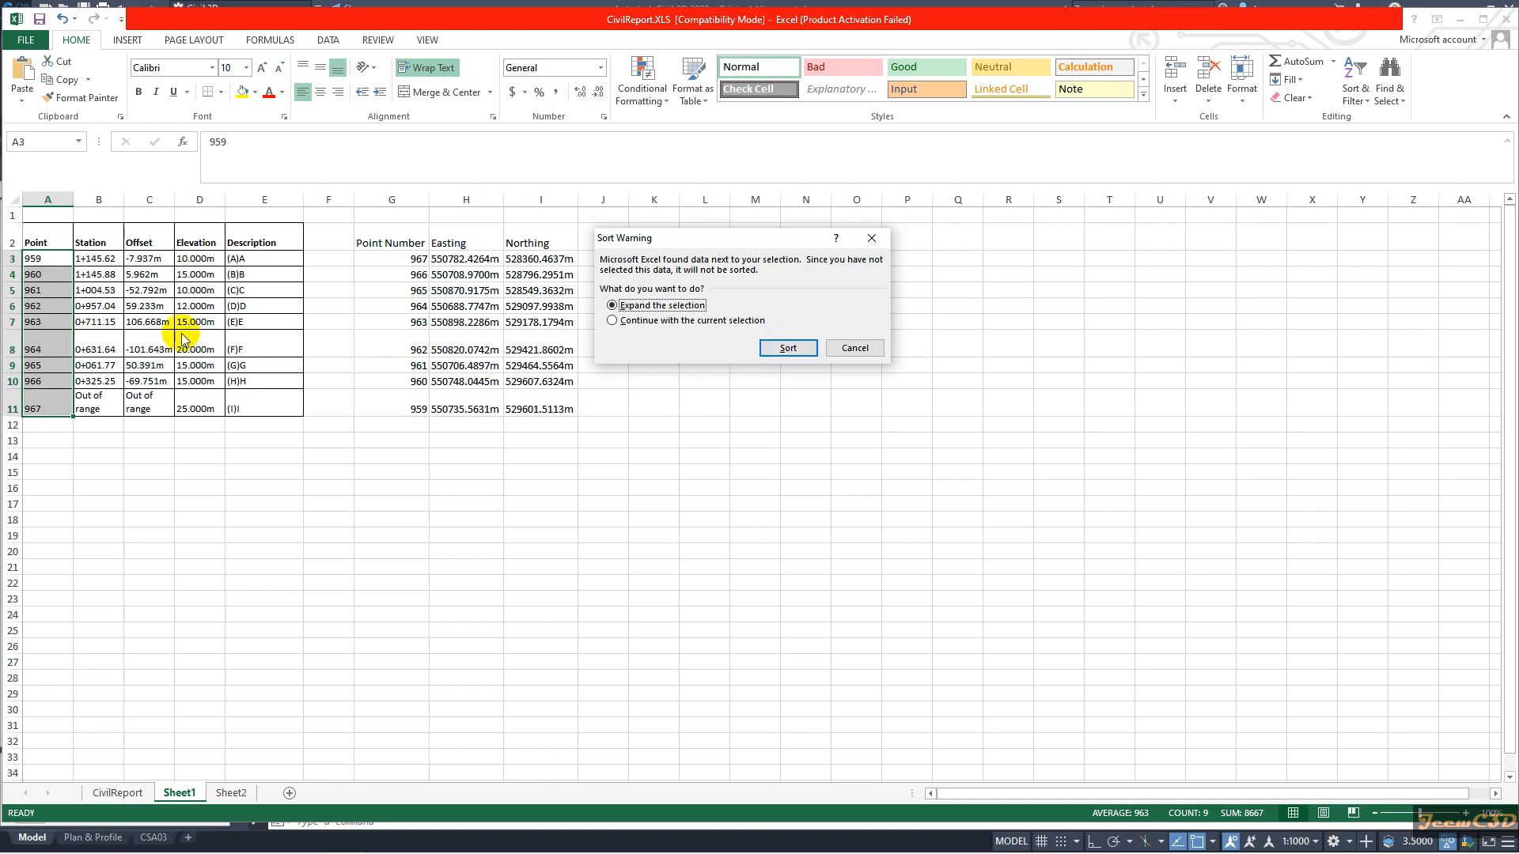
click(787, 348)
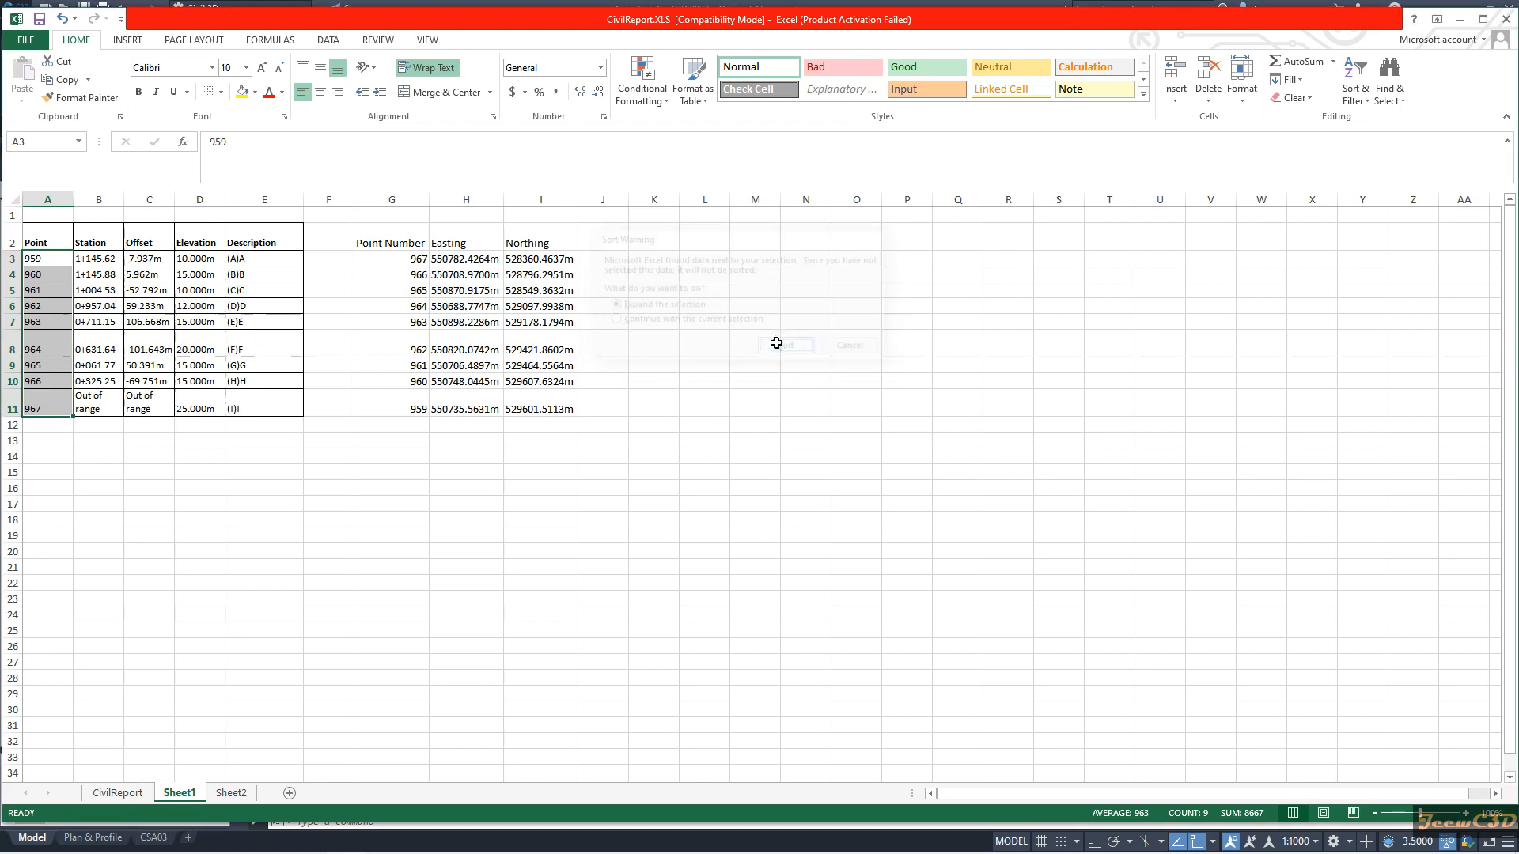
click(785, 345)
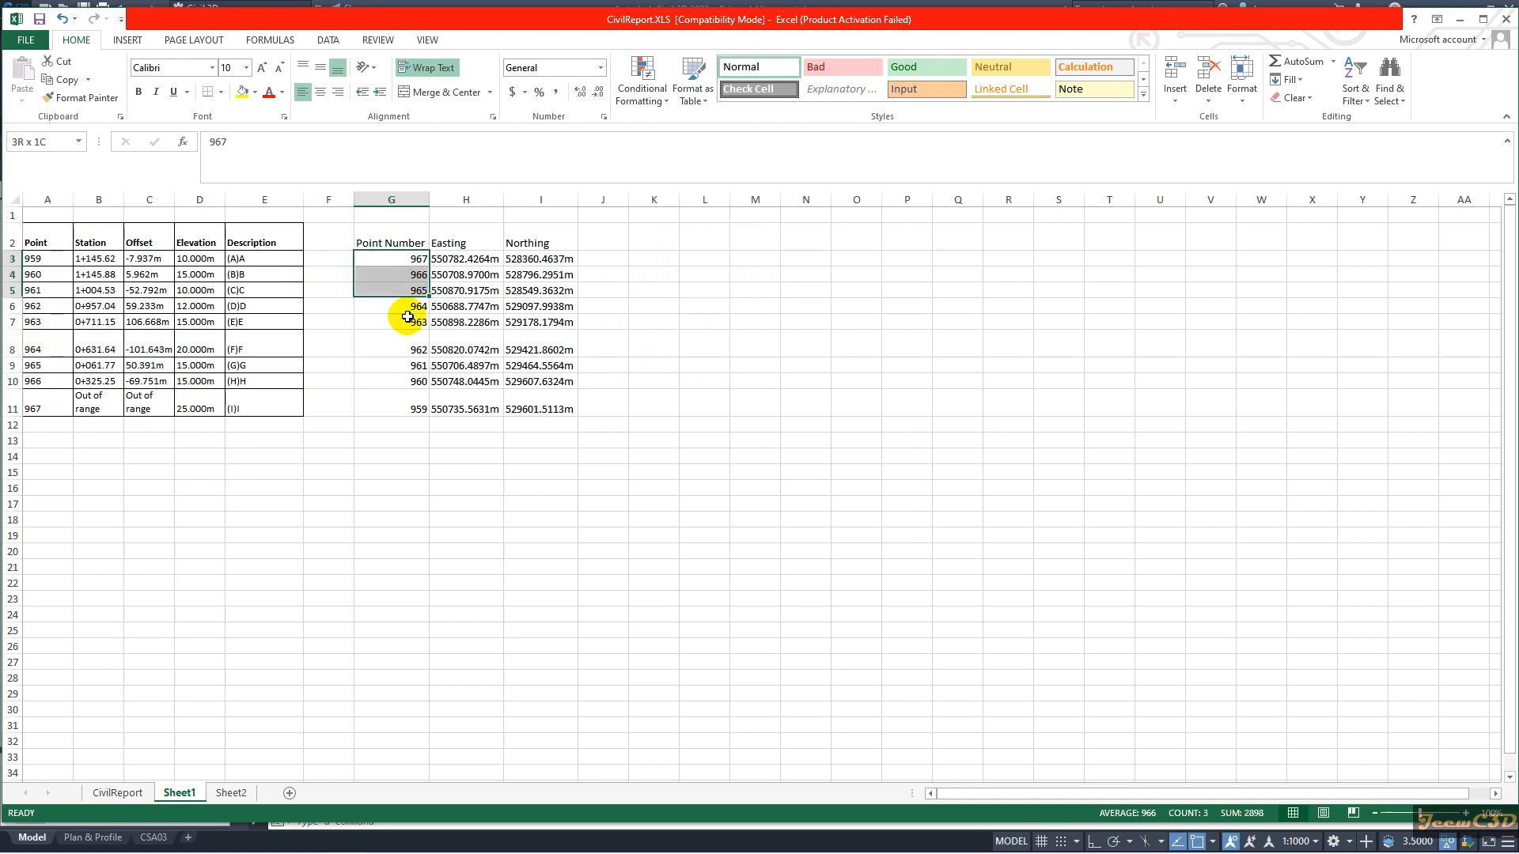
- Sort point numbers smallest to largest with Easting/Northing expanded, then verify 959–967 against the report
right_click(410, 408)
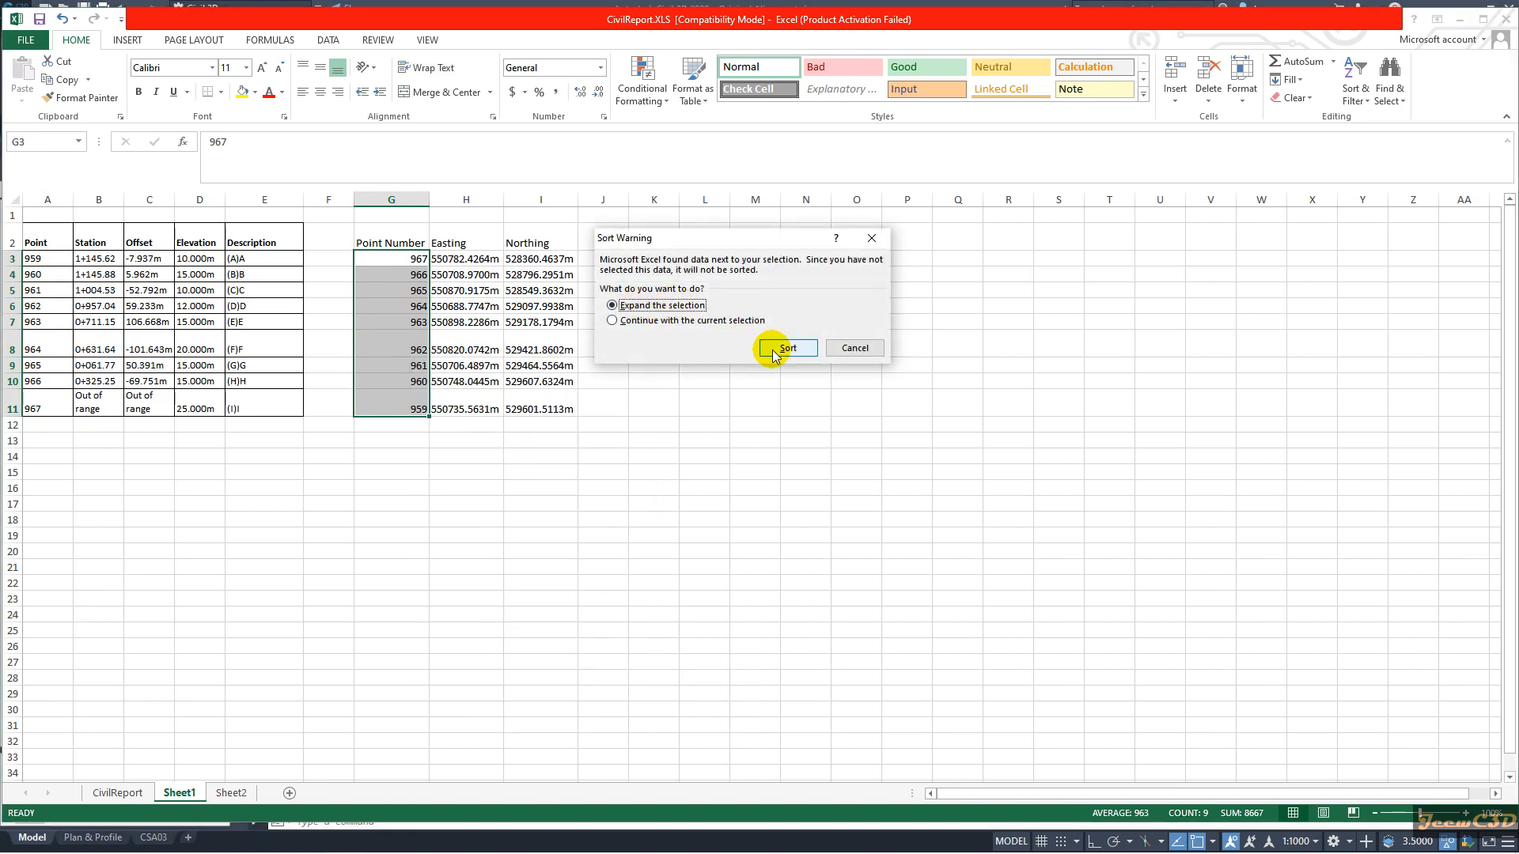
click(787, 348)
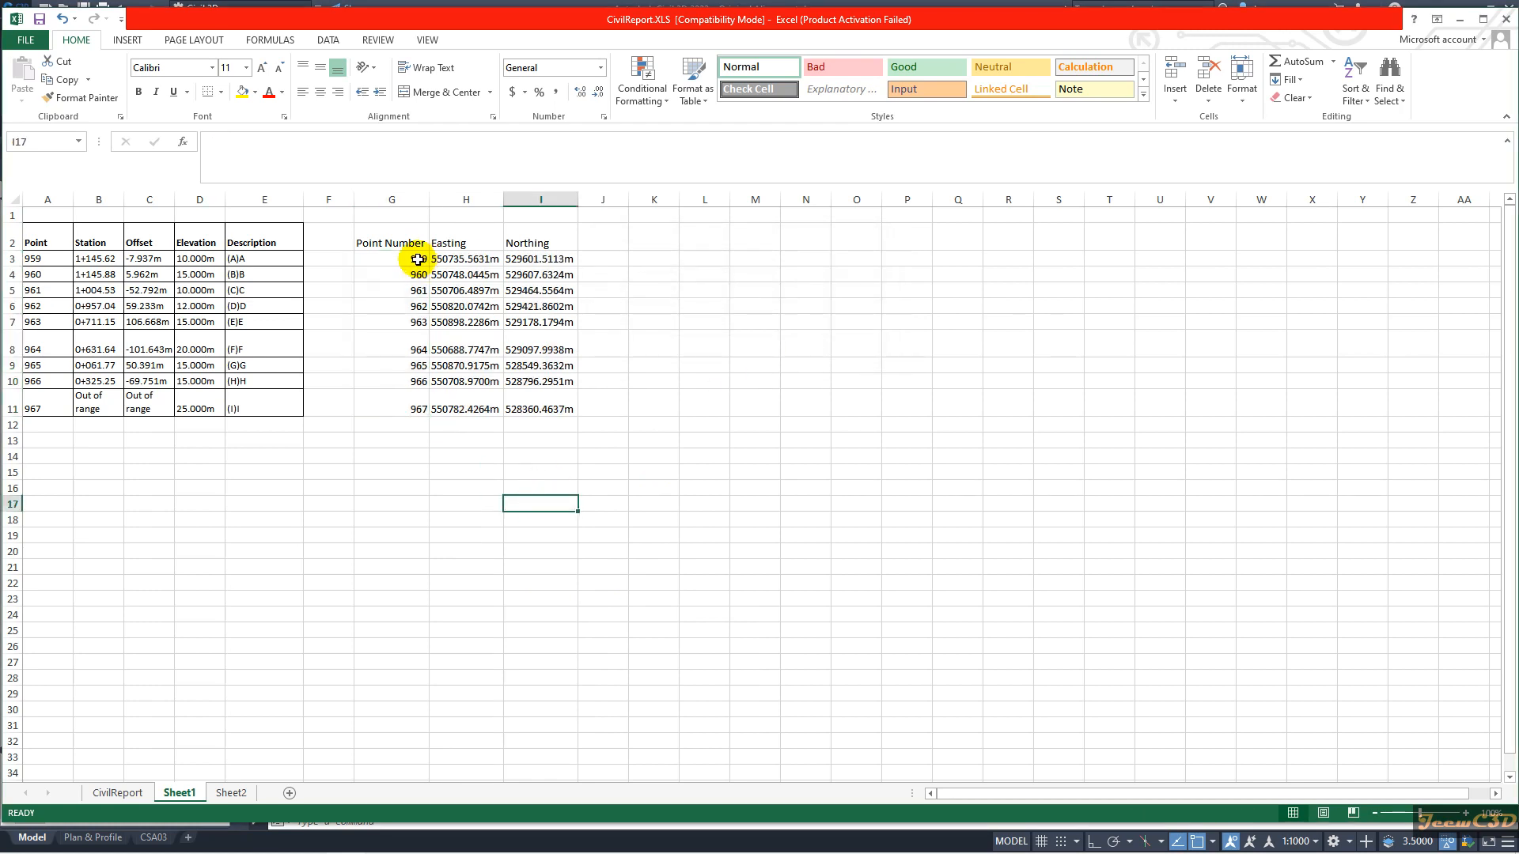
click(47, 259)
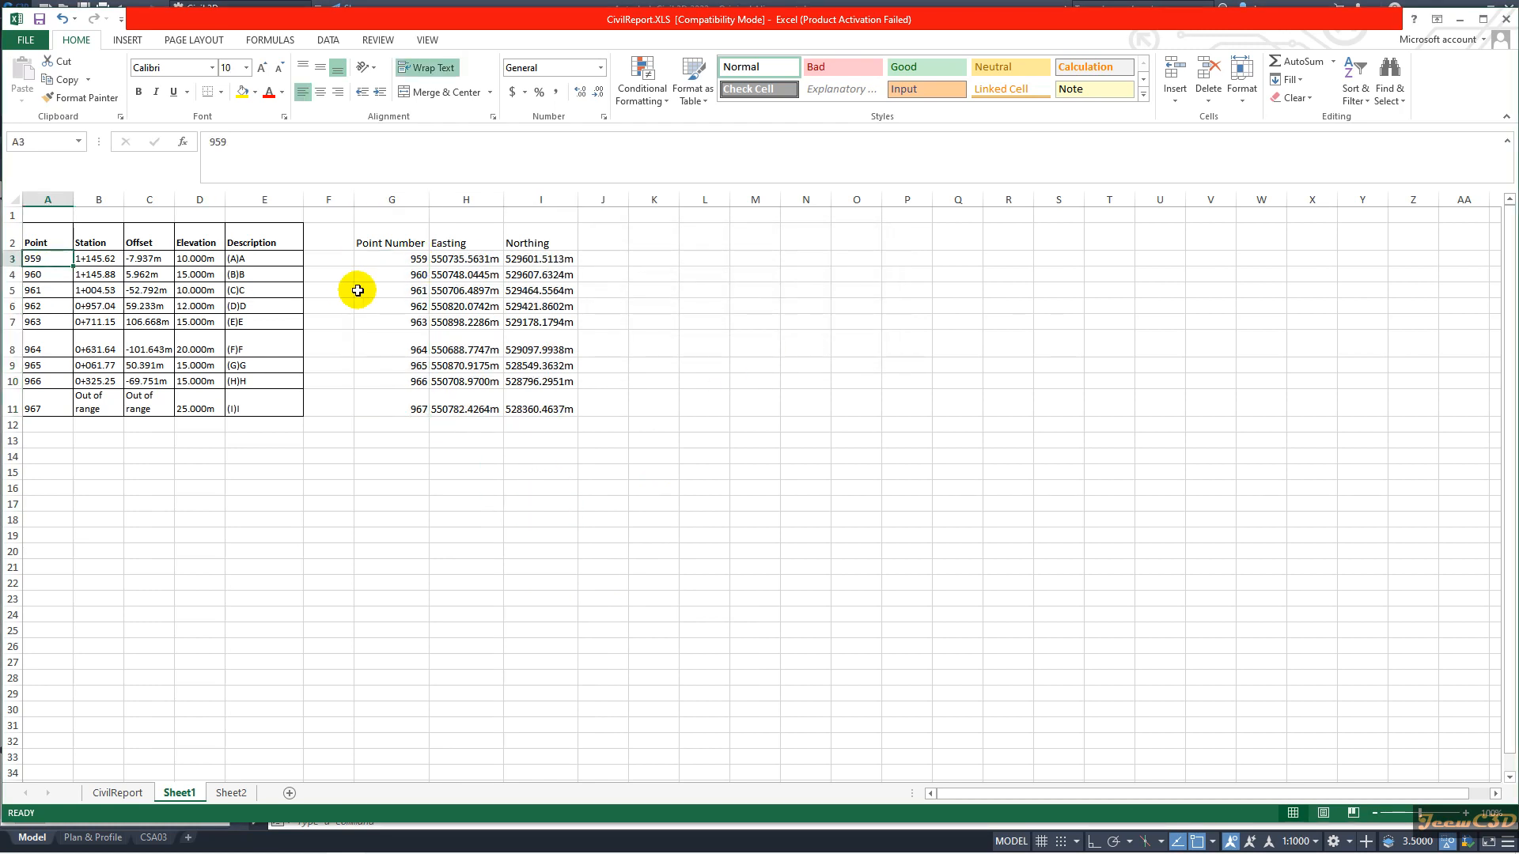
click(391, 289)
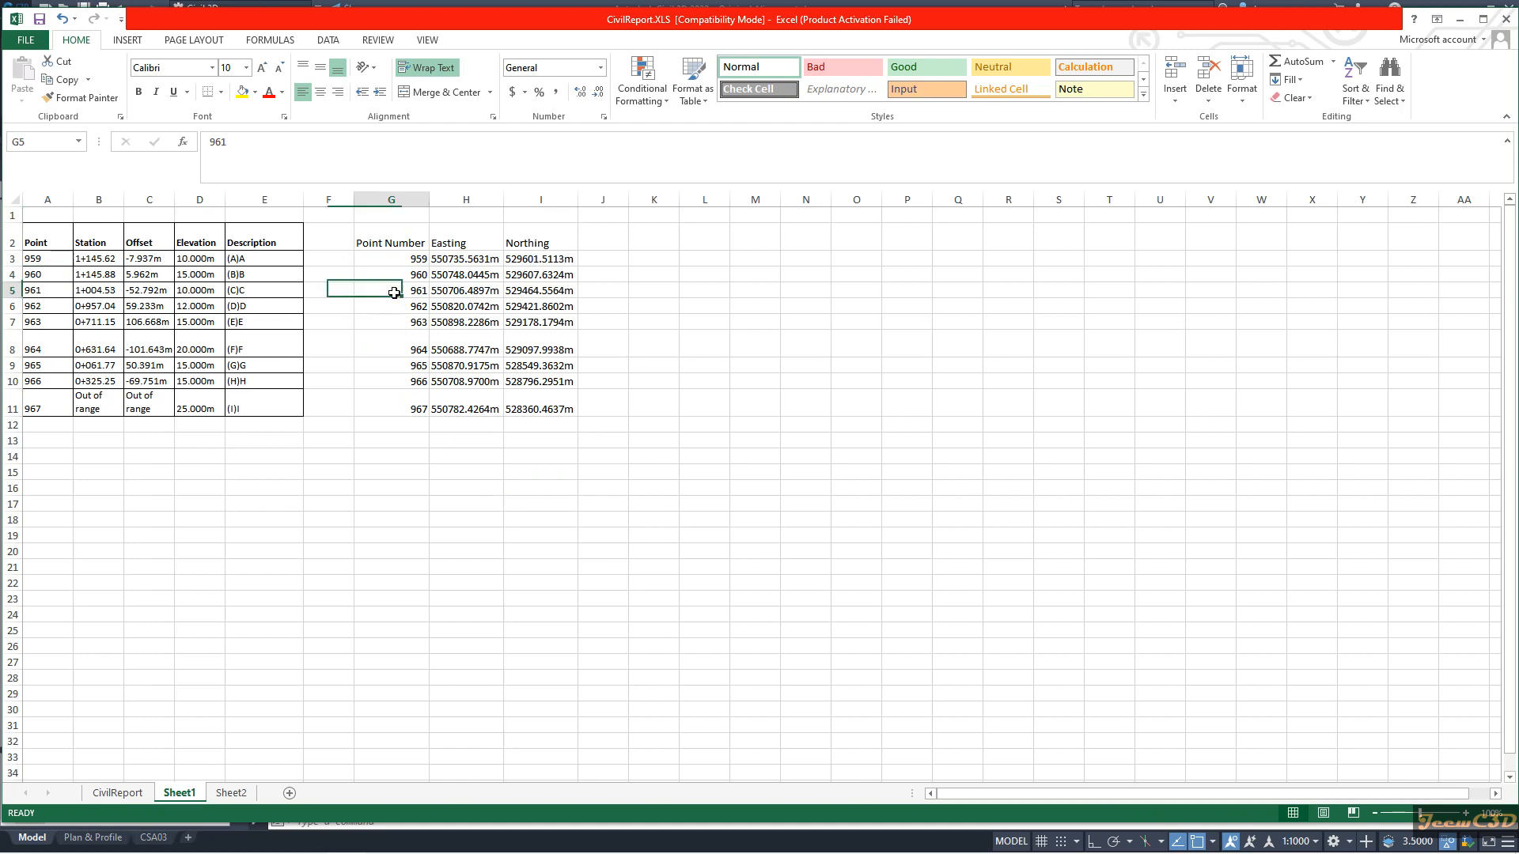
click(390, 408)
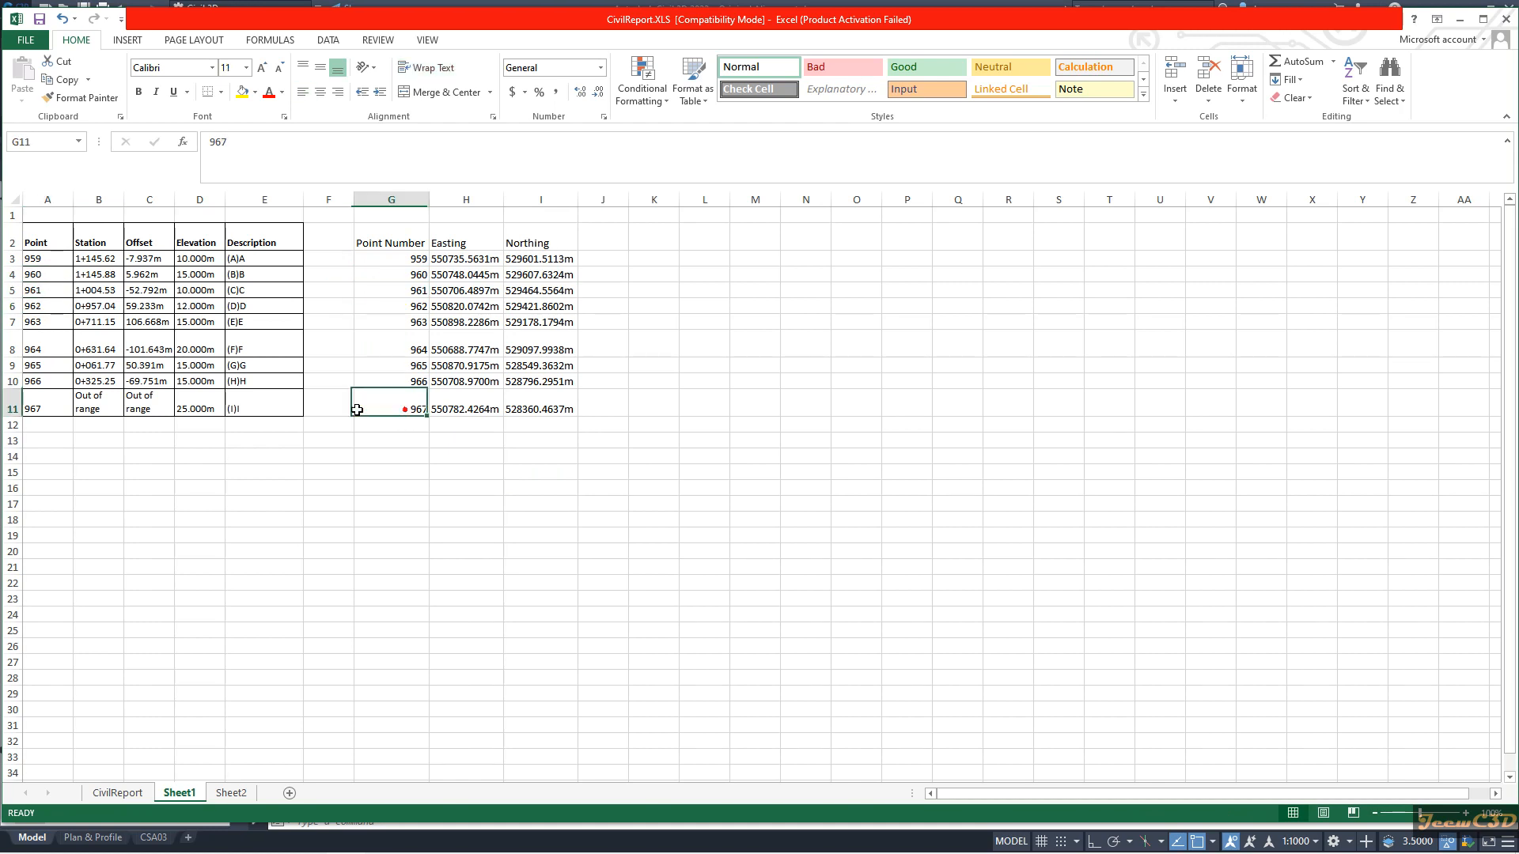
click(99, 401)
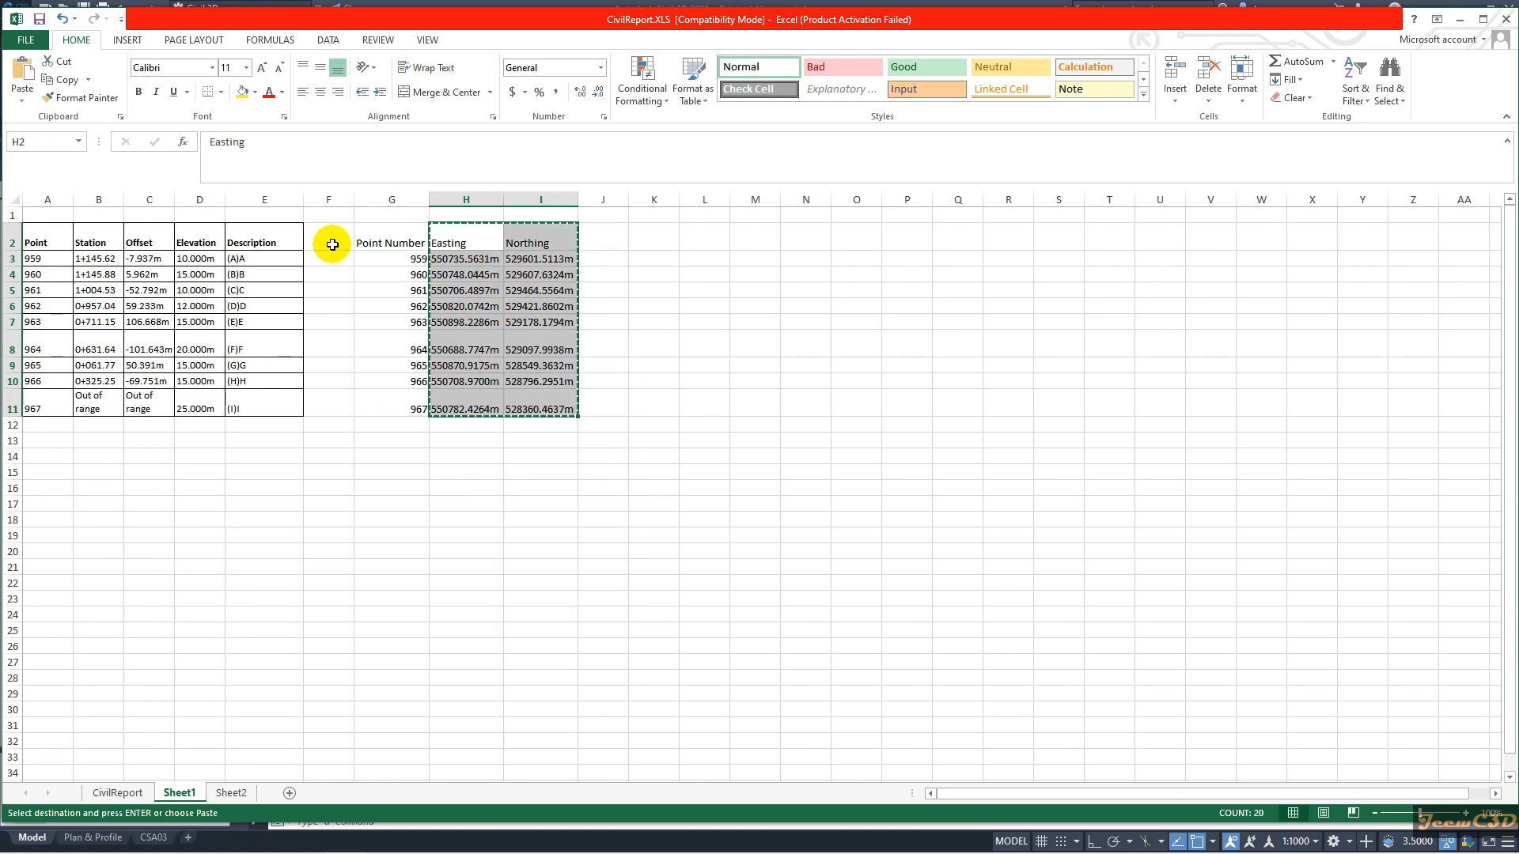
- Copy the sorted Easting and Northing values beside Description and select the leftover Point Number column
click(327, 242)
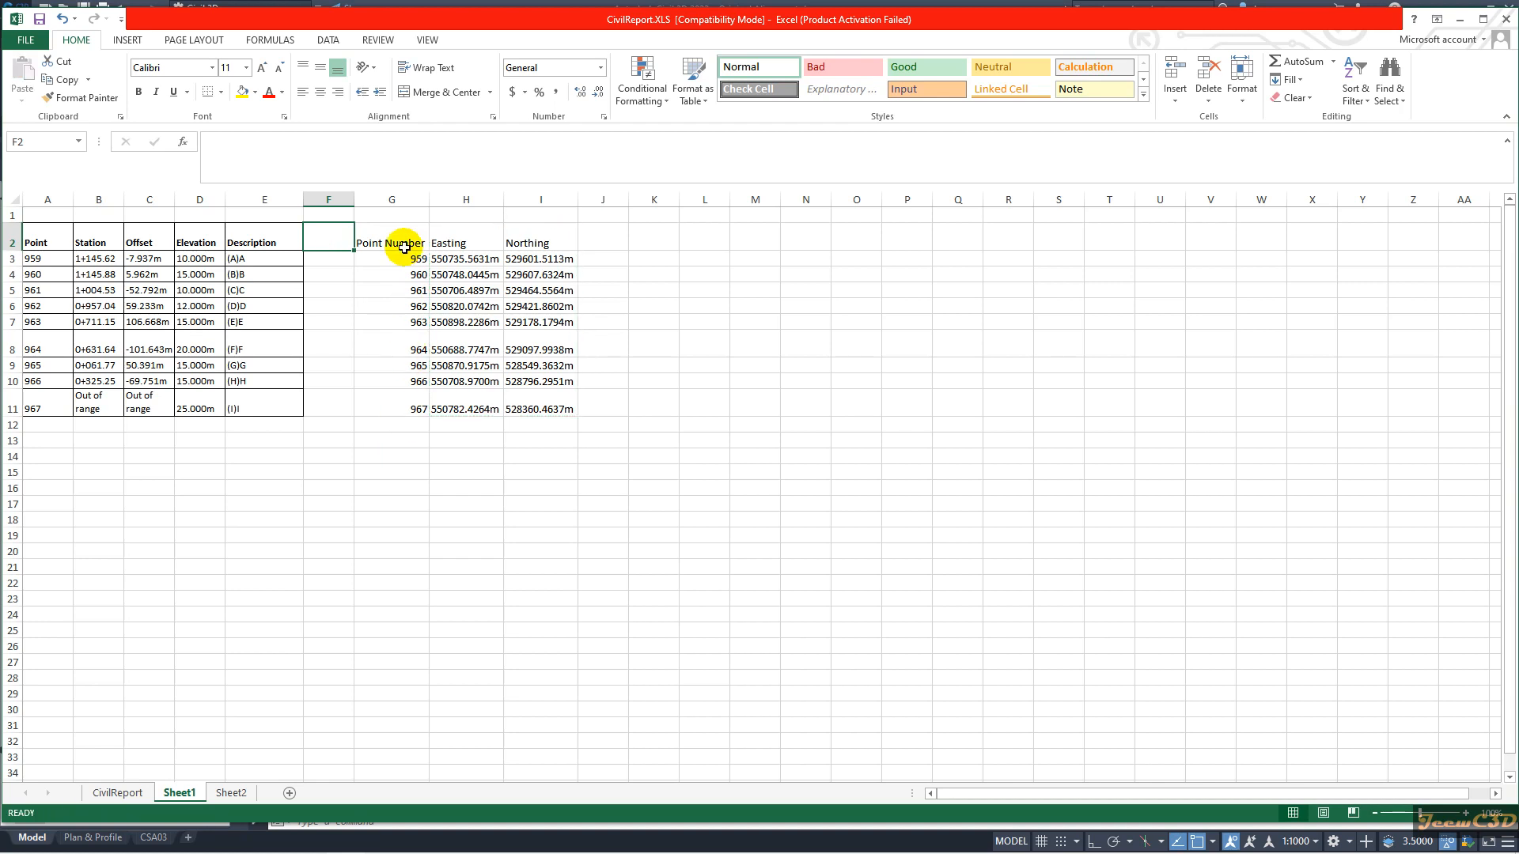
click(379, 199)
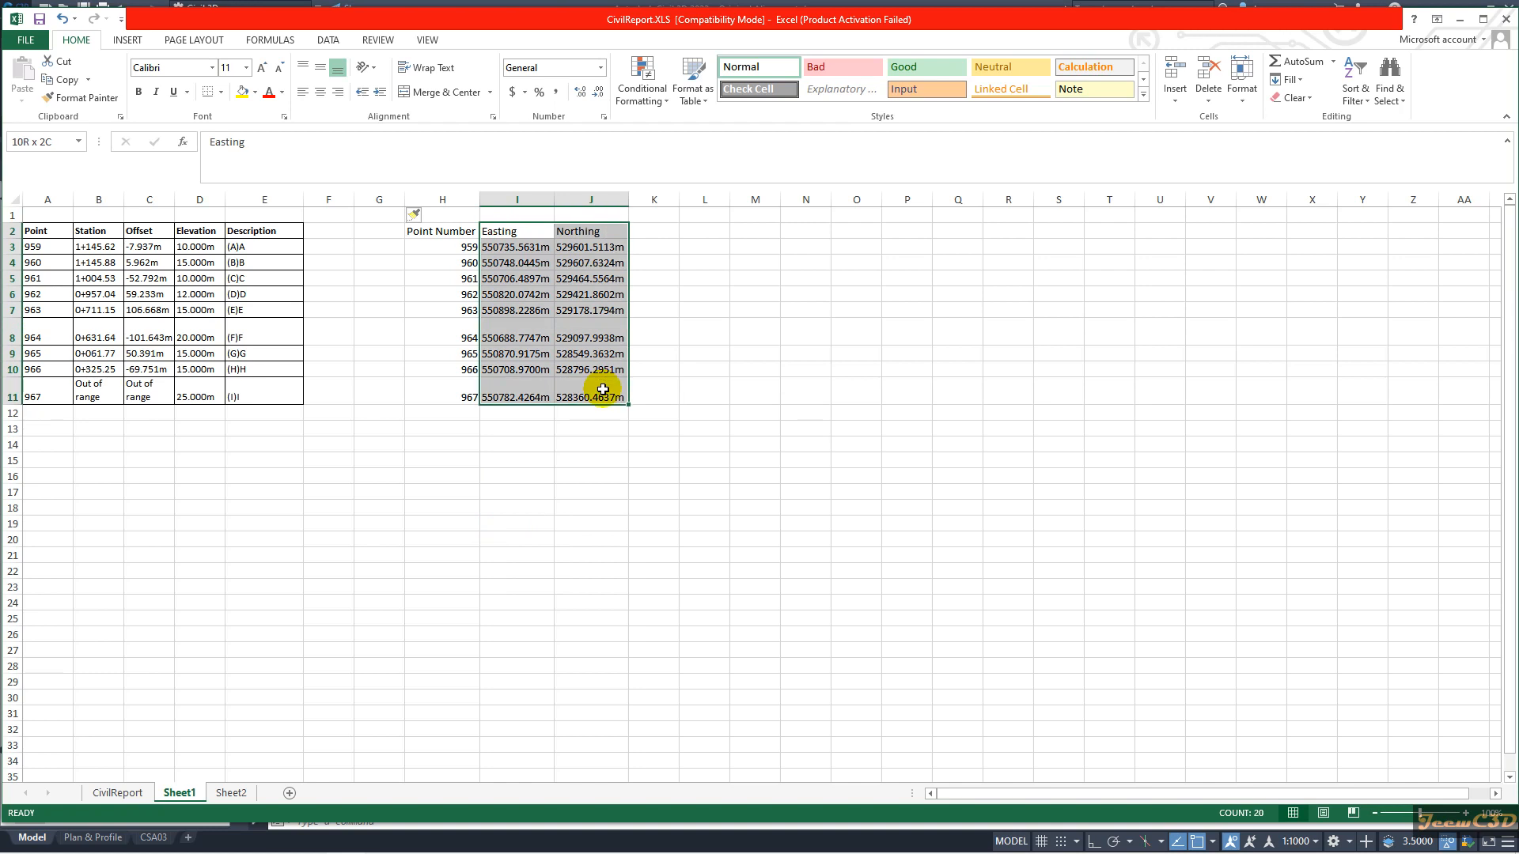
key(ctrl+c)
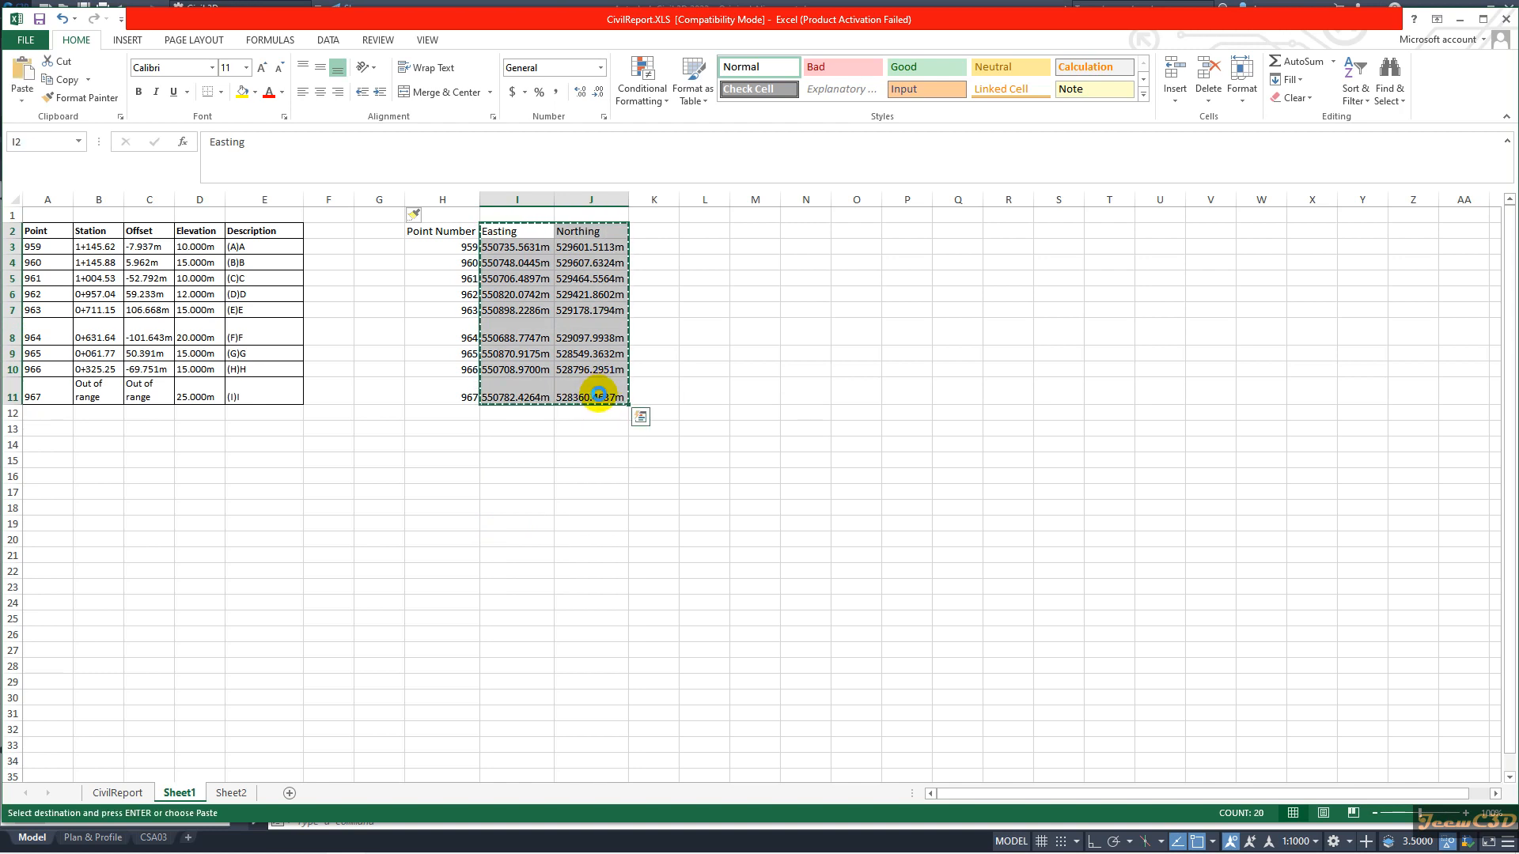
click(328, 230)
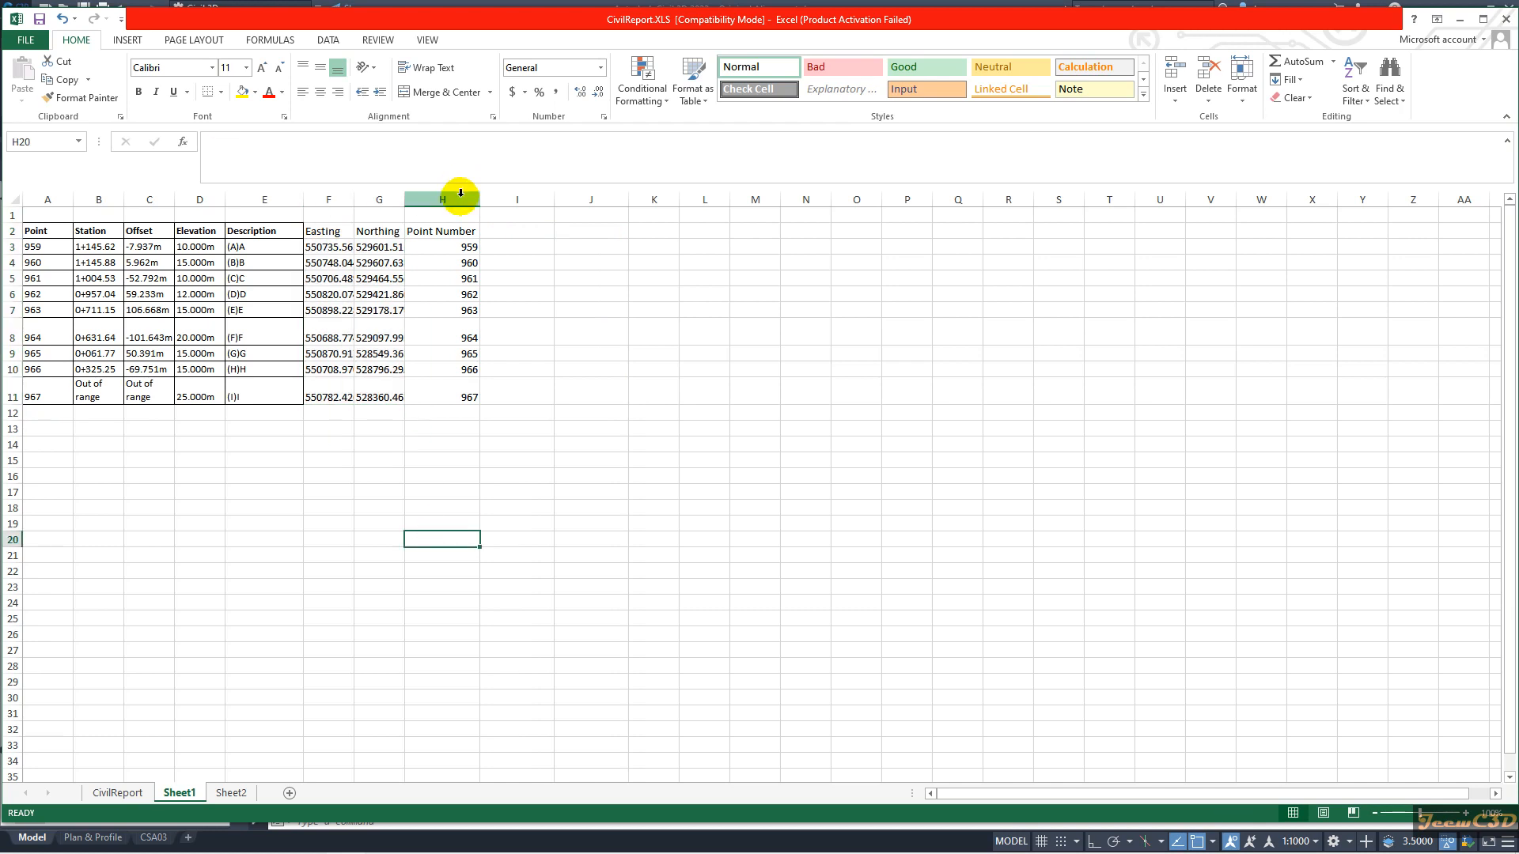
click(441, 200)
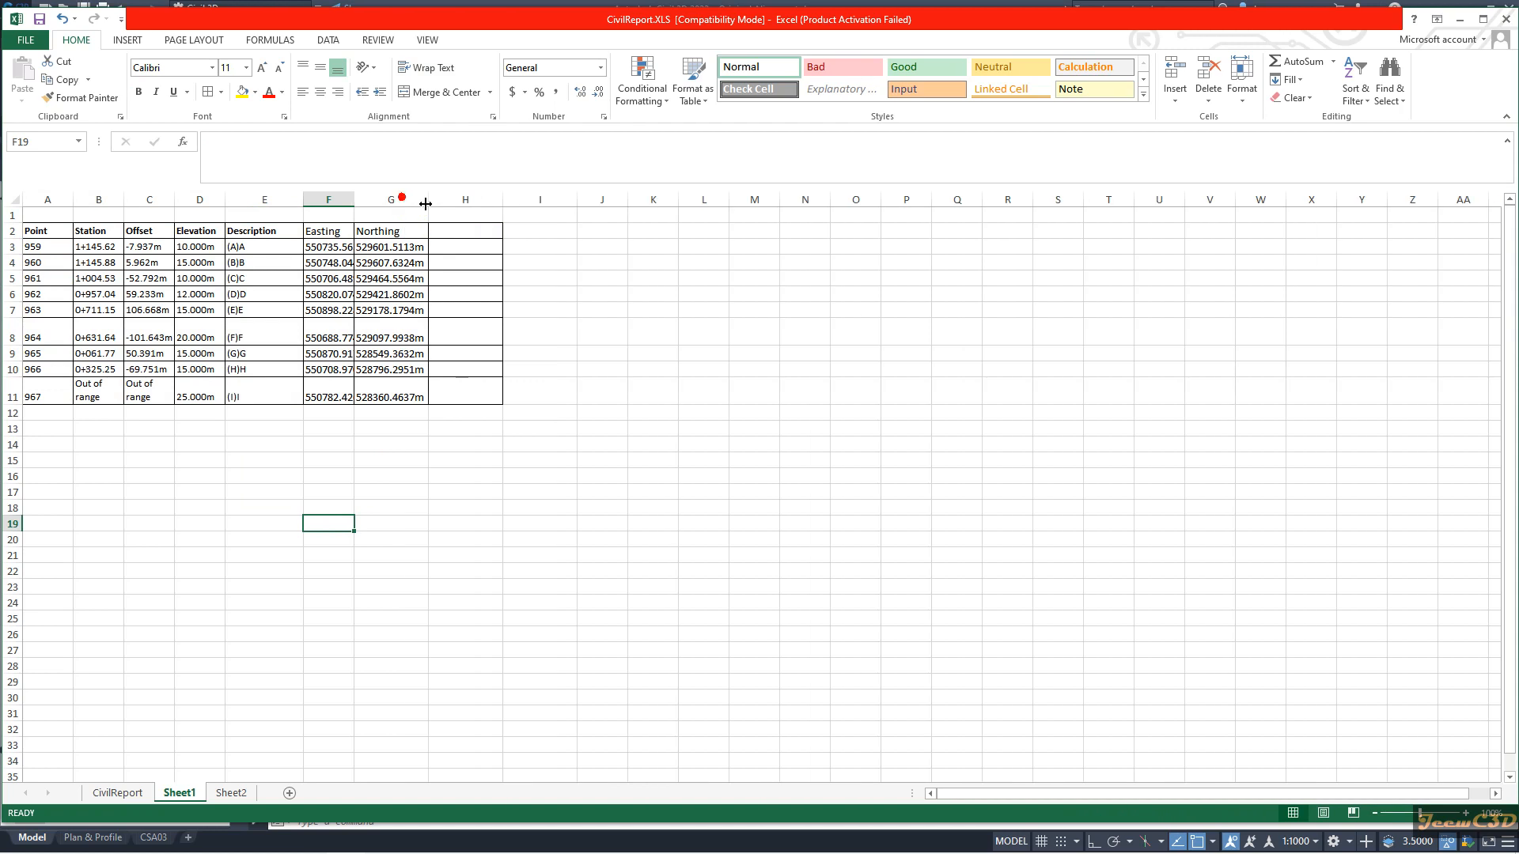
- Widen the Northing column so its full coordinate values show
click(464, 199)
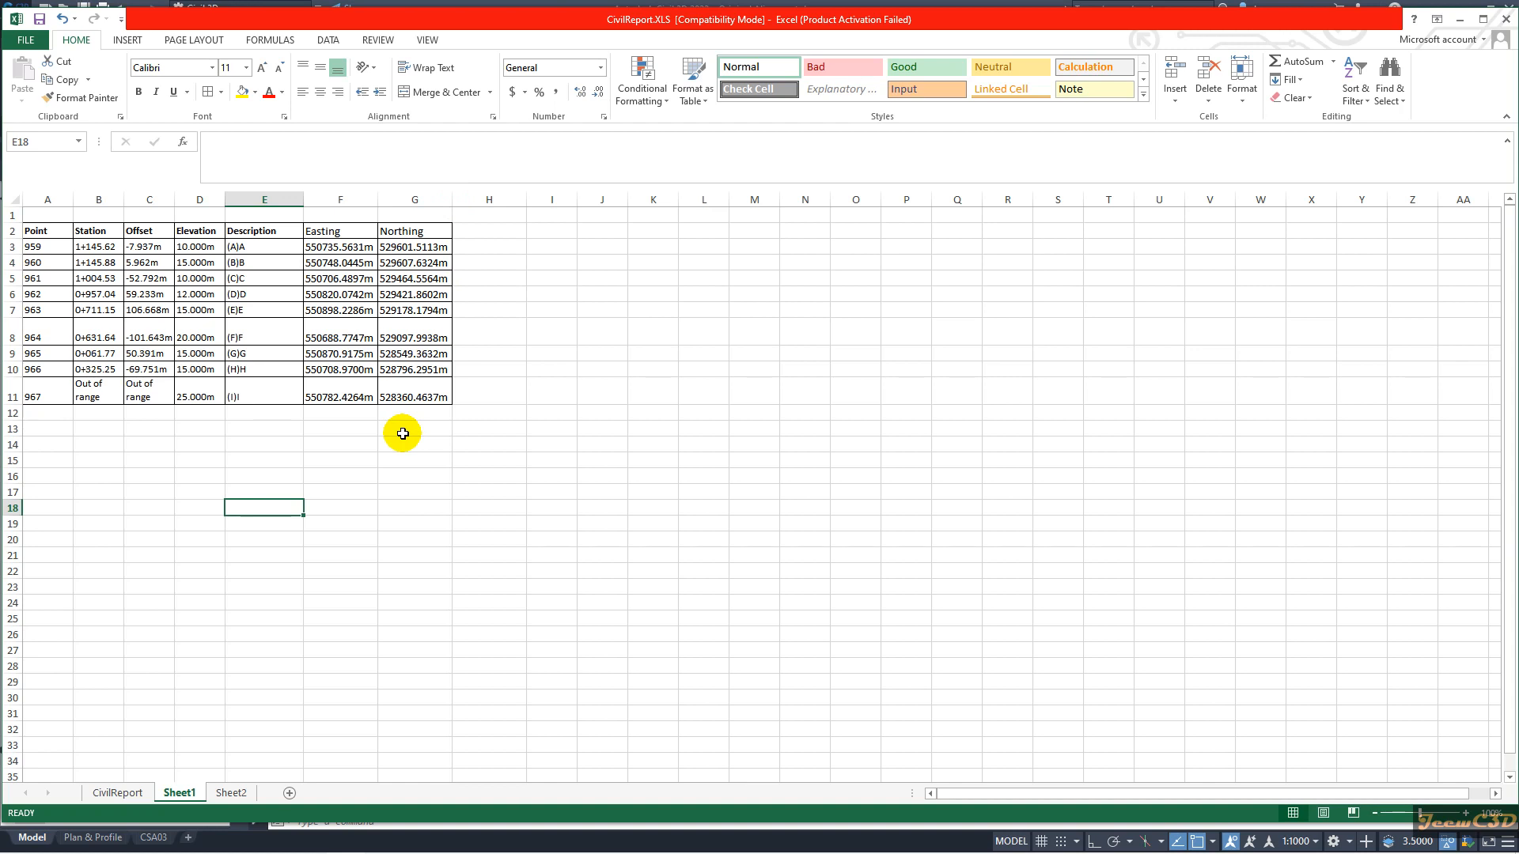
mouse_move(414, 464)
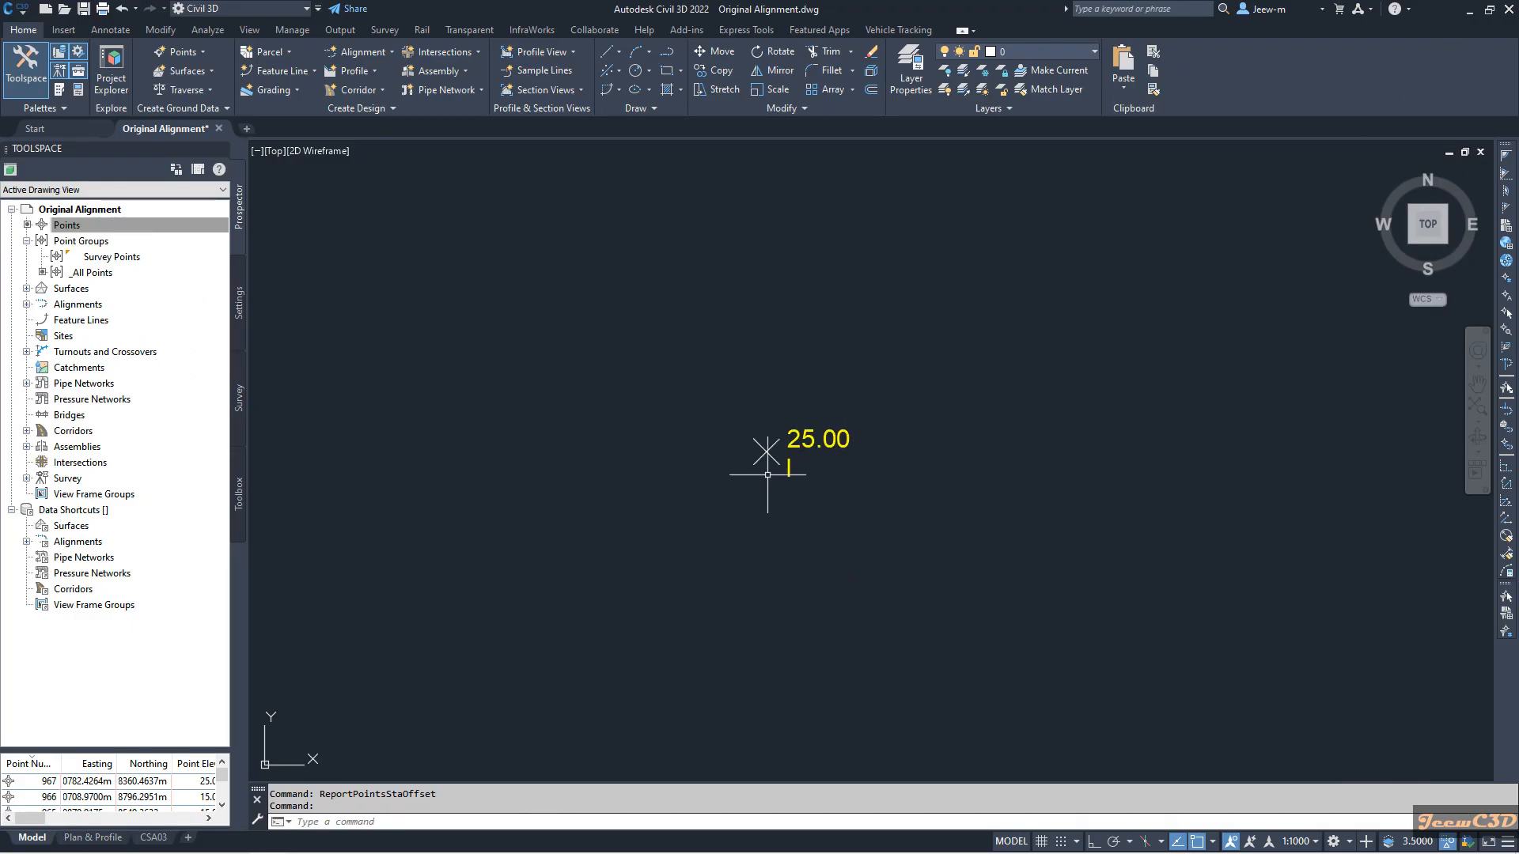
- Return to the Civil 3D drawing showing the alignment and survey points
click(765, 454)
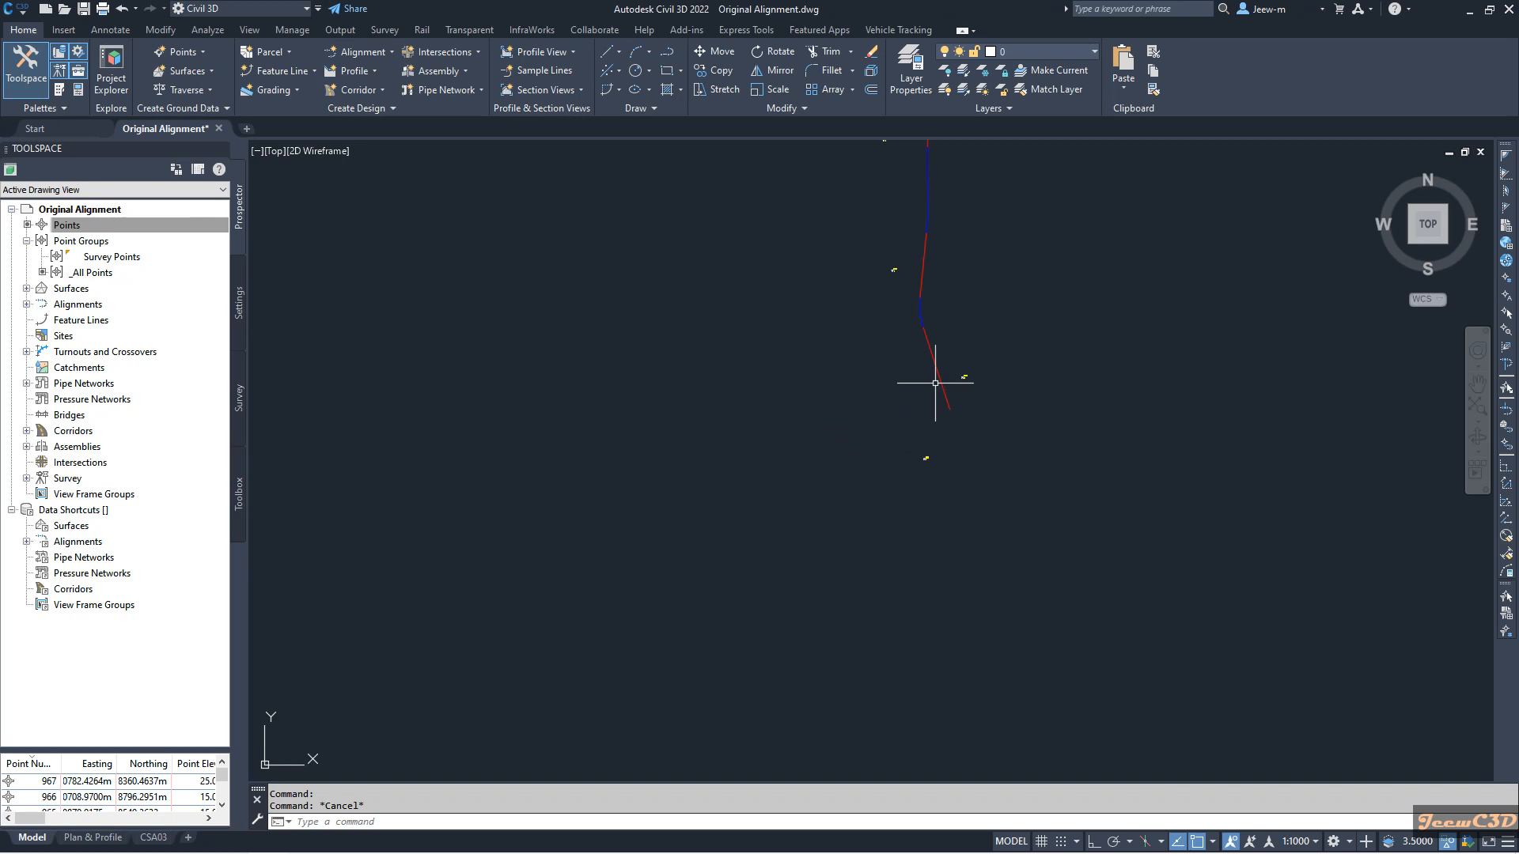
mouse_move(954, 378)
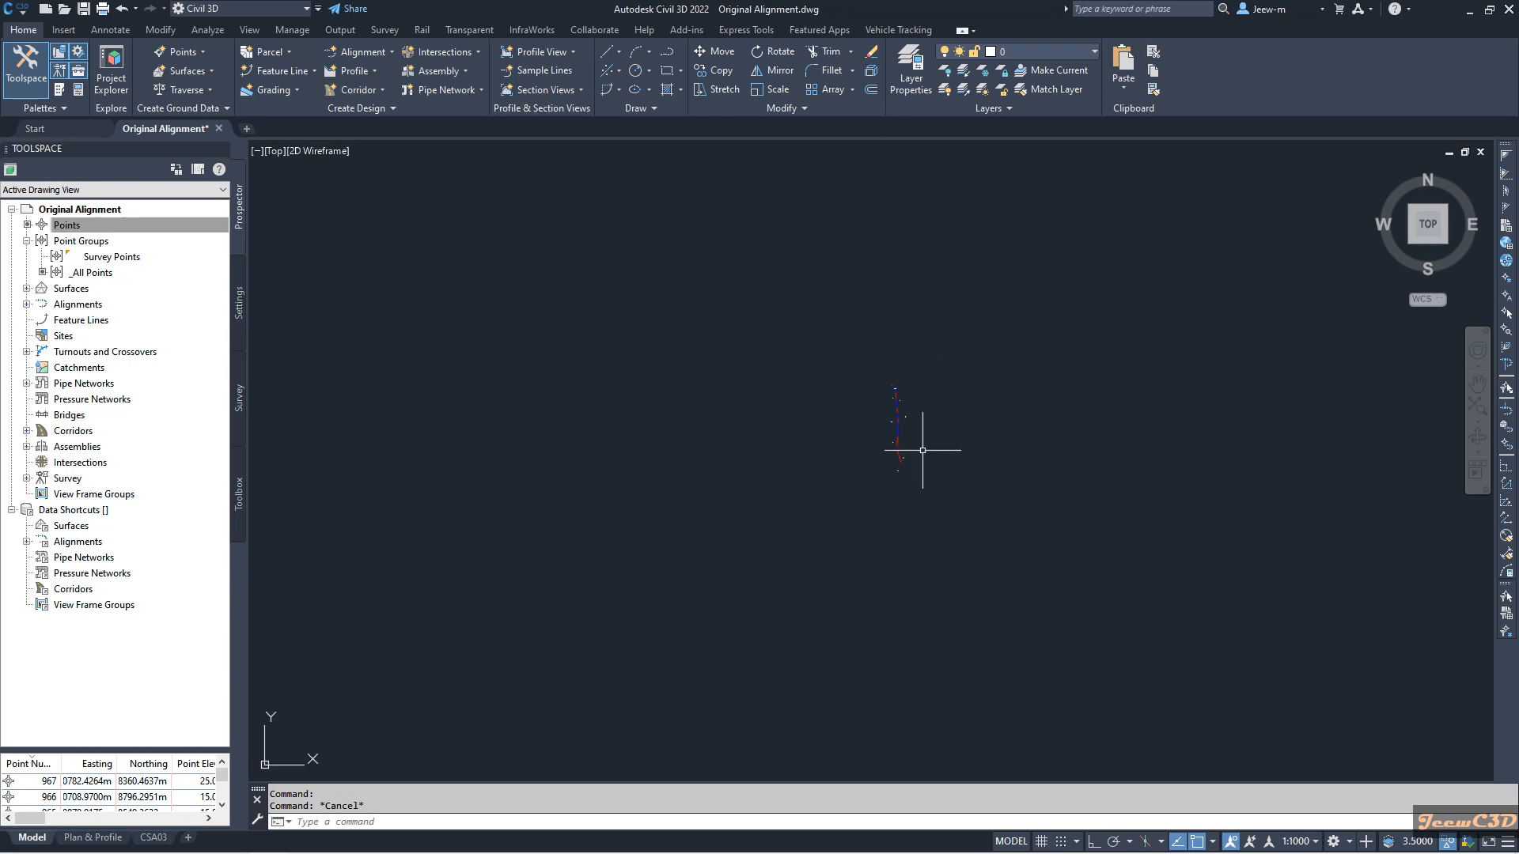
mouse_move(927, 455)
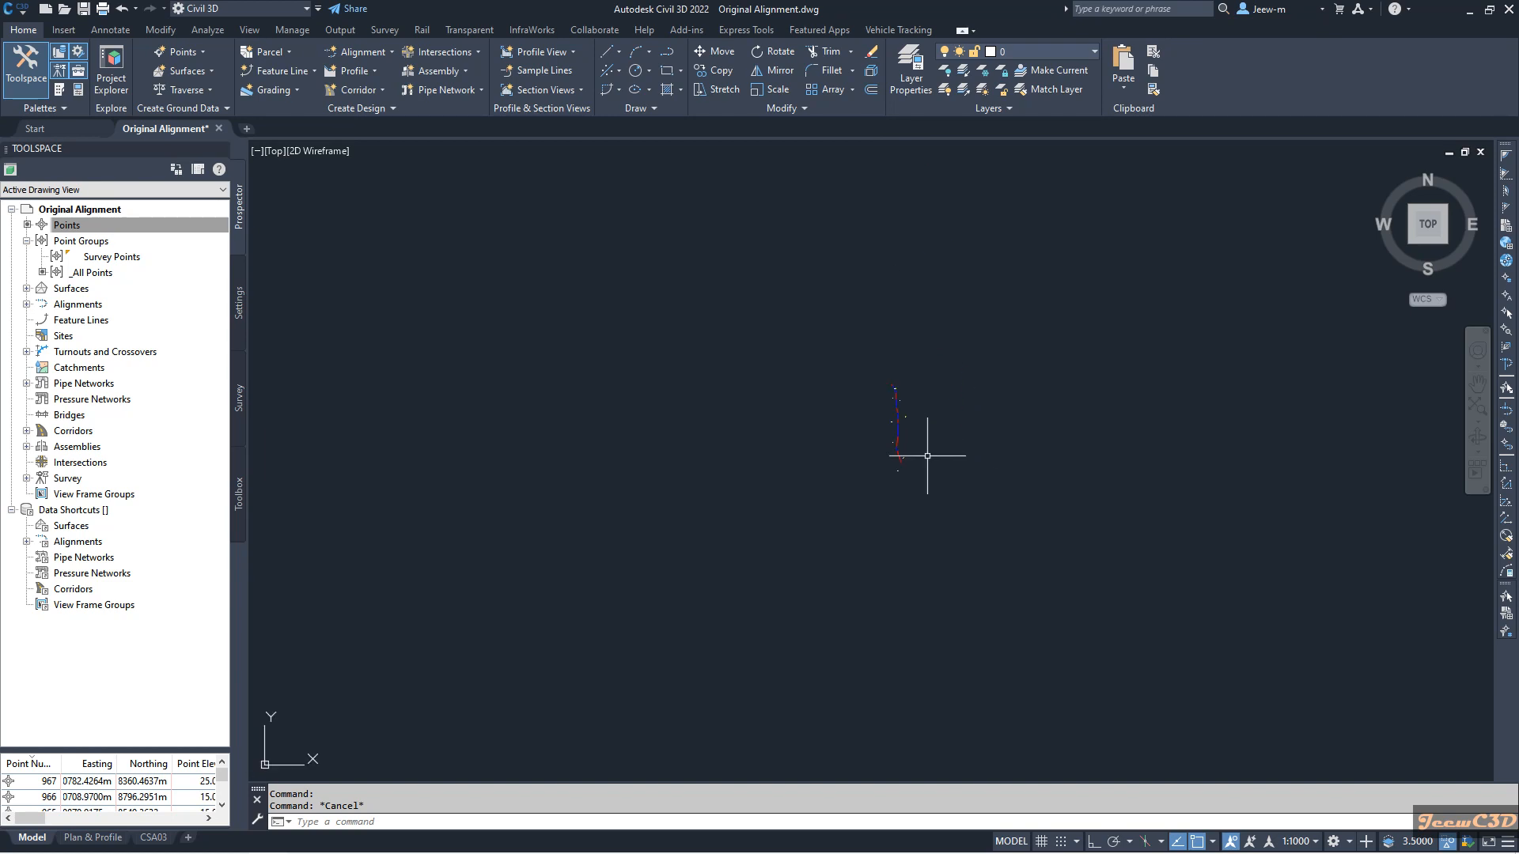